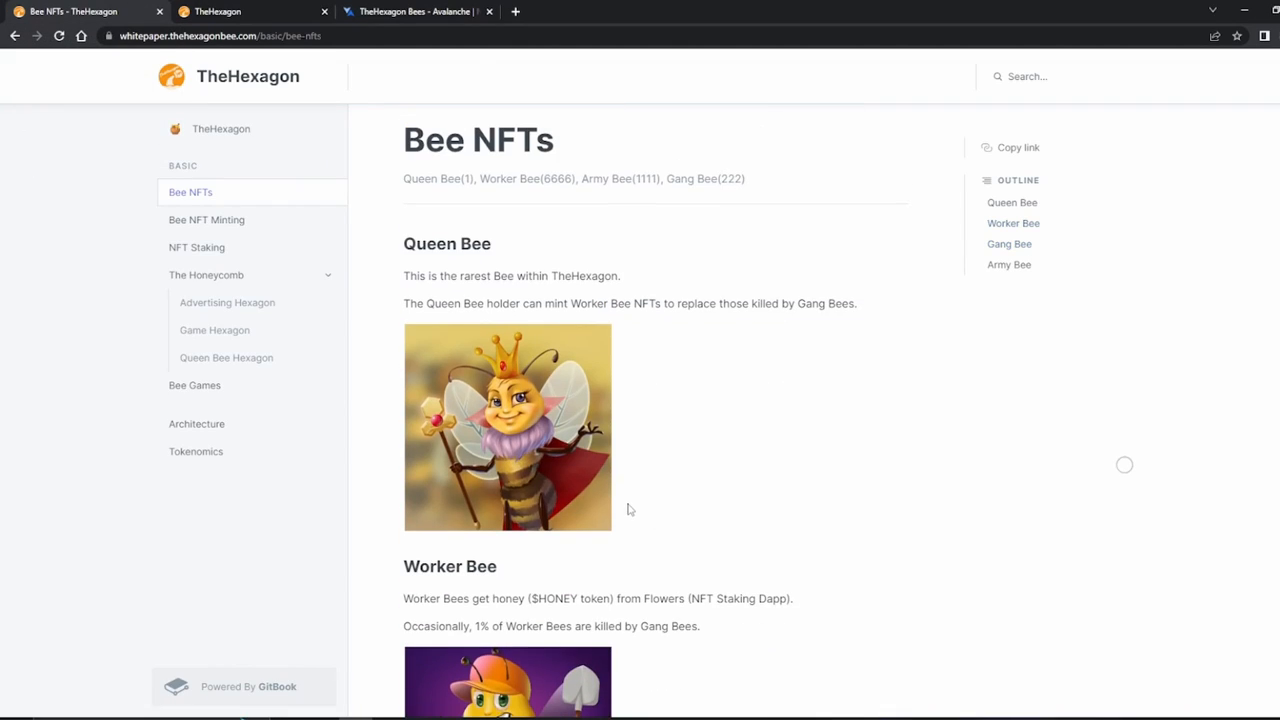
Step: Scroll through TheHexagon Bees collection grid on NFTrade to browse the listings
{"action": "scroll", "scroll_direction": "down", "scroll_amount": 3}
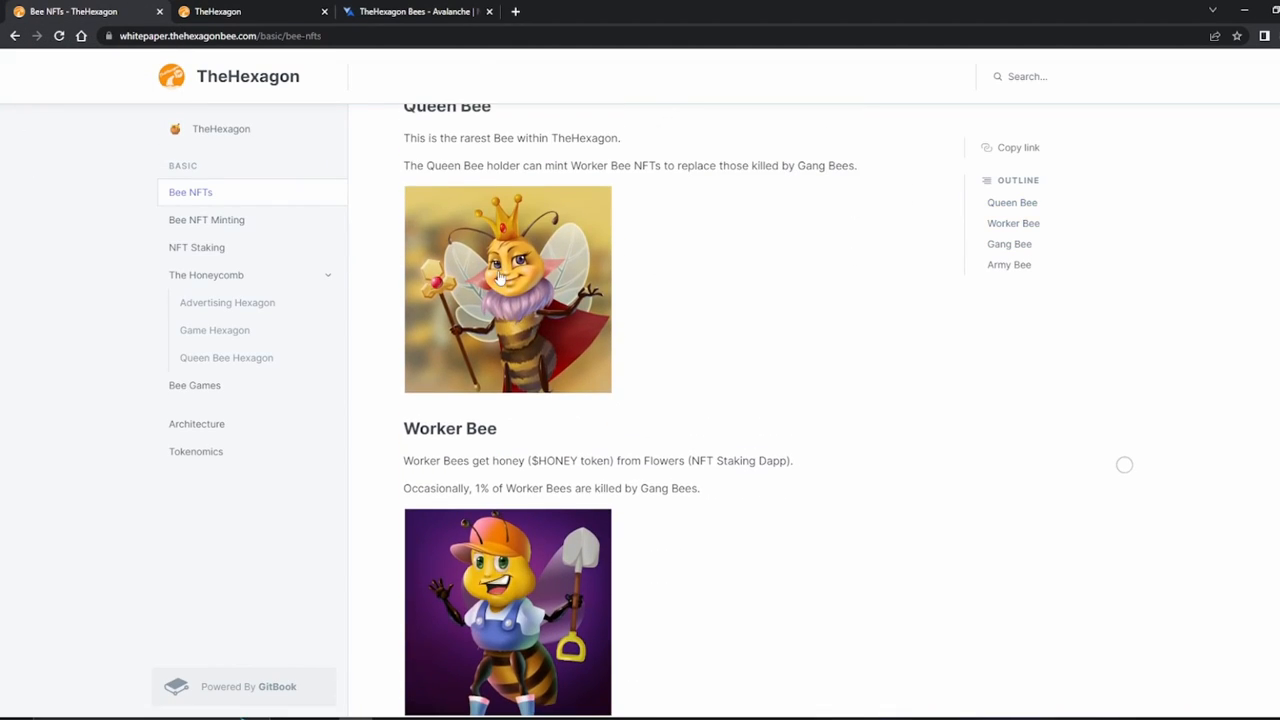
{"action": "scroll", "scroll_direction": "down", "scroll_amount": 3}
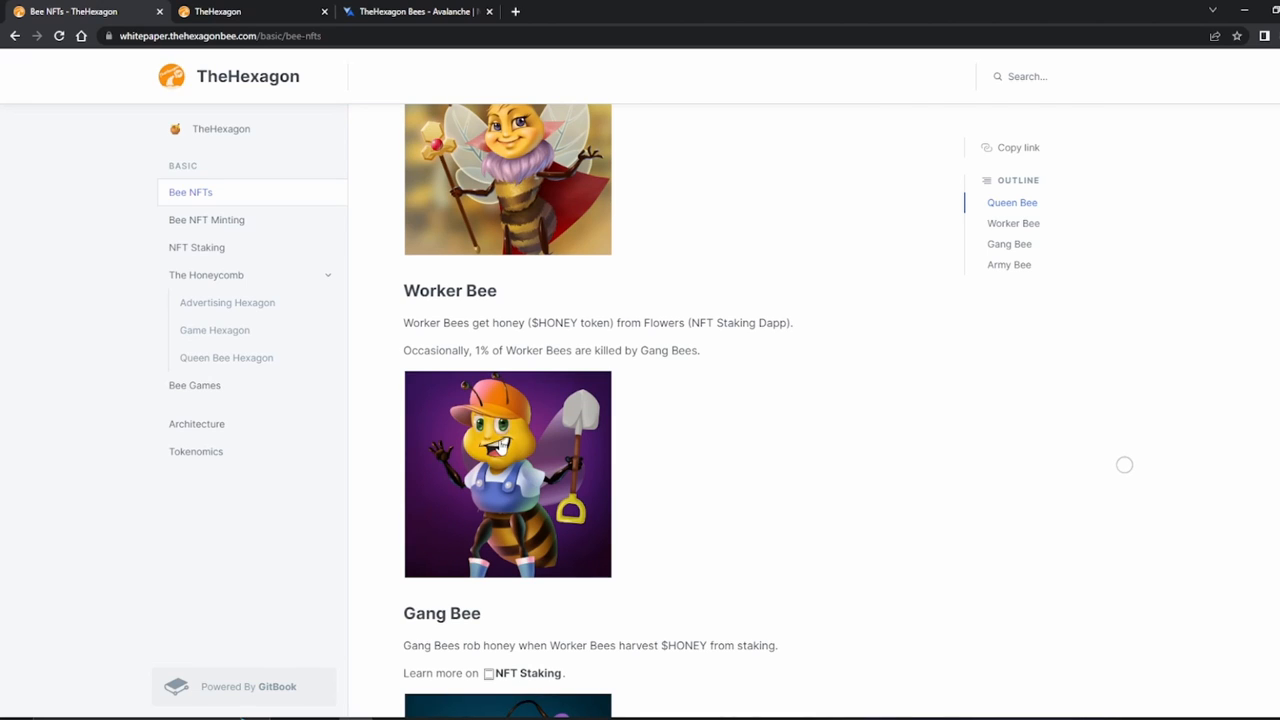
{"action": "scroll", "scroll_direction": "down", "scroll_amount": 3}
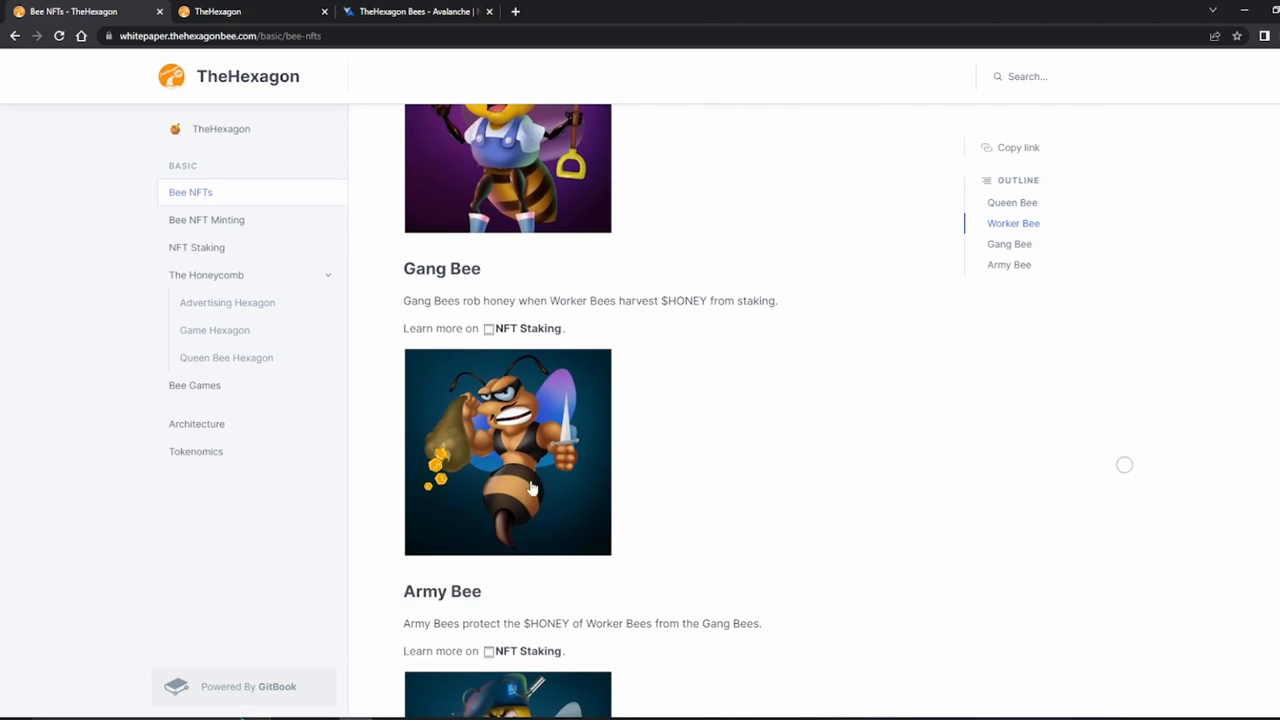
{"action": "scroll", "scroll_direction": "down", "scroll_amount": 3}
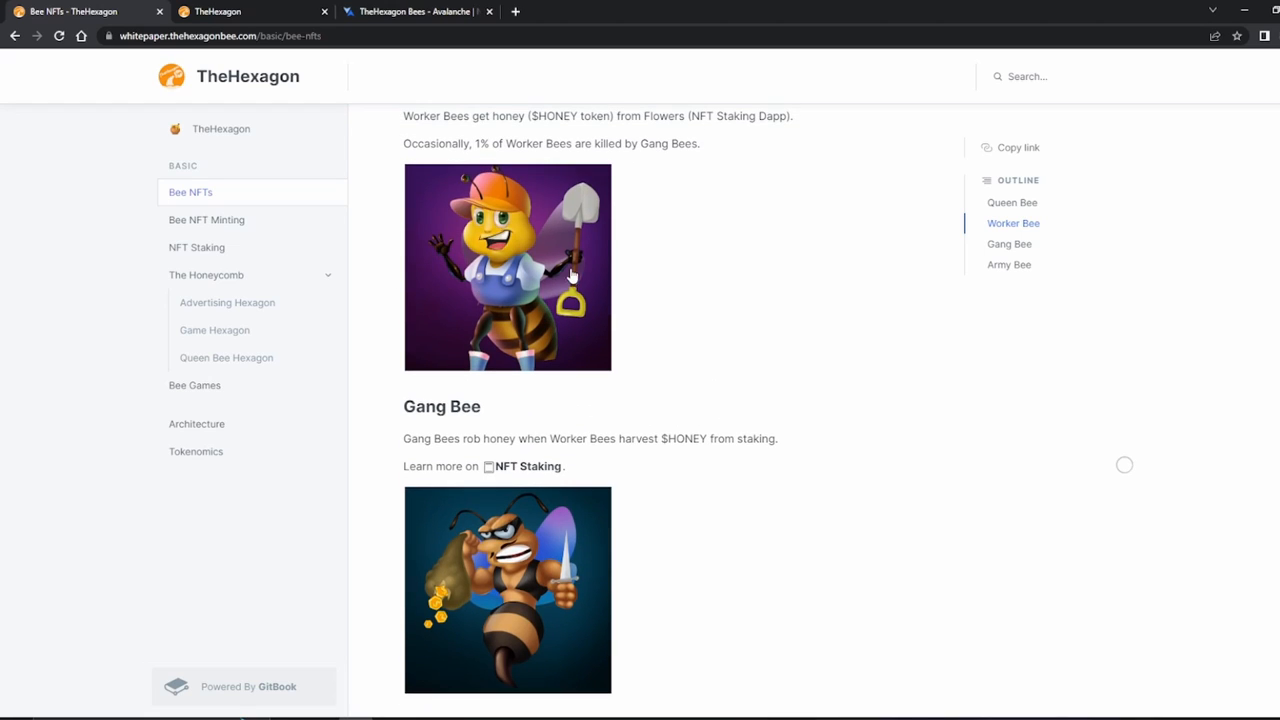
{"action": "mouse_move", "coordinate": [596, 260]}
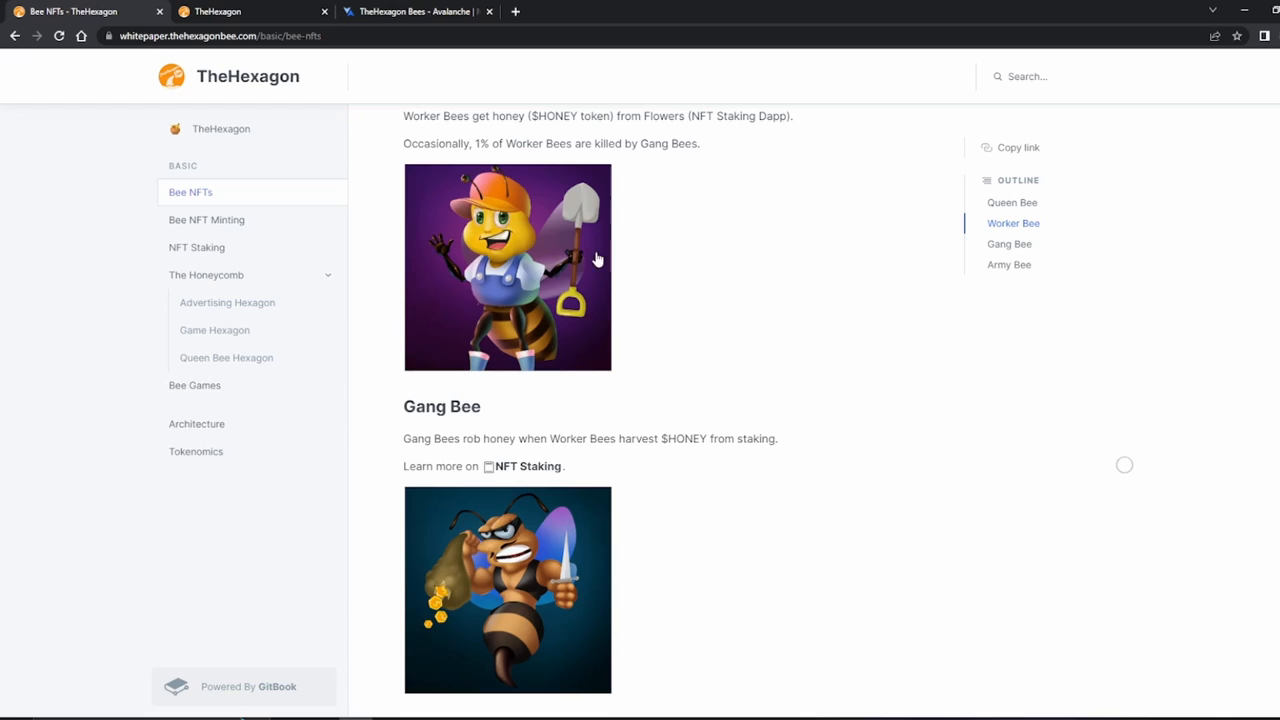
{"action": "mouse_move", "coordinate": [436, 252]}
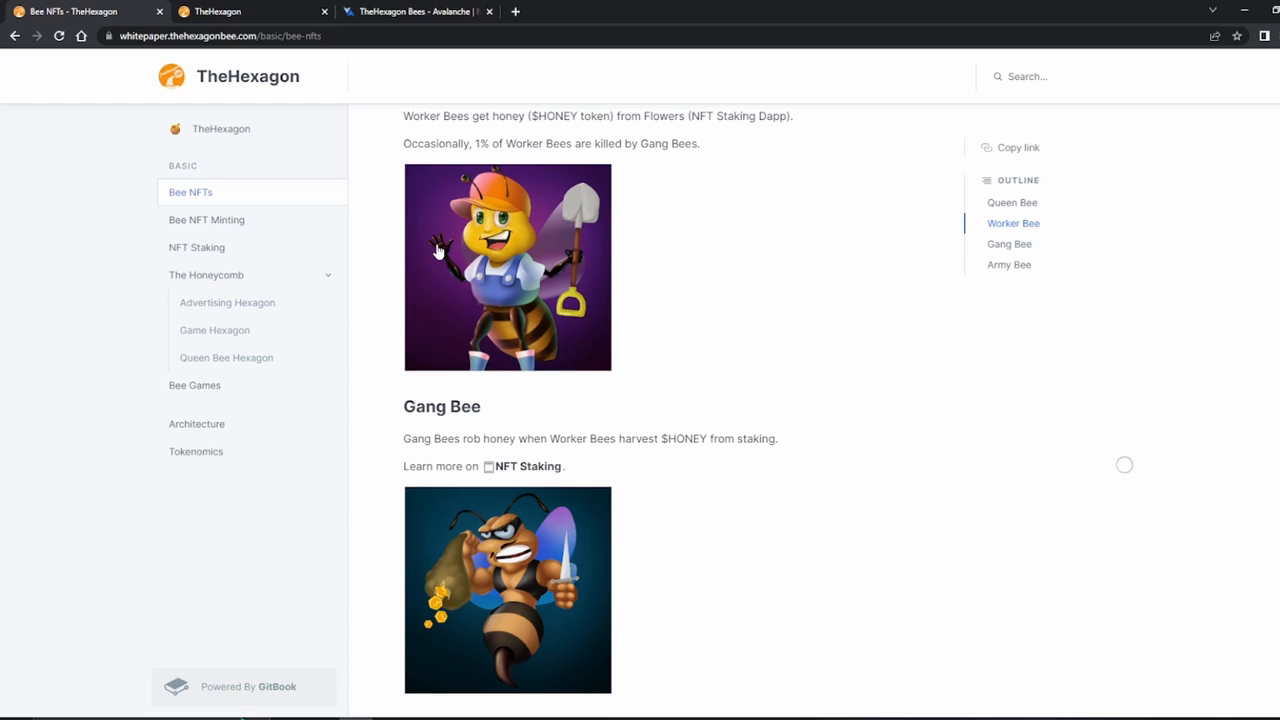
{"action": "scroll", "scroll_direction": "down", "scroll_amount": 3}
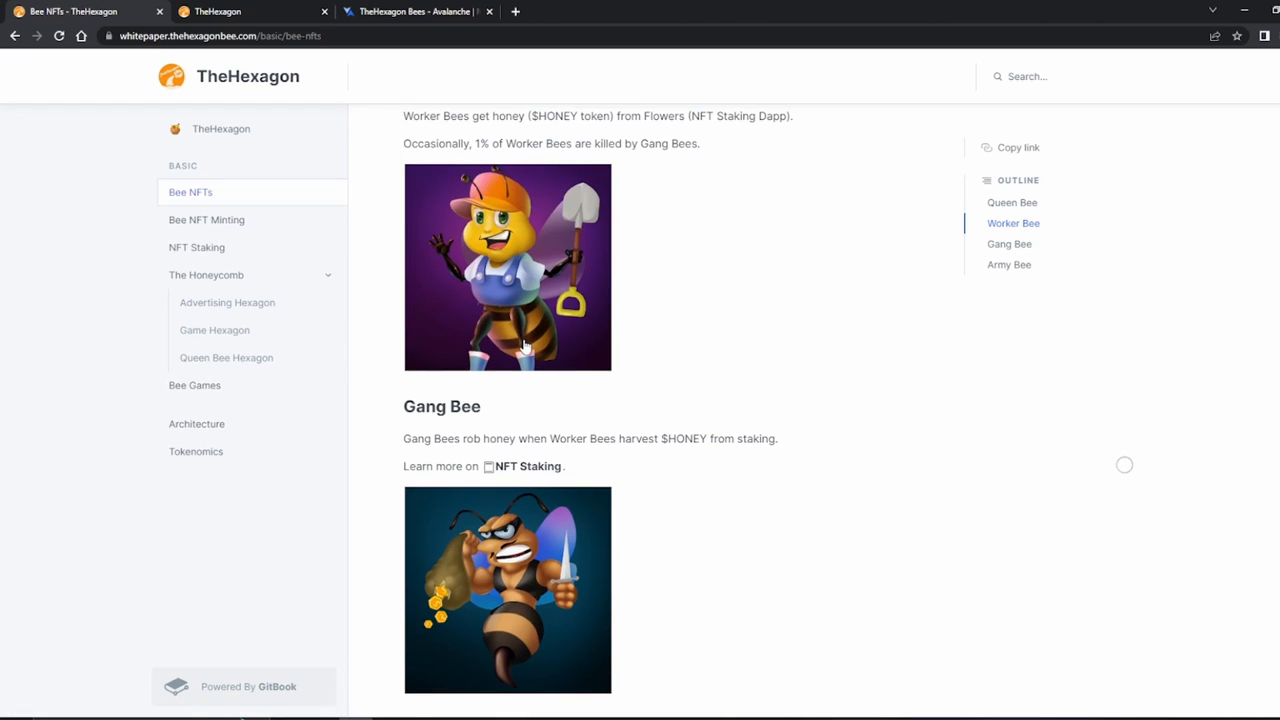
{"action": "scroll", "scroll_direction": "down", "scroll_amount": 3}
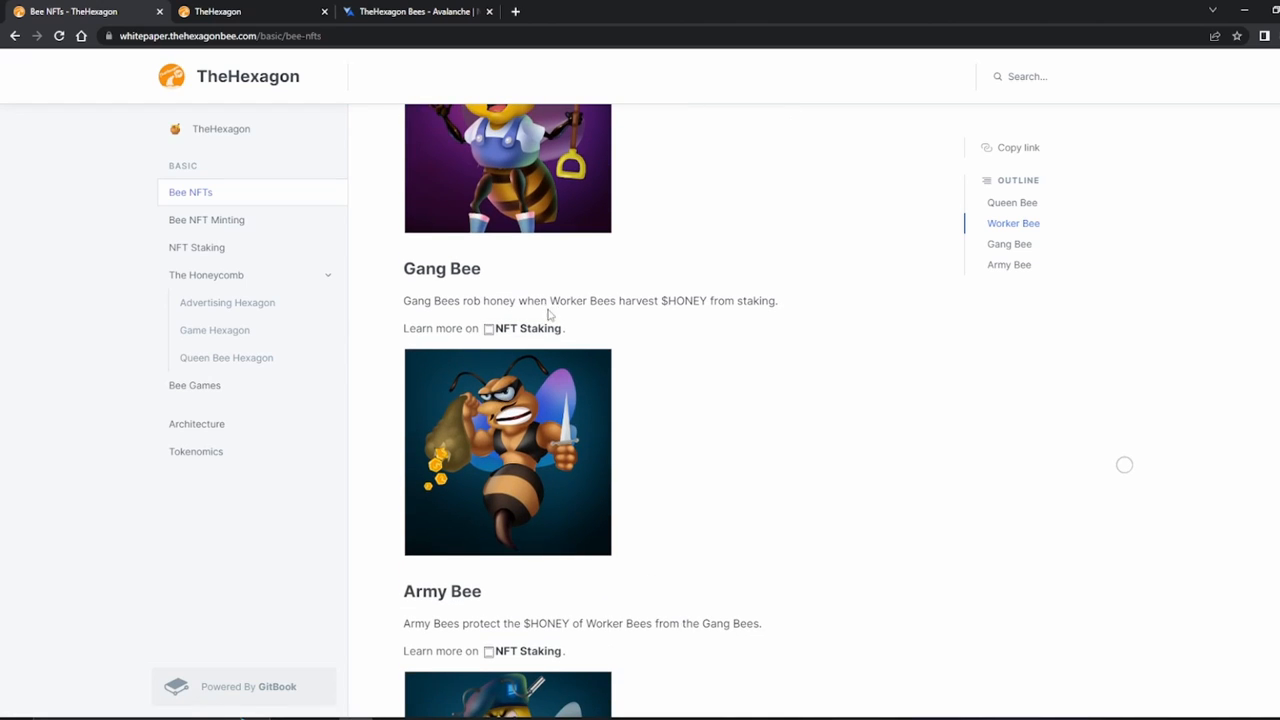
{"action": "scroll", "scroll_direction": "down", "scroll_amount": 3}
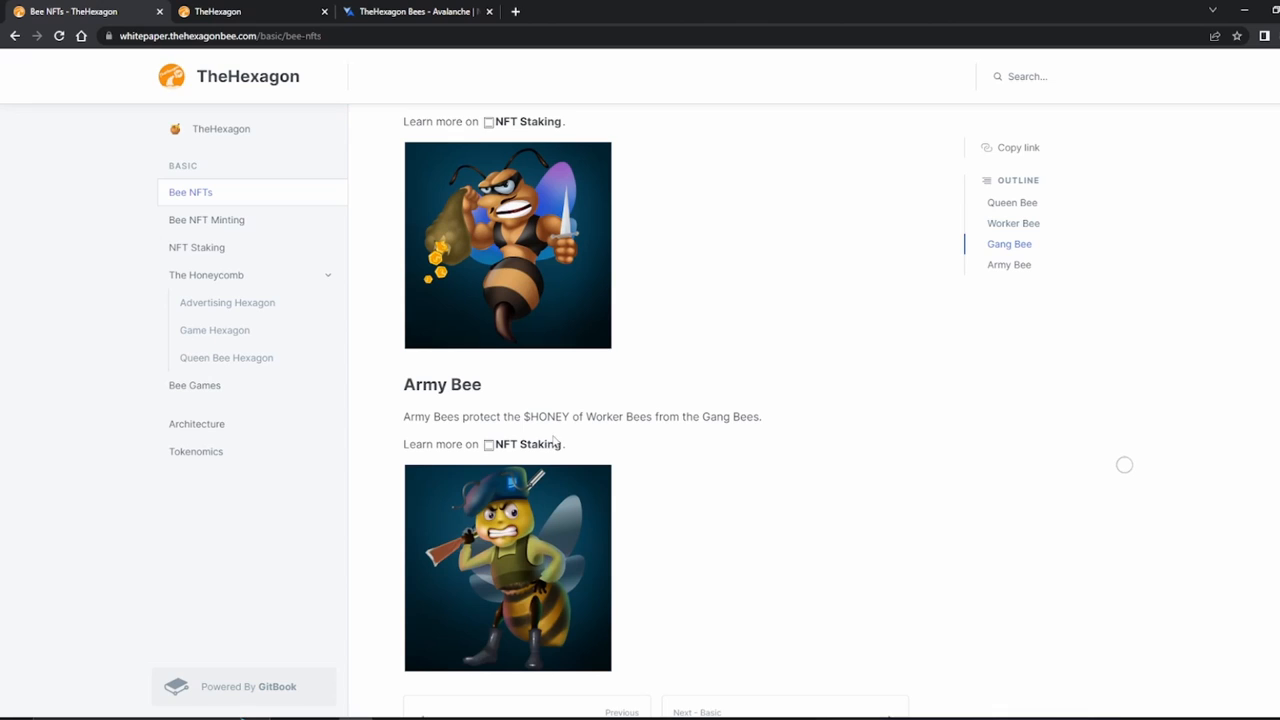
{"action": "mouse_move", "coordinate": [512, 550]}
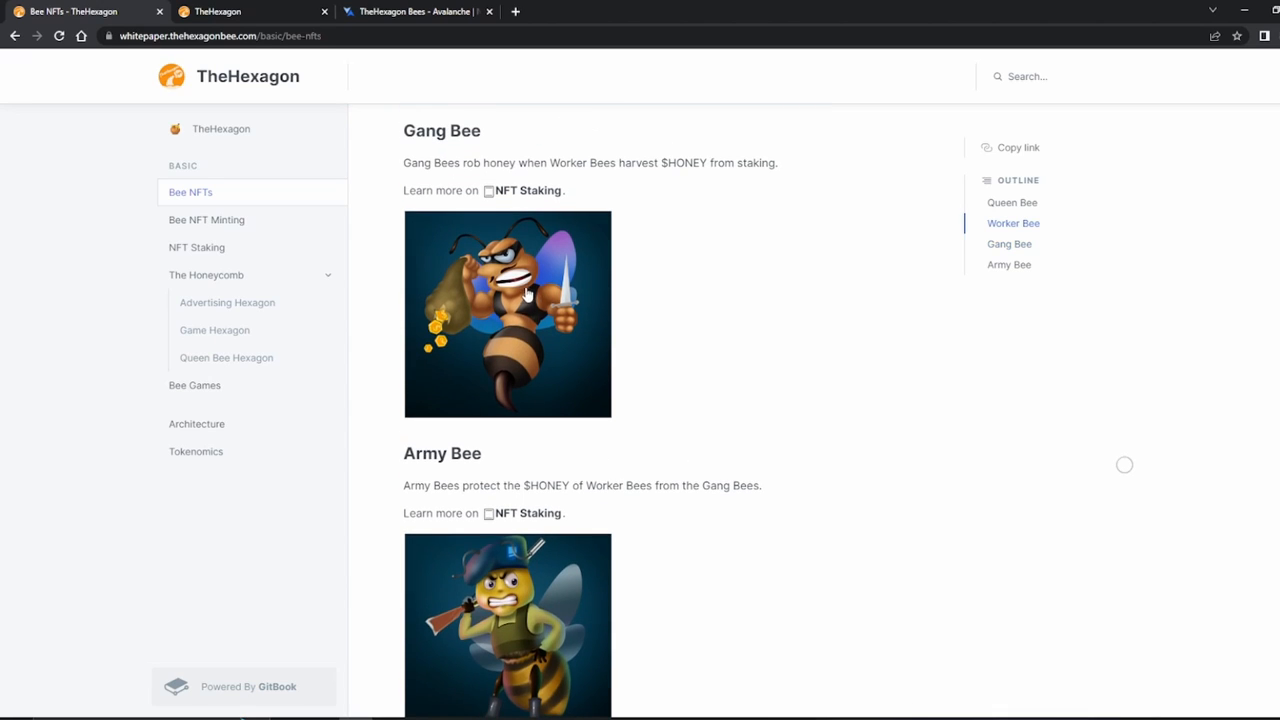
{"action": "scroll", "scroll_direction": "down", "scroll_amount": 3}
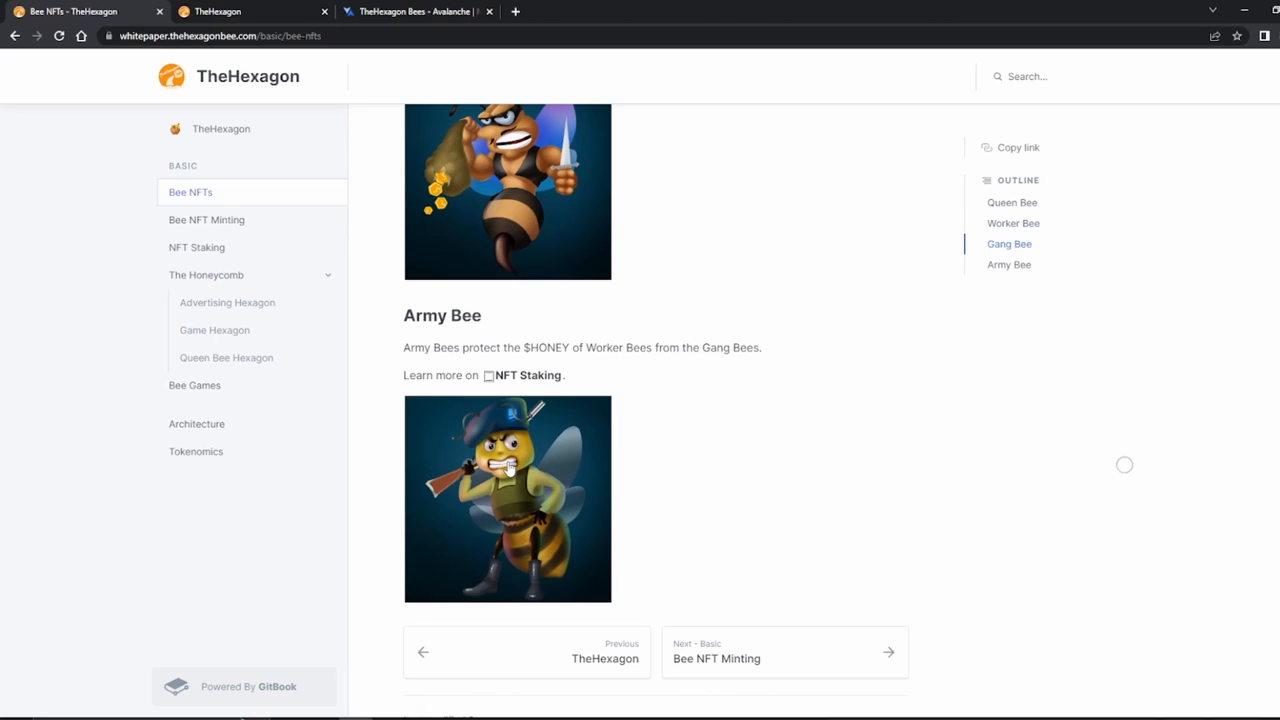
{"action": "mouse_move", "coordinate": [590, 478]}
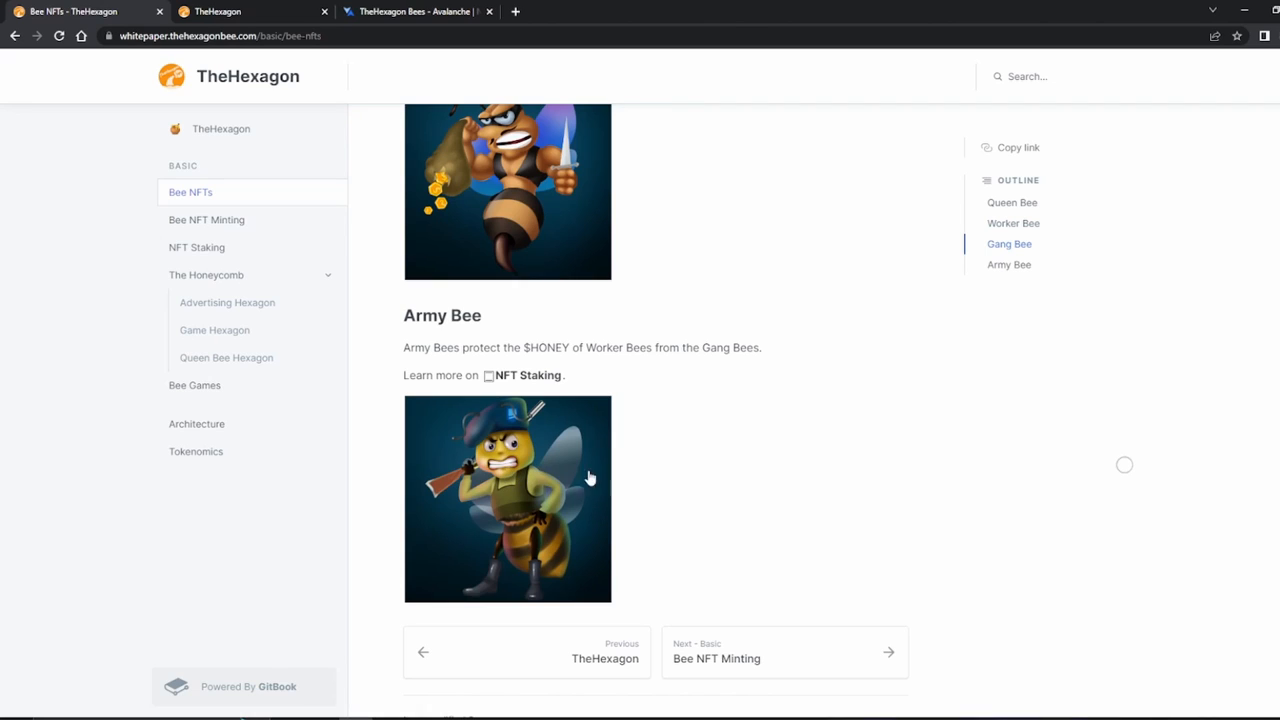
{"action": "mouse_move", "coordinate": [744, 460]}
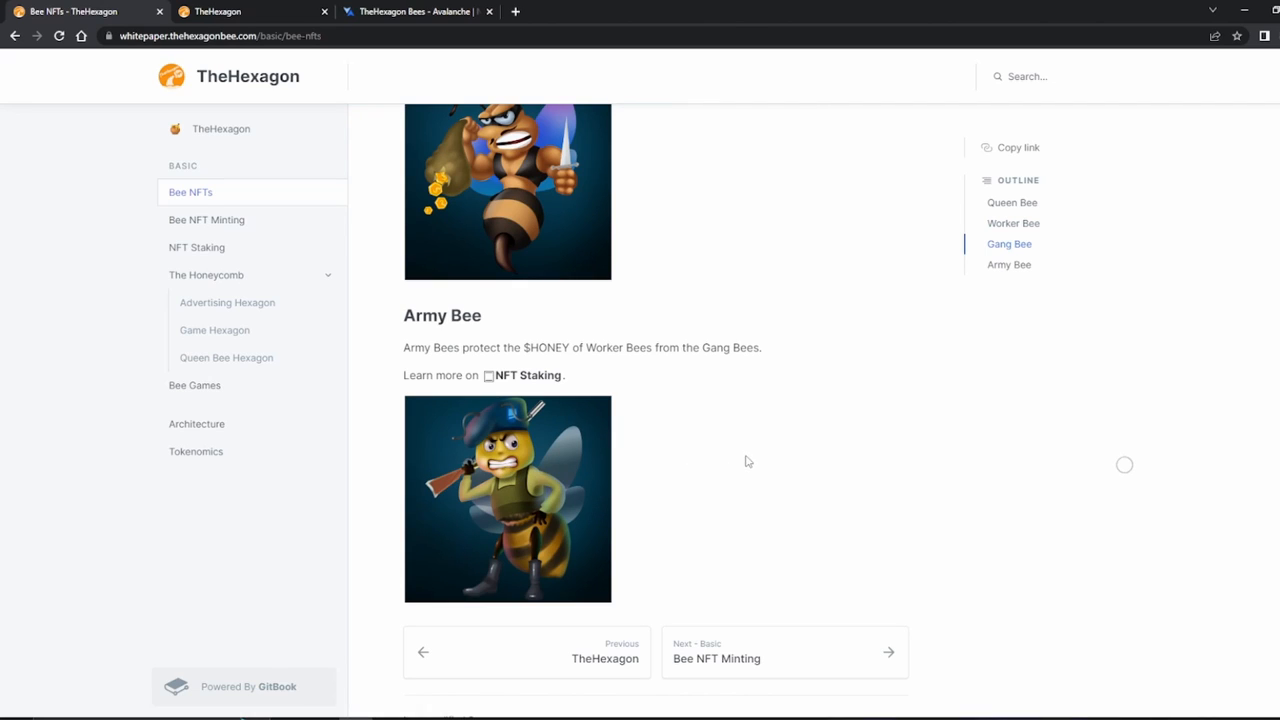
{"action": "mouse_move", "coordinate": [664, 324]}
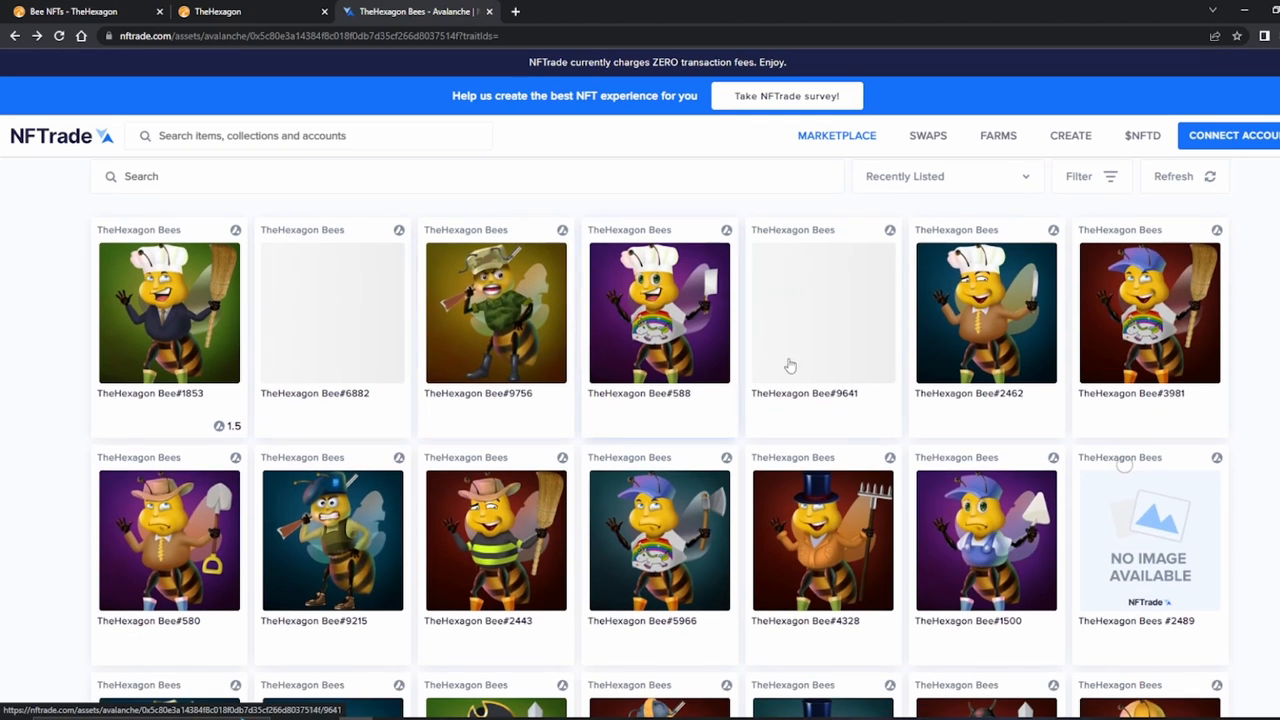
{"action": "mouse_move", "coordinate": [1036, 316]}
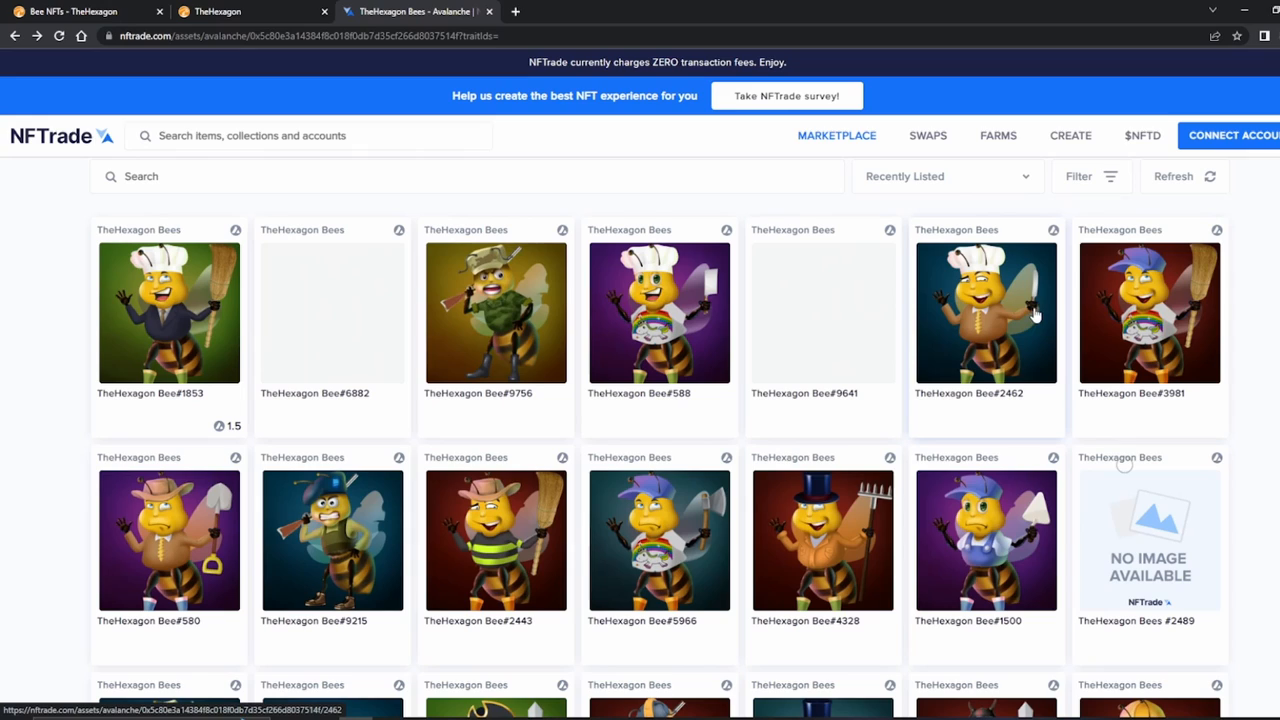
{"action": "mouse_move", "coordinate": [940, 312]}
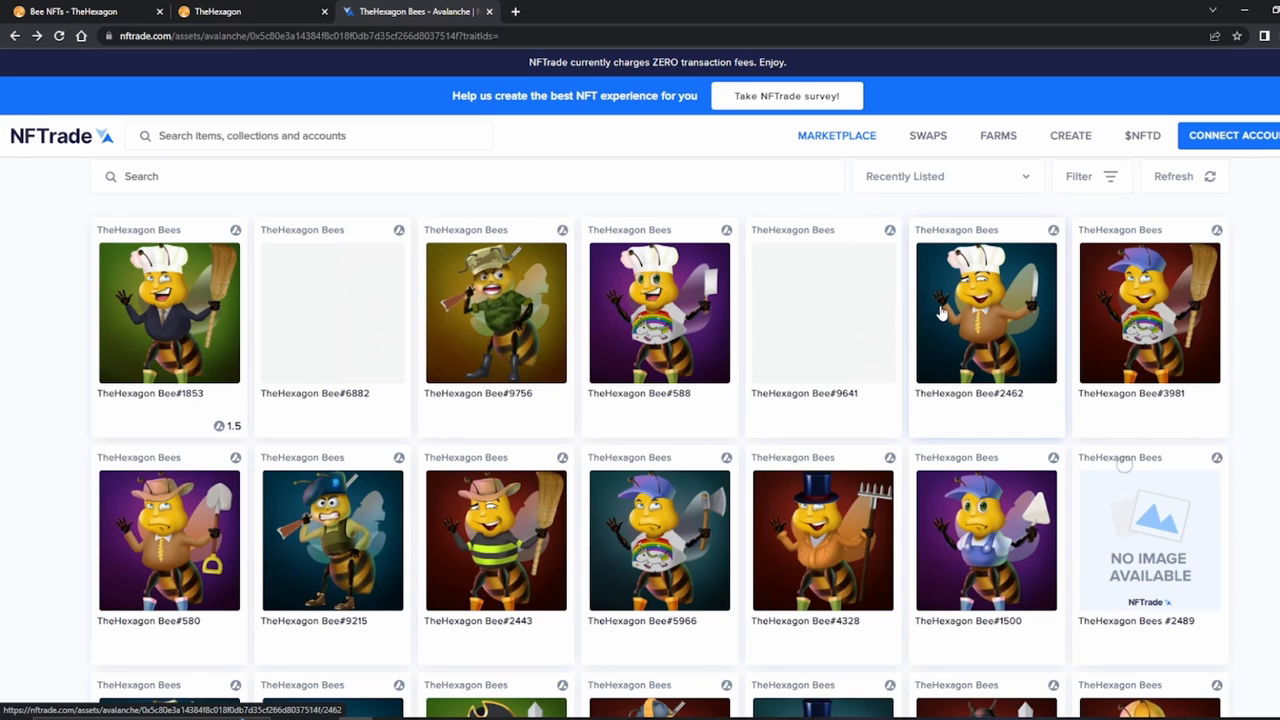
{"action": "scroll", "scroll_direction": "down", "scroll_amount": 3}
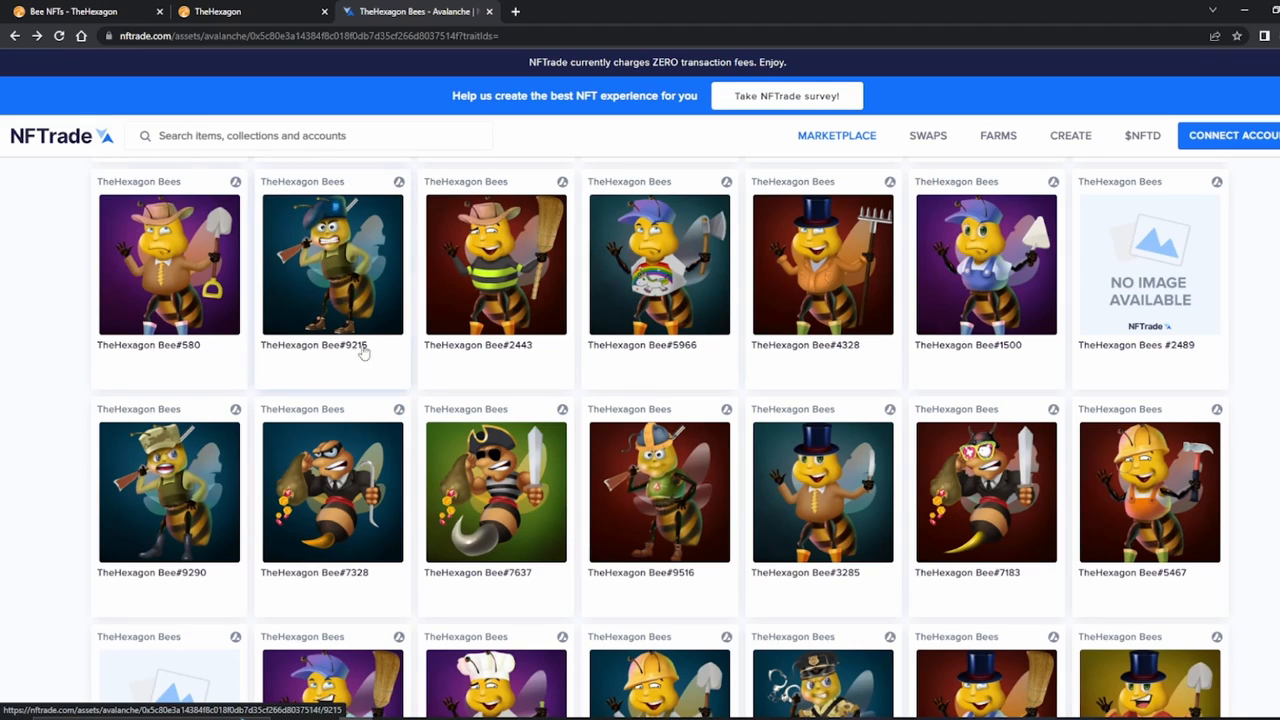
{"action": "mouse_move", "coordinate": [1112, 532]}
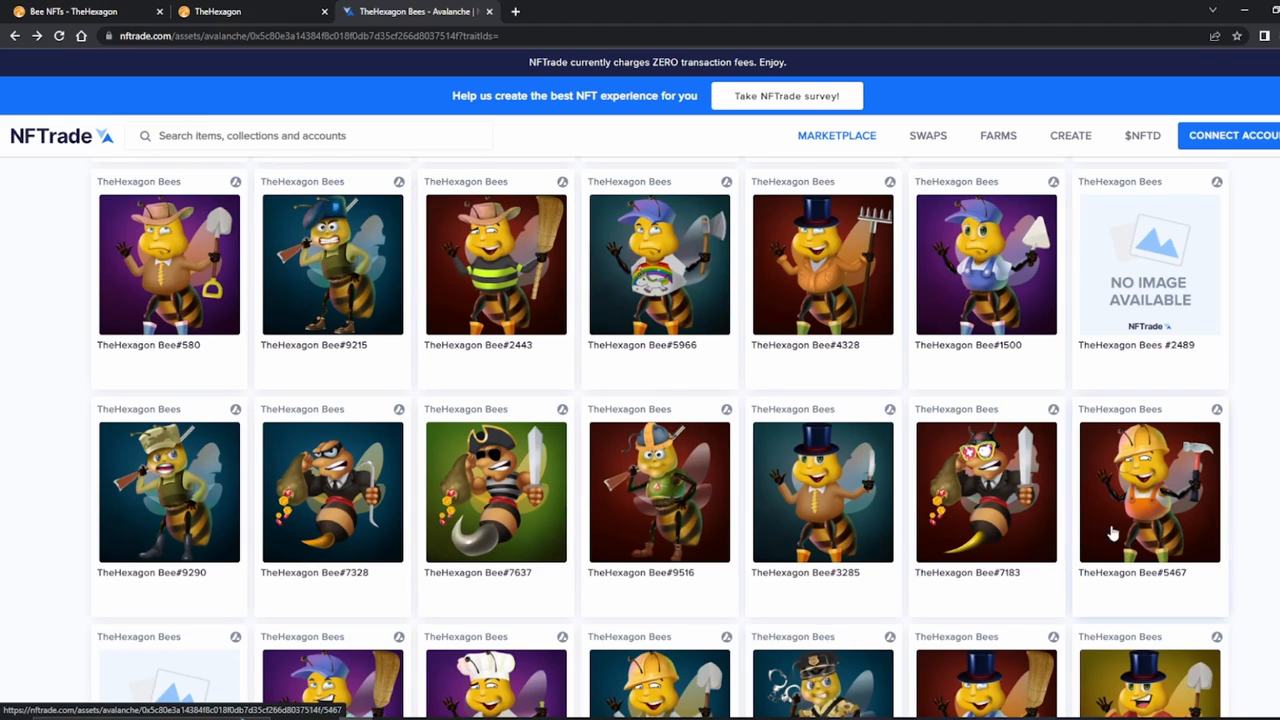
{"action": "mouse_move", "coordinate": [996, 490]}
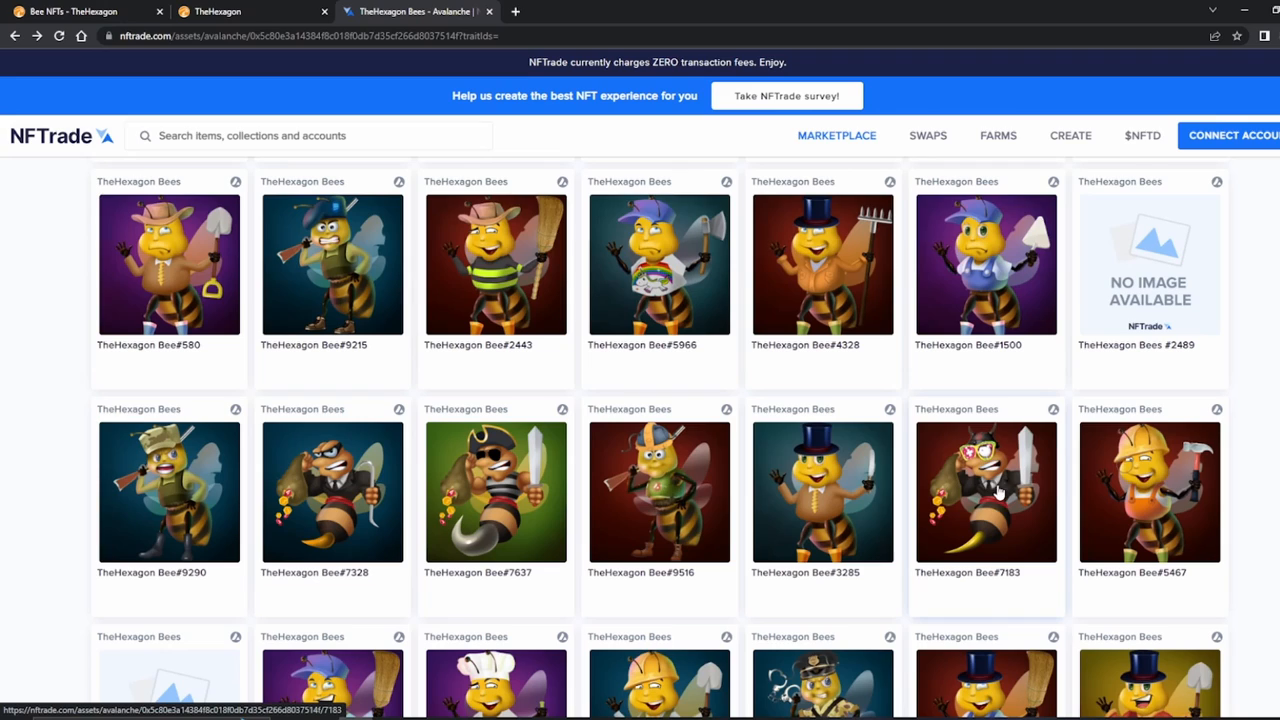
{"action": "mouse_move", "coordinate": [944, 498]}
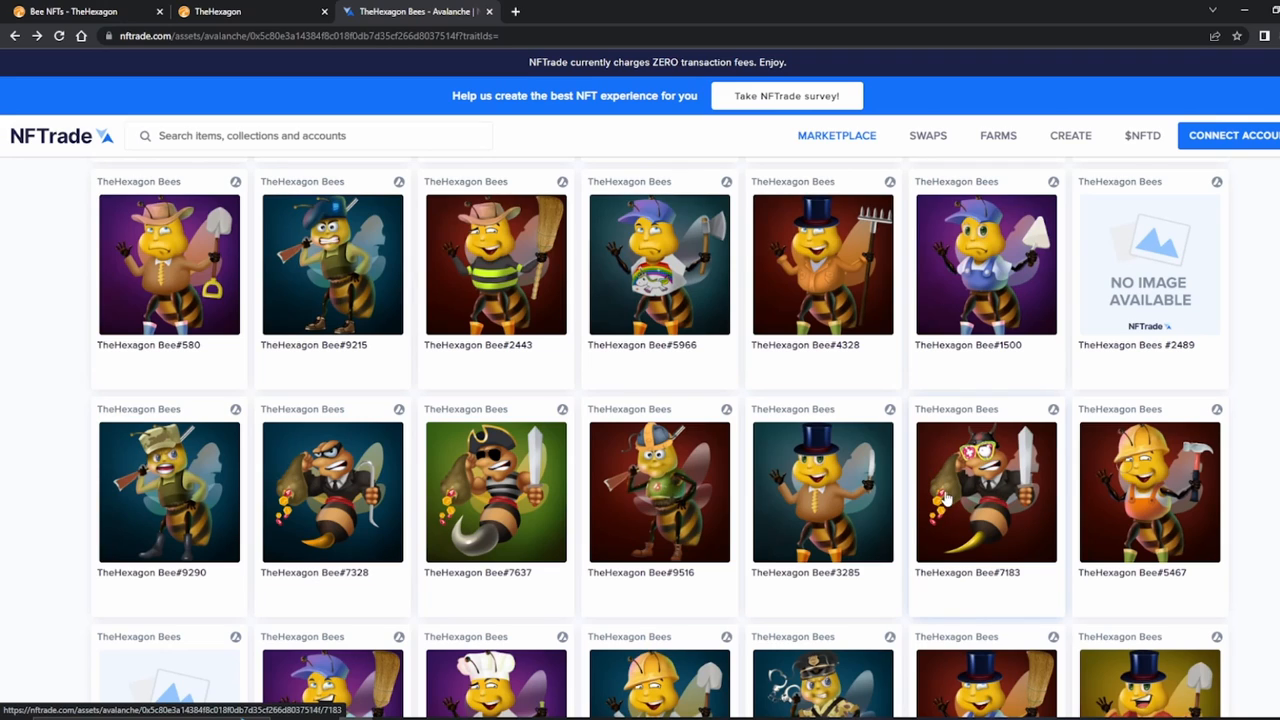
{"action": "mouse_move", "coordinate": [704, 544]}
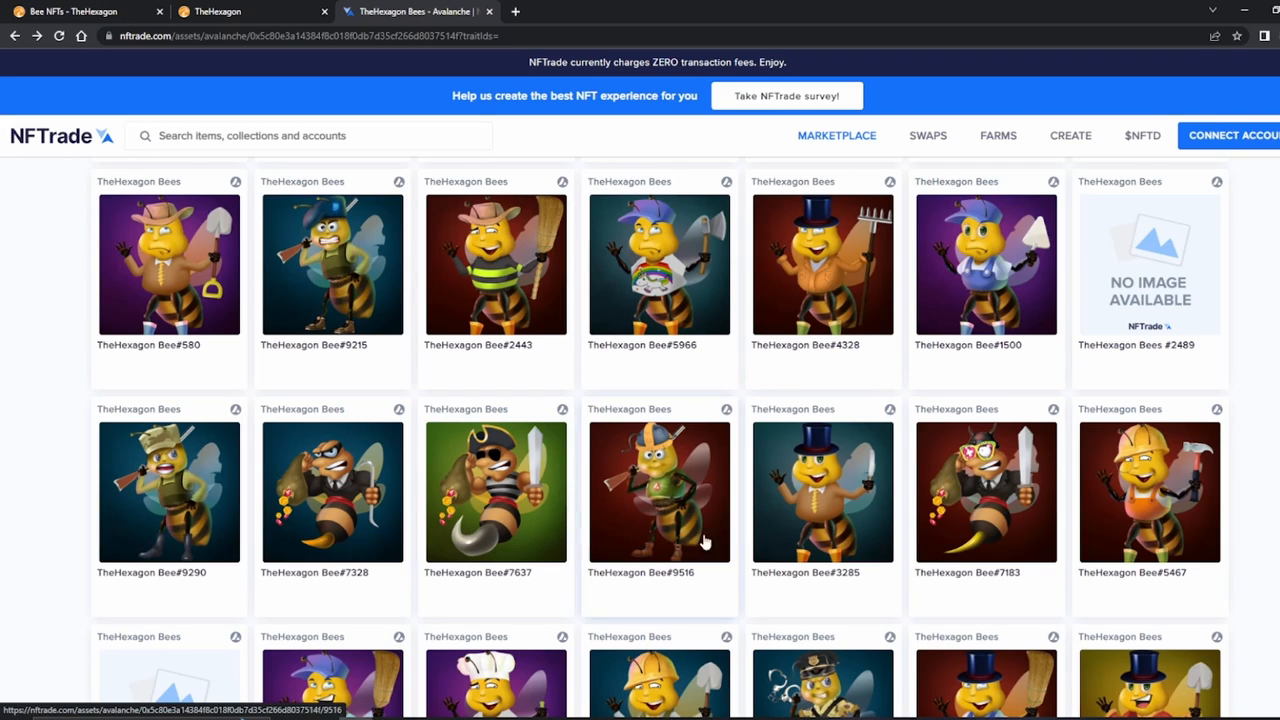
{"action": "scroll", "scroll_direction": "down", "scroll_amount": 3}
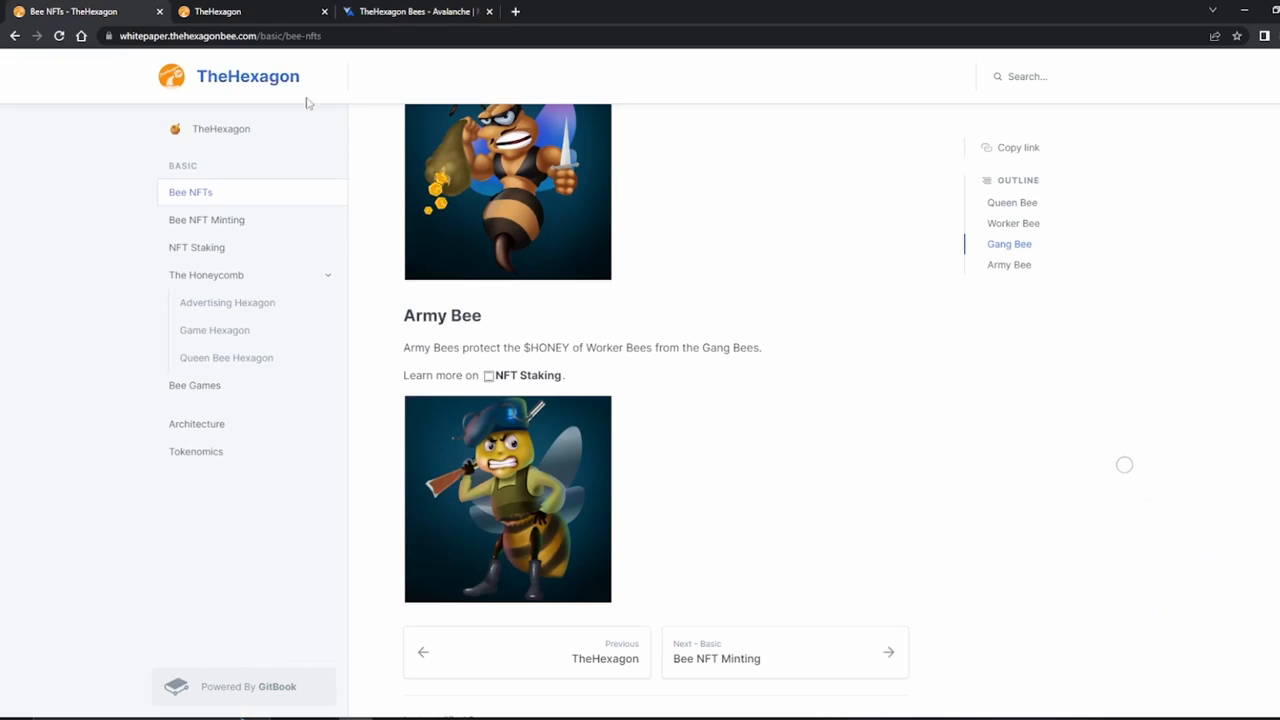
{"action": "scroll", "scroll_direction": "up", "scroll_amount": 3}
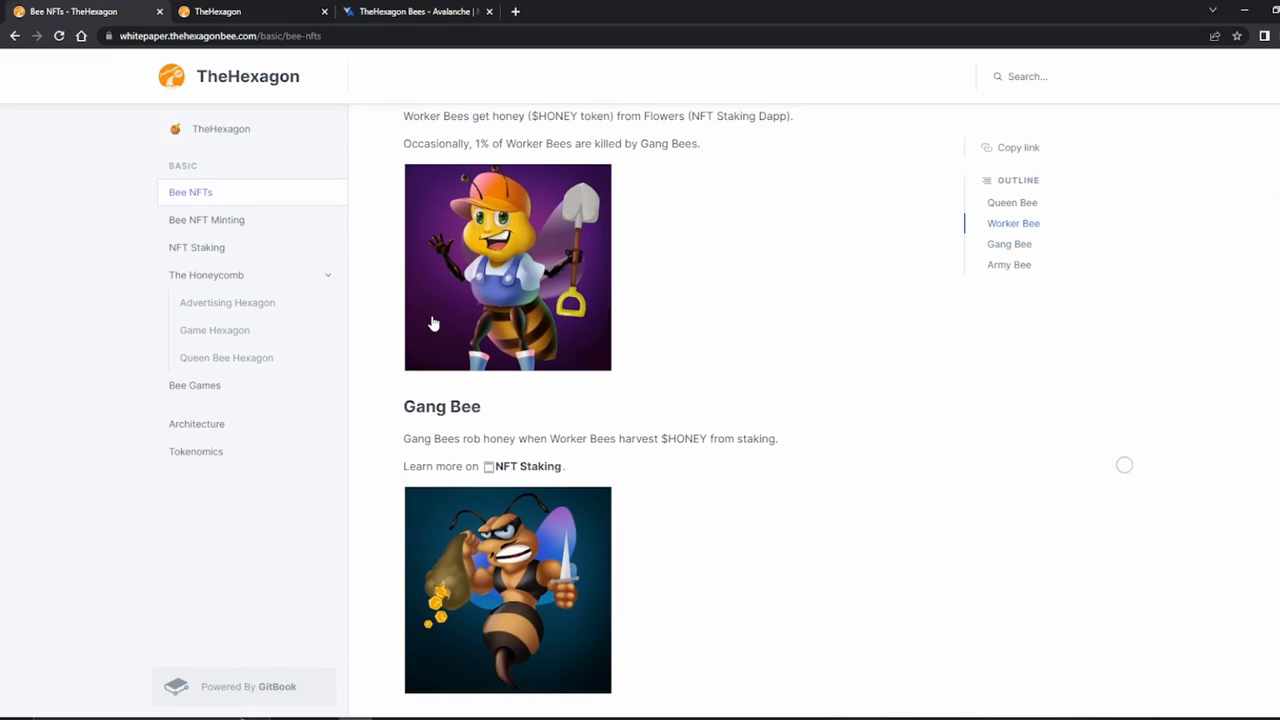
Step: Return to the whitepaper's NFT Staking page showing the lock rewards
{"action": "left_click", "coordinate": [196, 248]}
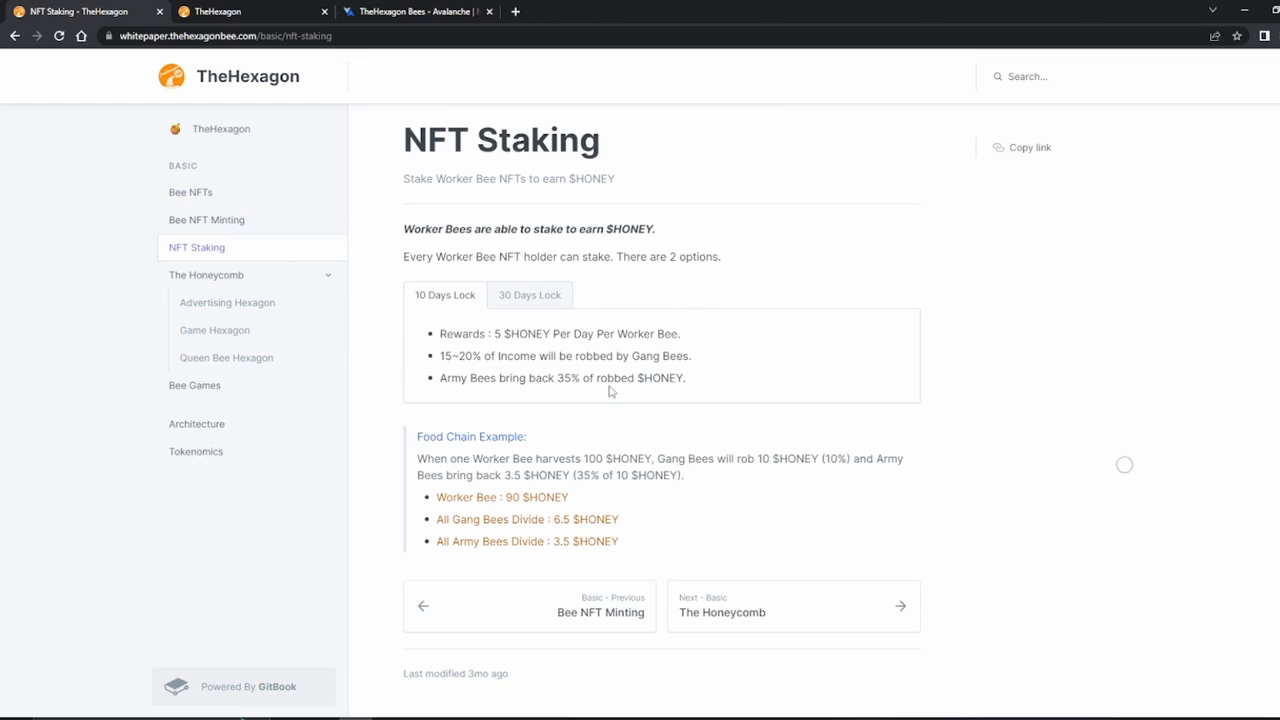
{"action": "mouse_move", "coordinate": [436, 344]}
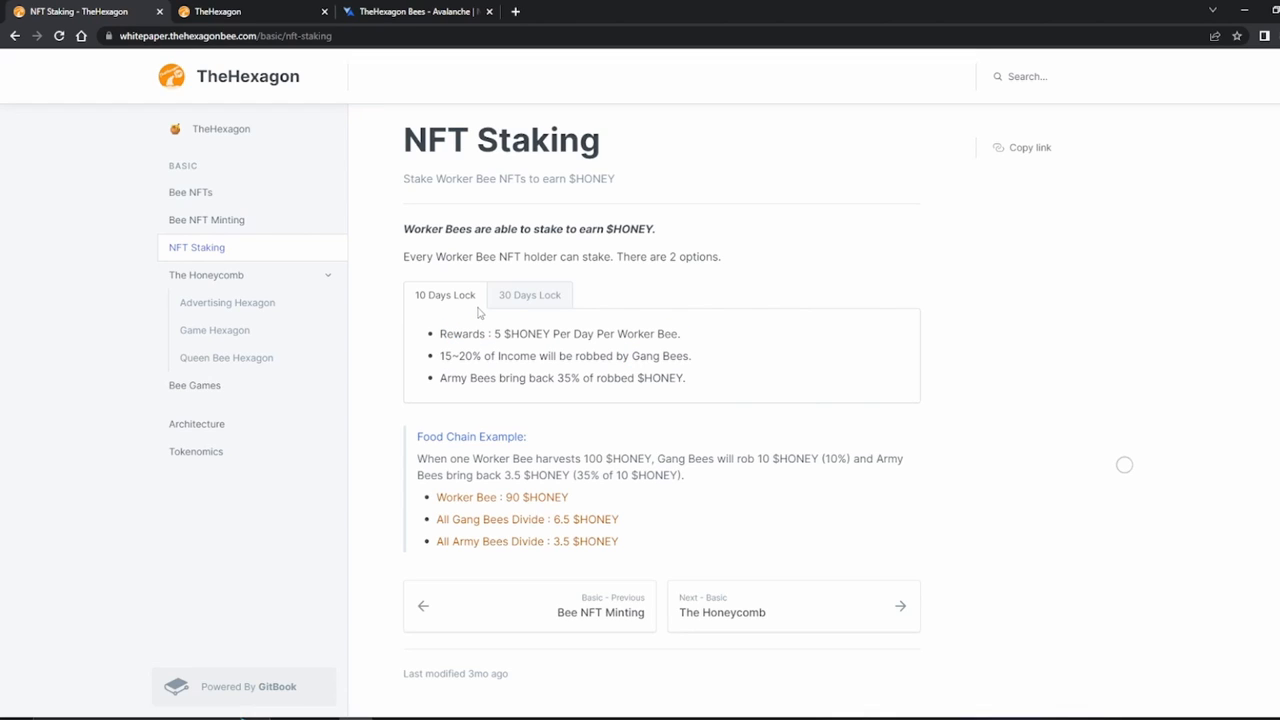
{"action": "mouse_move", "coordinate": [512, 308]}
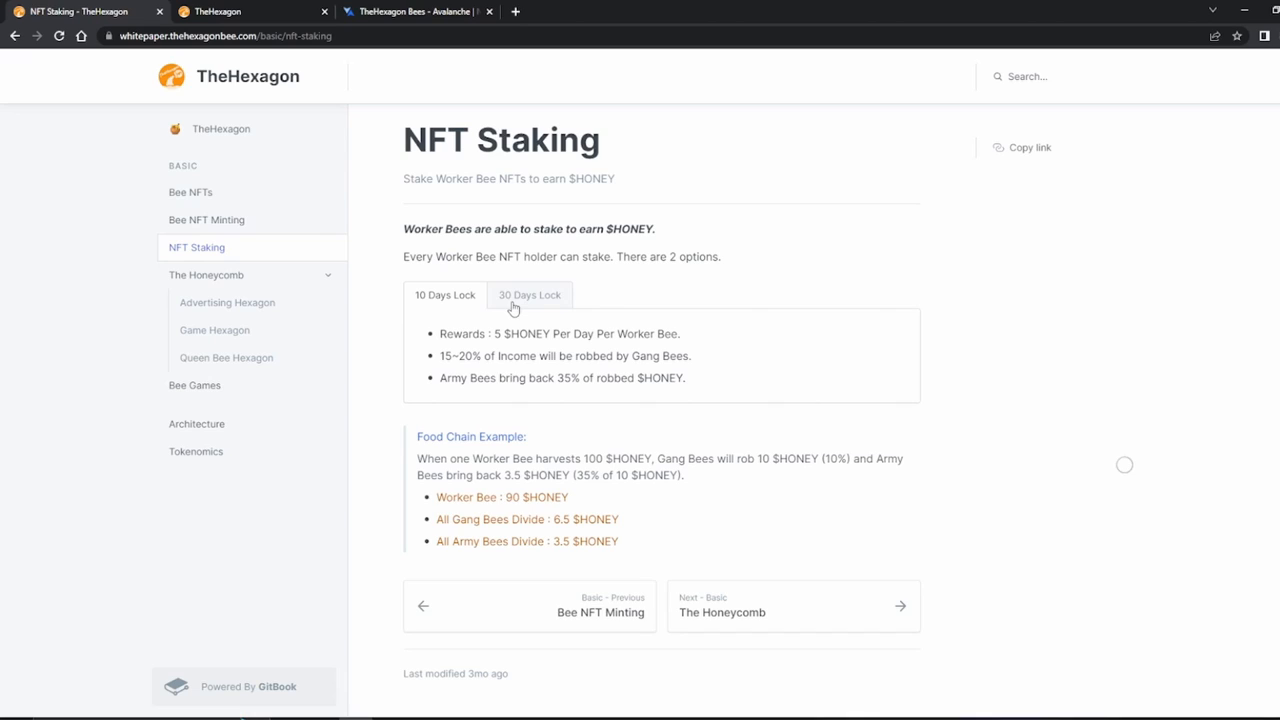
{"action": "mouse_move", "coordinate": [546, 316]}
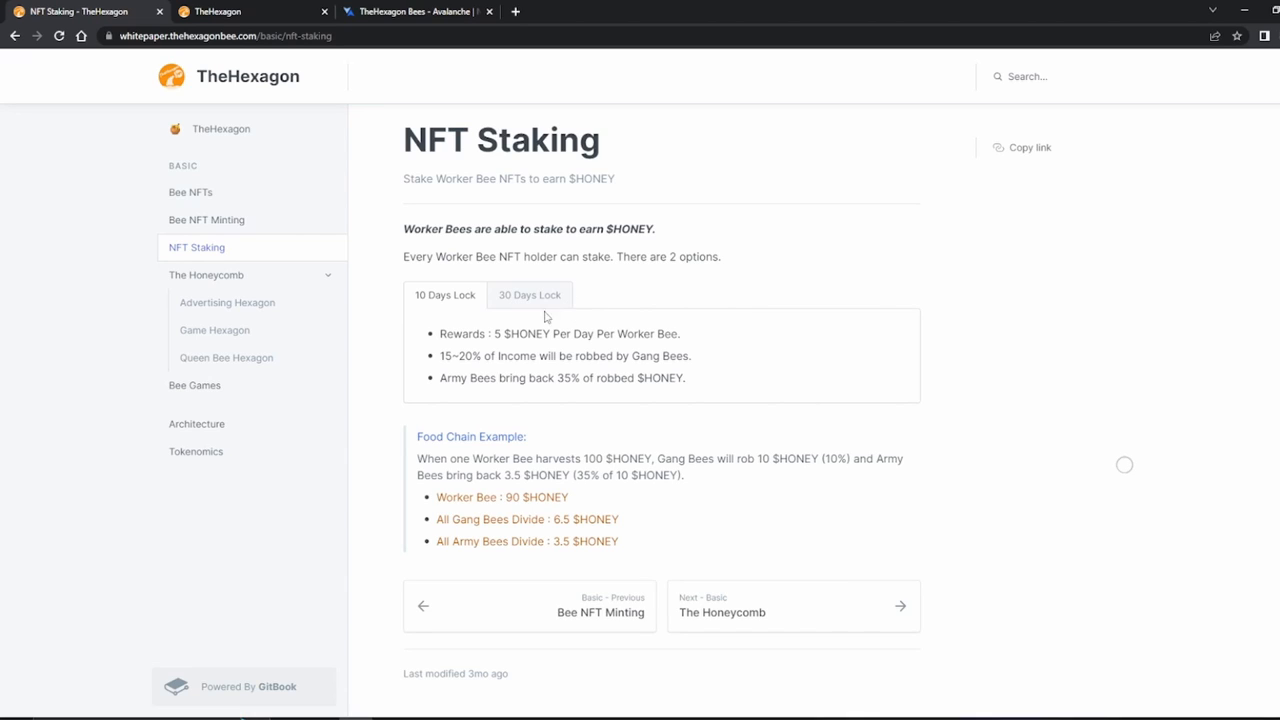
{"action": "mouse_move", "coordinate": [464, 348]}
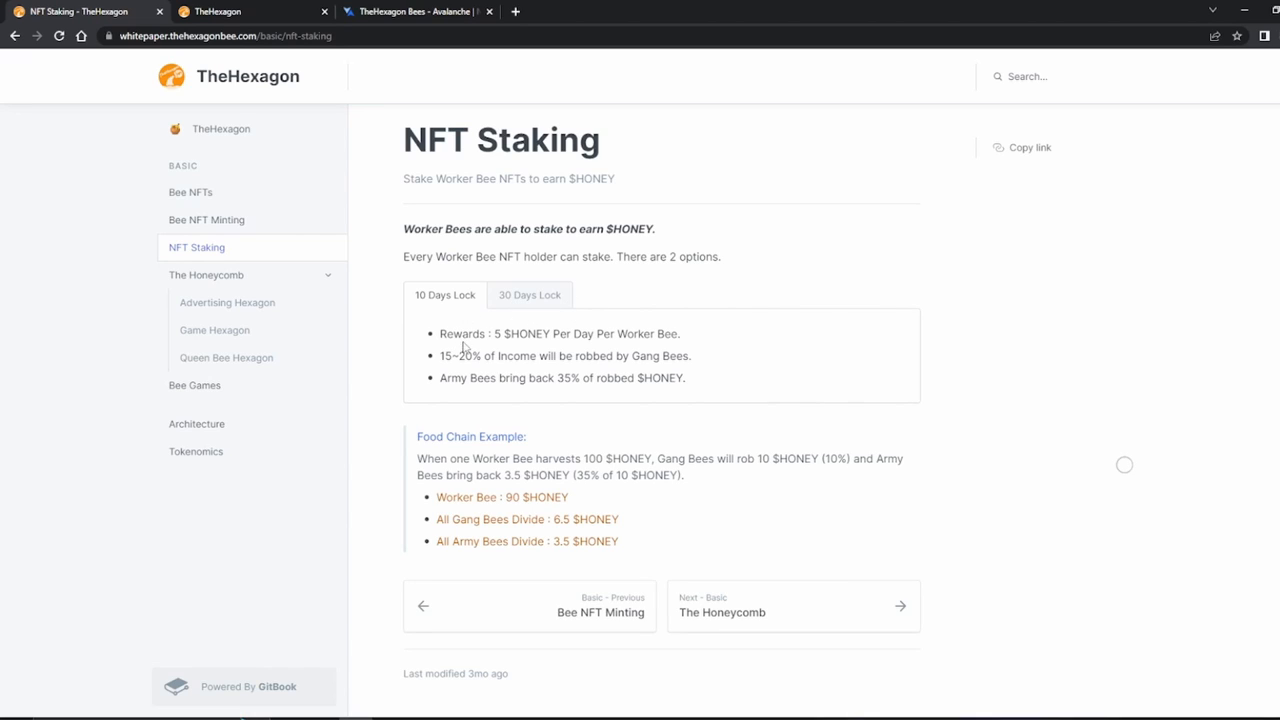
Step: Highlight the 10 Days Lock '5 $HONEY per day' Rewards line, then clear the selection
{"action": "double_click", "coordinate": [448, 332]}
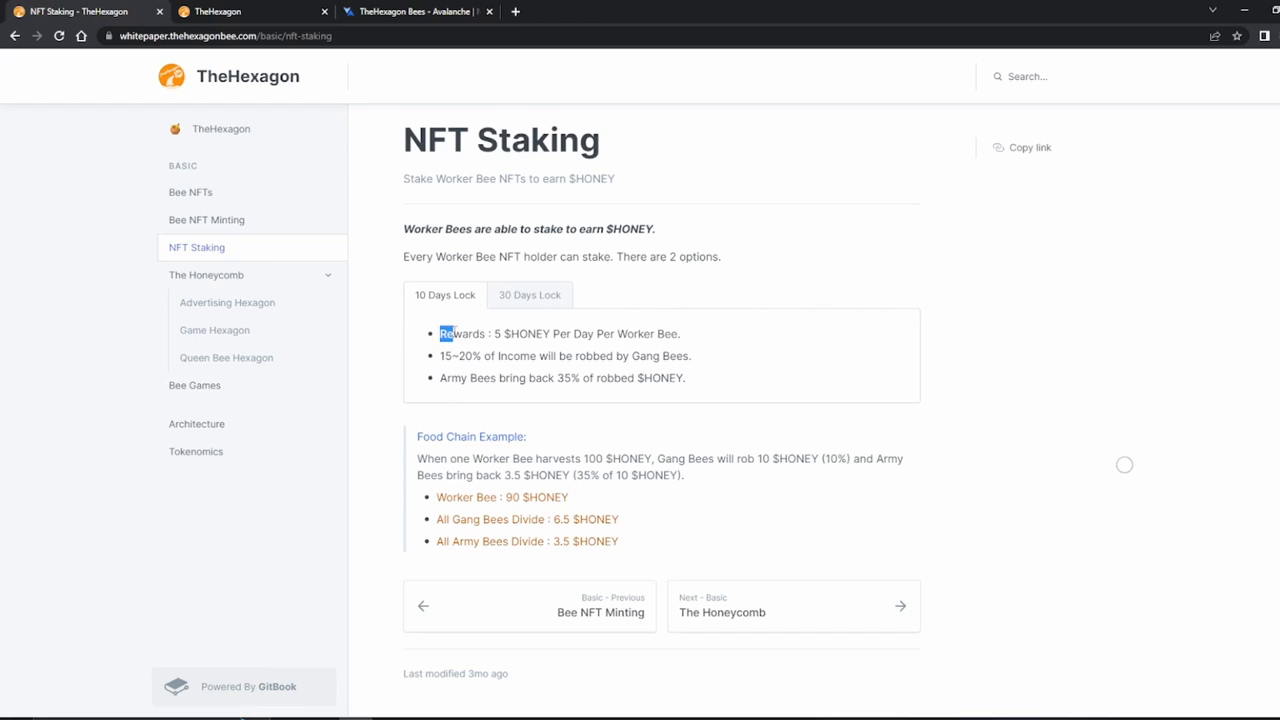
{"action": "left_click_drag", "start_coordinate": [440, 332], "coordinate": [678, 332]}
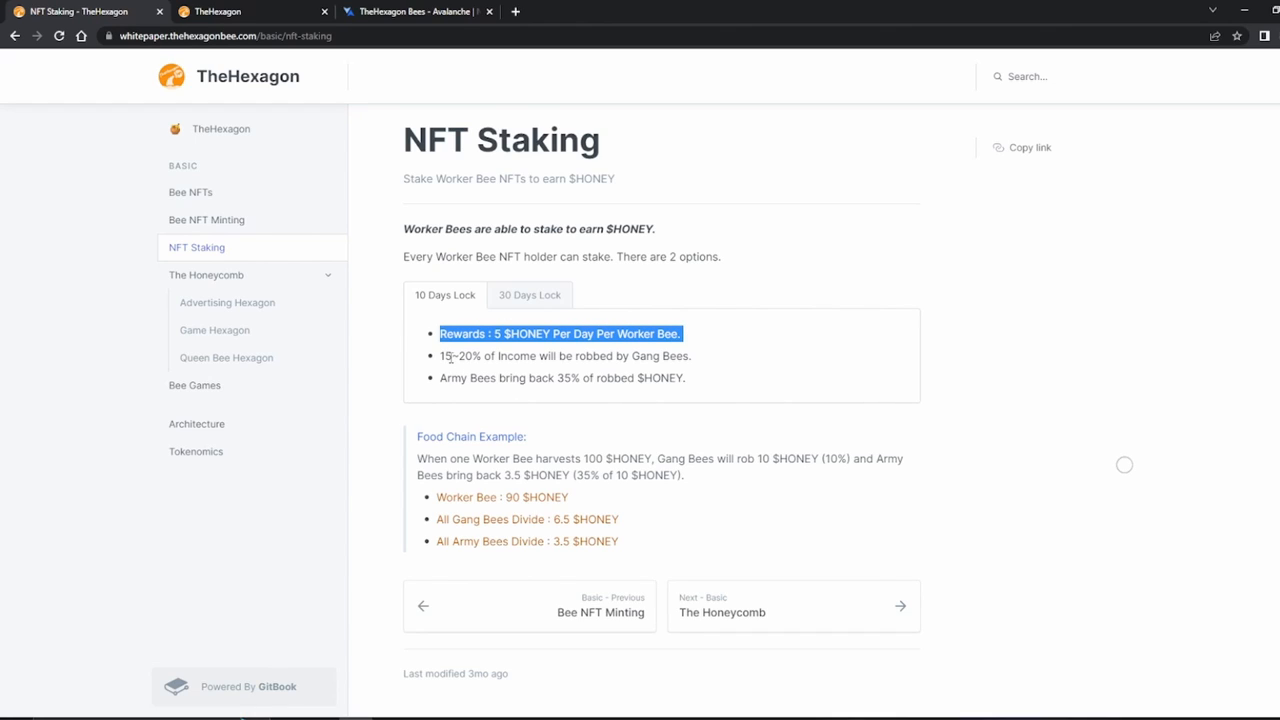
{"action": "left_click", "coordinate": [536, 356]}
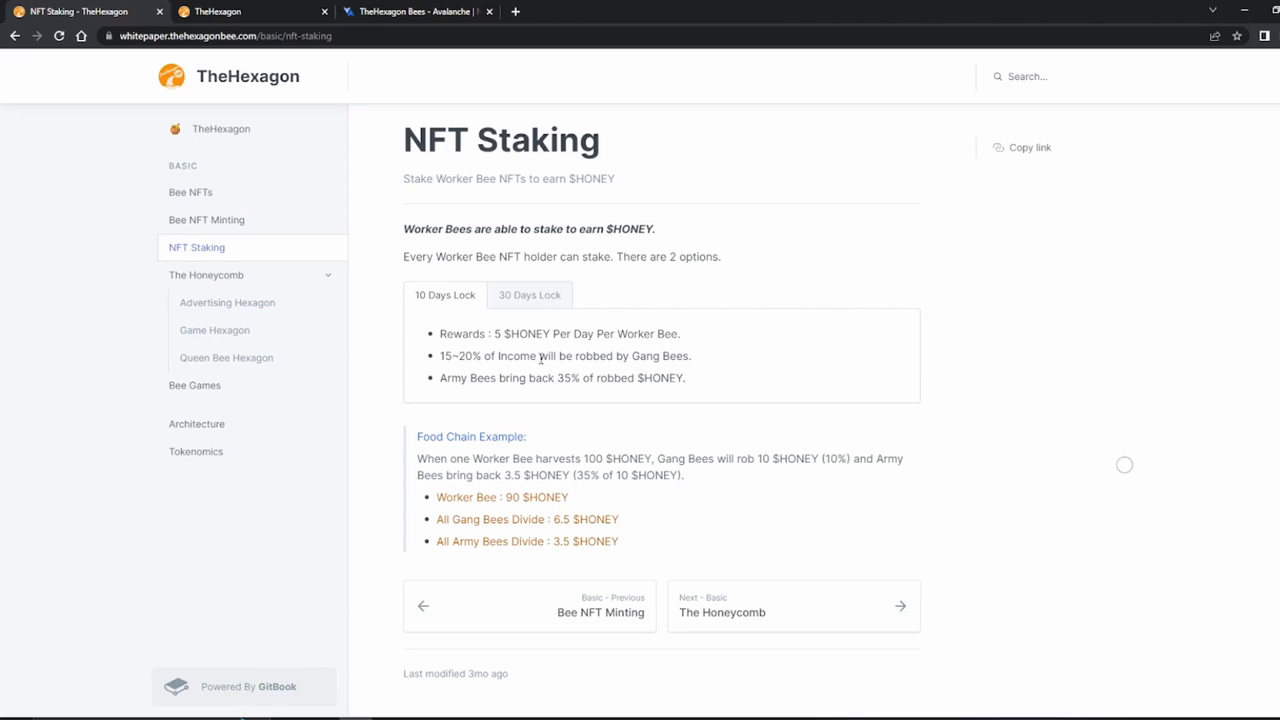
{"action": "mouse_move", "coordinate": [444, 378]}
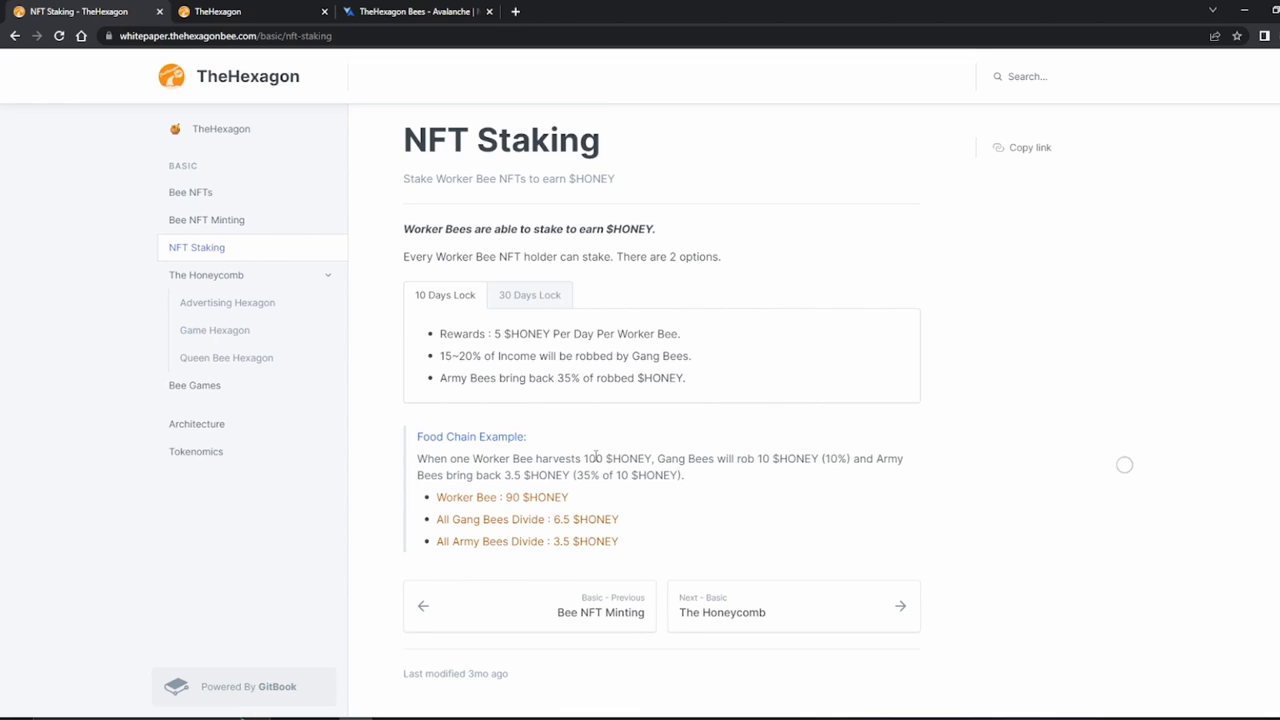
{"action": "mouse_move", "coordinate": [576, 496]}
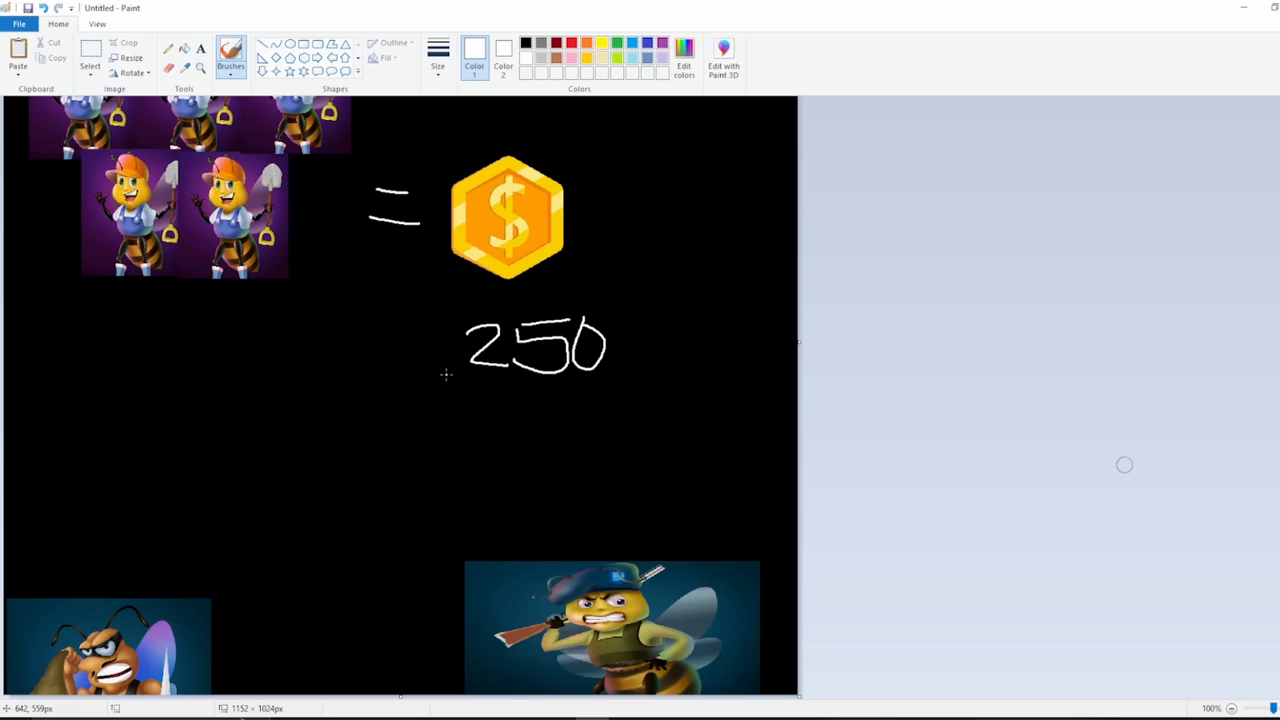
{"action": "mouse_move", "coordinate": [470, 374]}
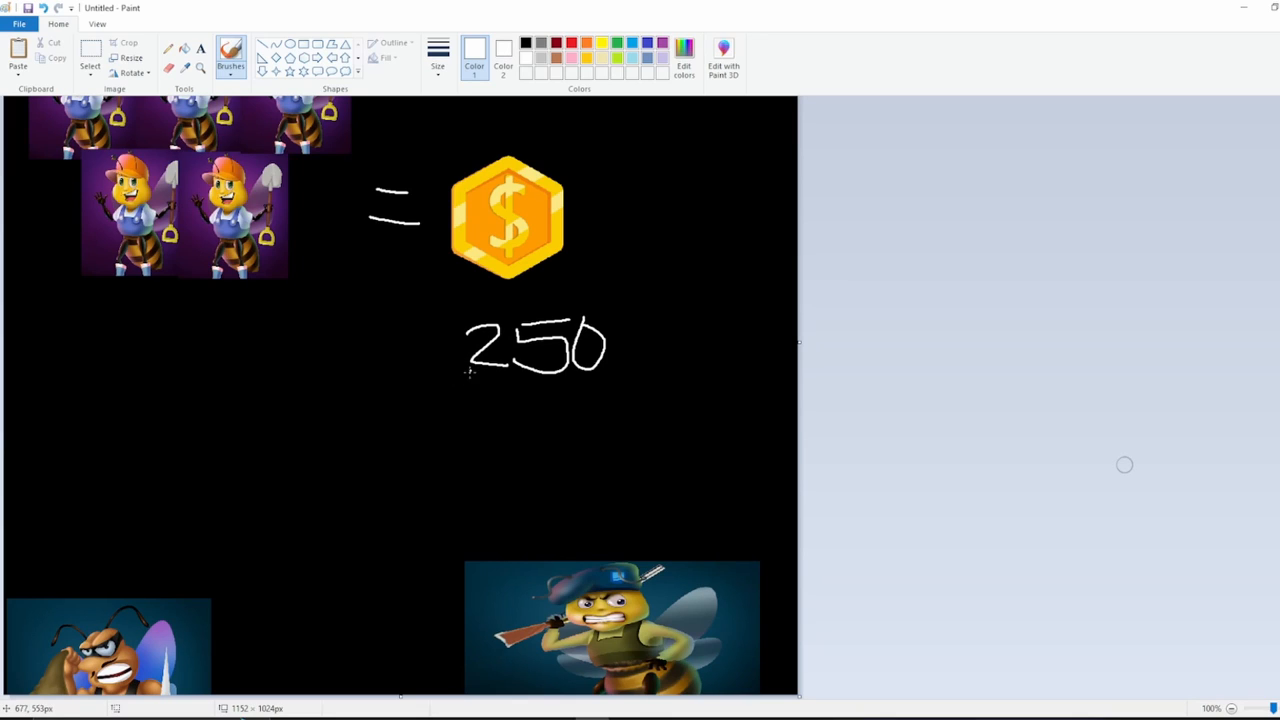
Step: Draw a white arrow from 250 to the gang bee and write 37.5 as its share
{"action": "left_click_drag", "start_coordinate": [464, 376], "coordinate": [116, 578]}
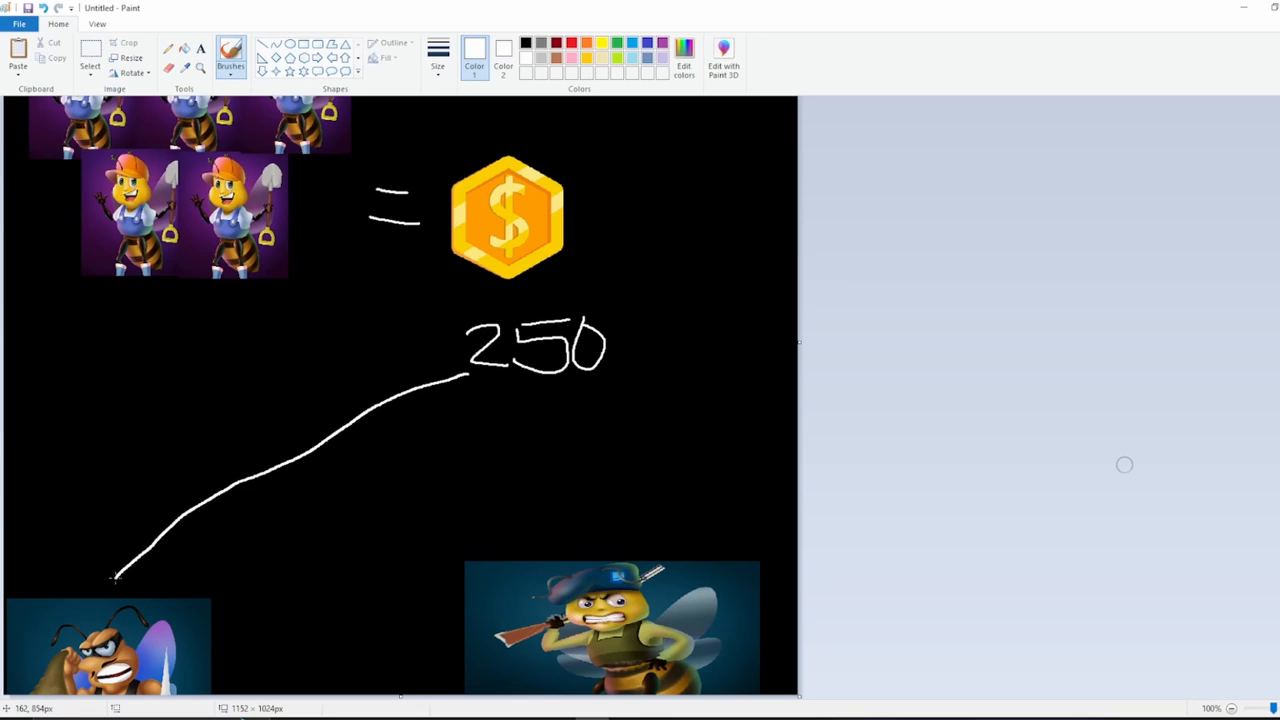
{"action": "left_click_drag", "start_coordinate": [116, 578], "coordinate": [178, 578]}
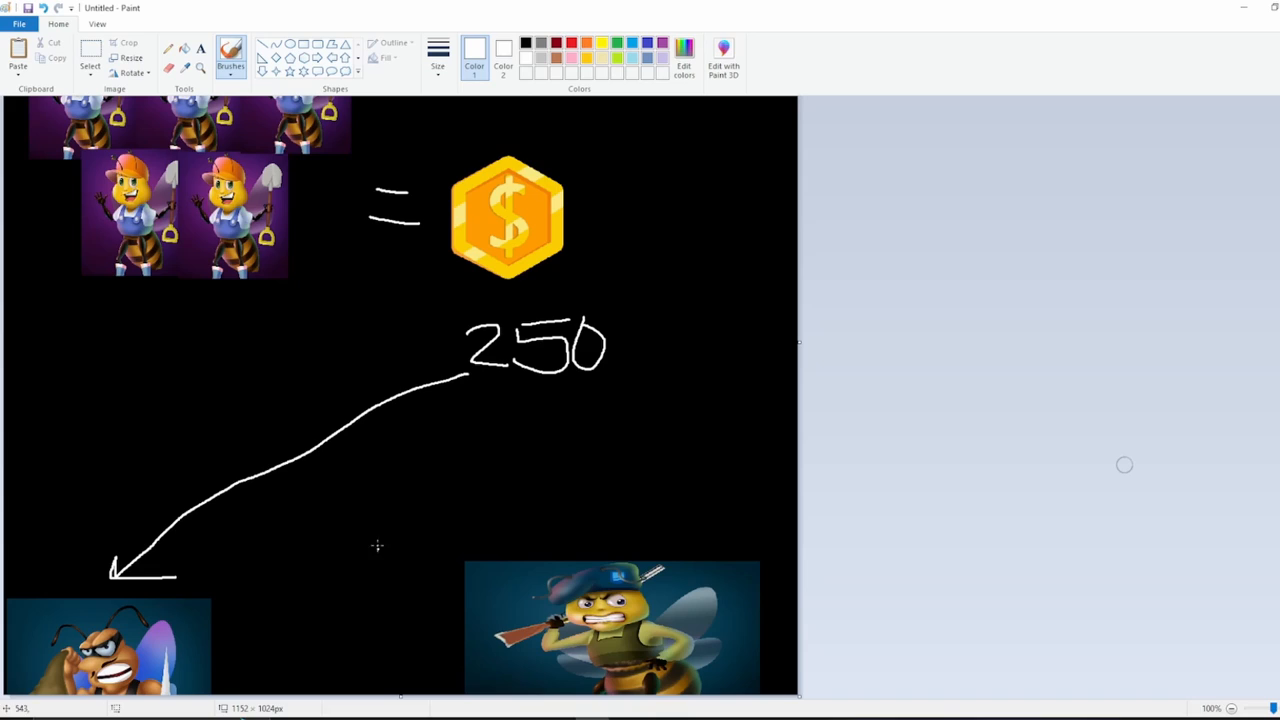
{"action": "mouse_move", "coordinate": [280, 528]}
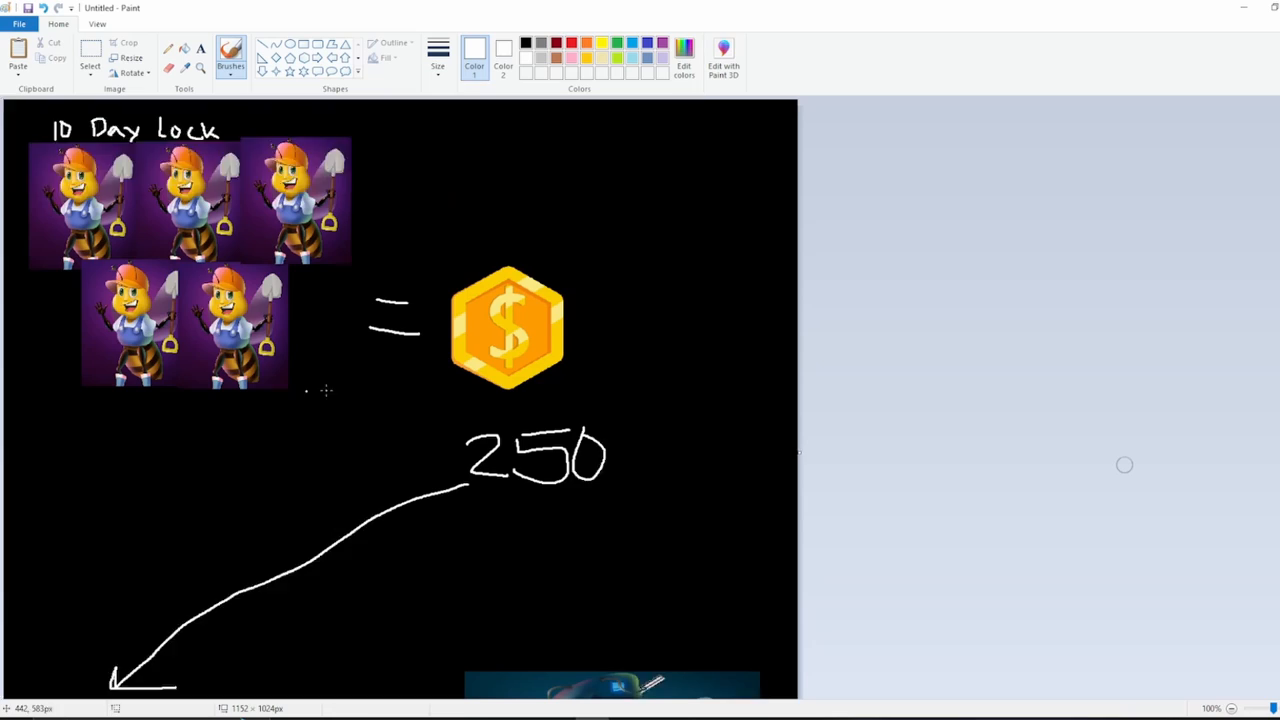
{"action": "scroll", "scroll_direction": "down", "scroll_amount": 3}
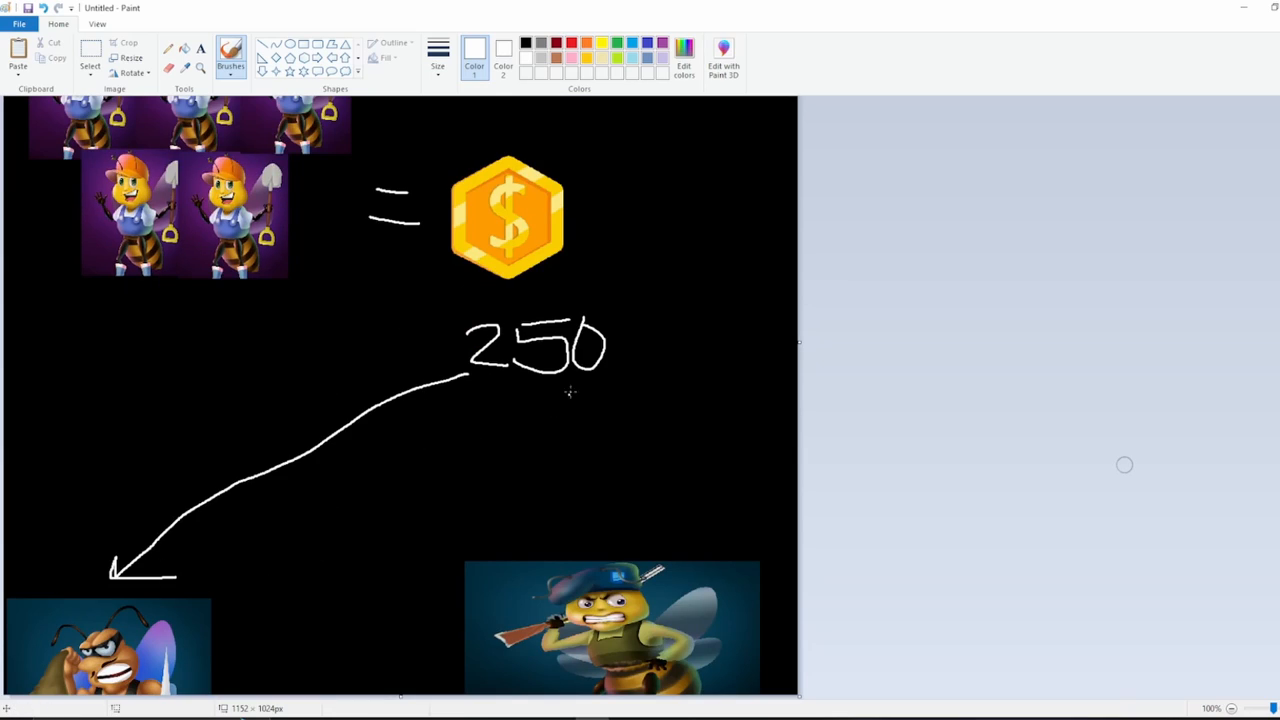
{"action": "mouse_move", "coordinate": [224, 596]}
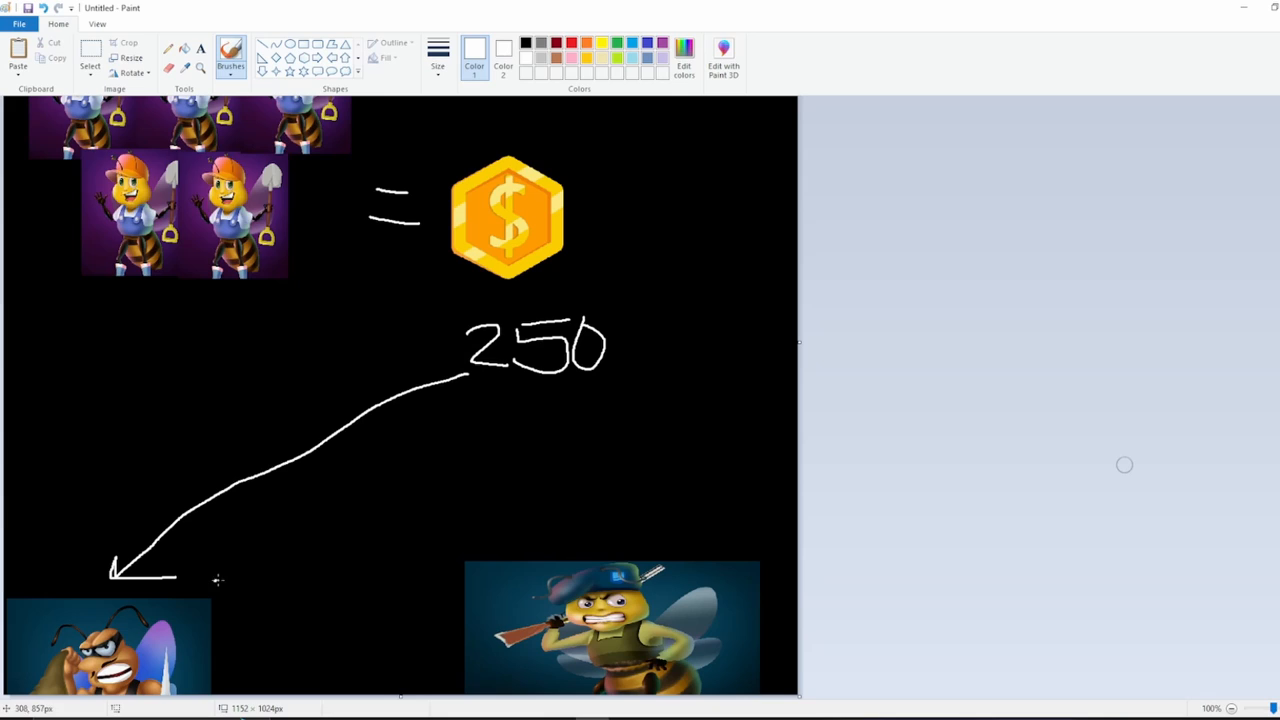
{"action": "left_click_drag", "start_coordinate": [216, 600], "coordinate": [264, 596]}
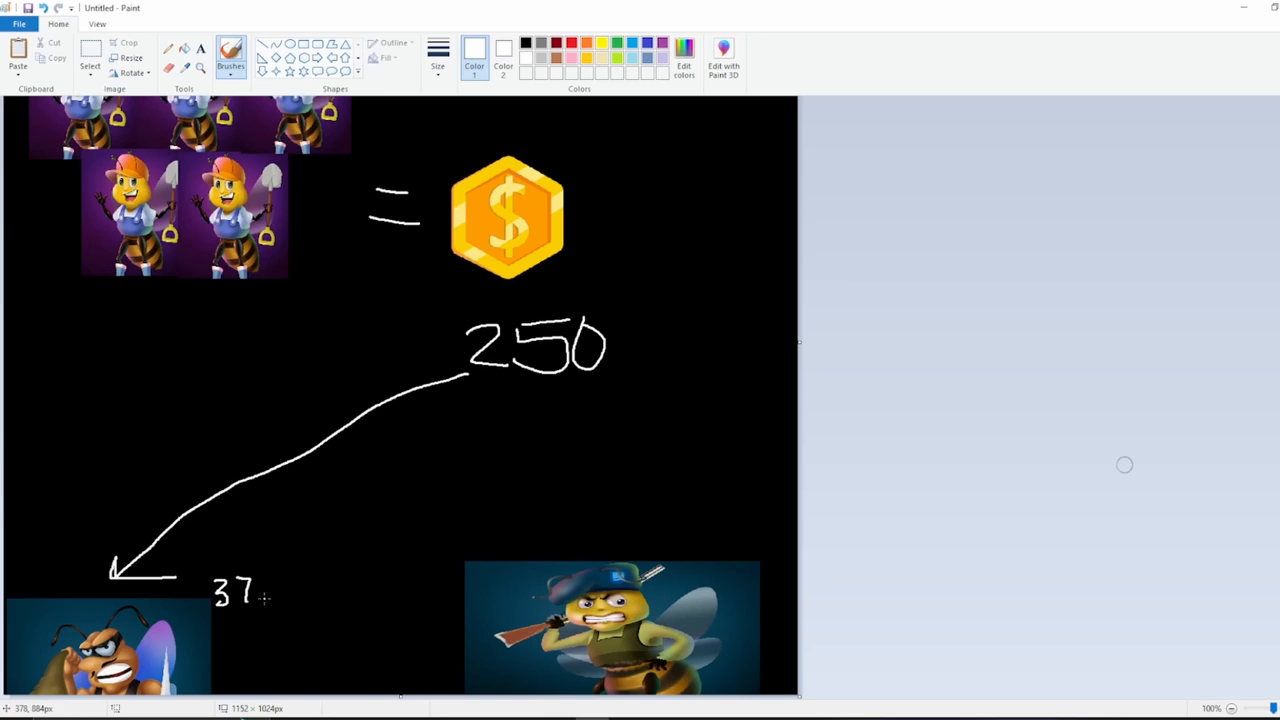
{"action": "left_click_drag", "start_coordinate": [270, 576], "coordinate": [284, 600]}
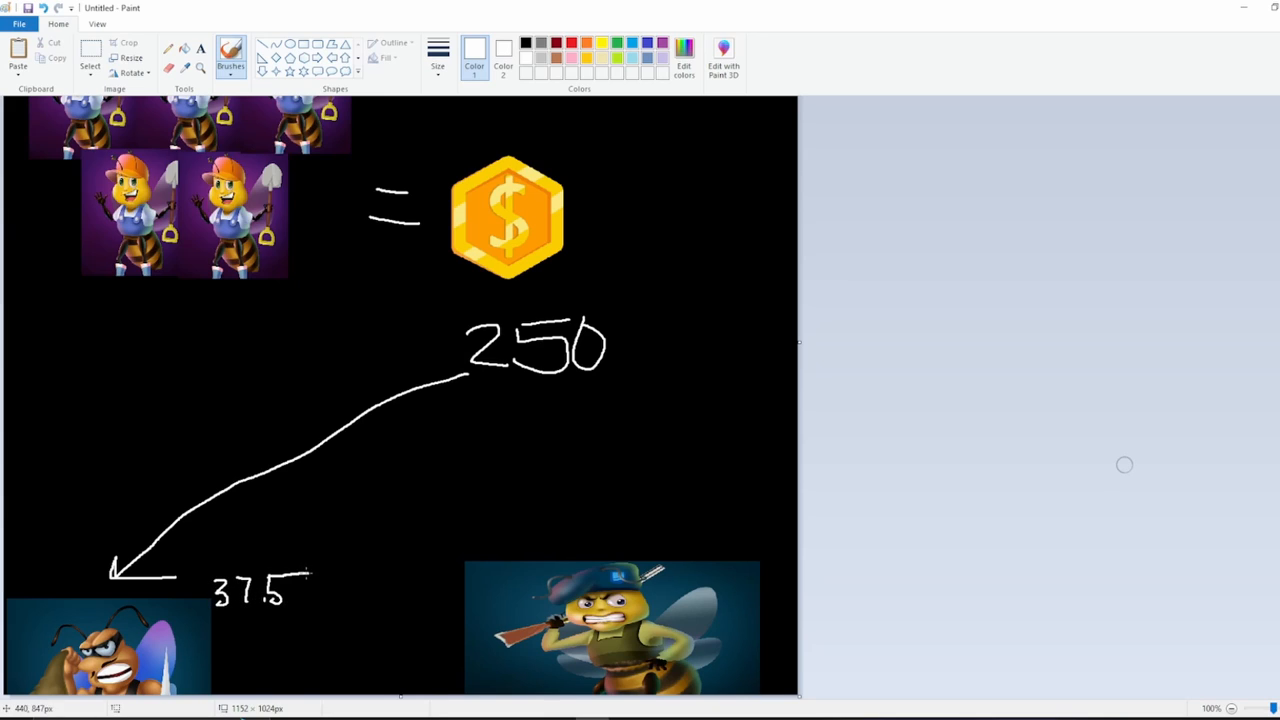
Step: Cross out 250 and write the remaining 212.5 beside it
{"action": "scroll", "scroll_direction": "down", "scroll_amount": 3}
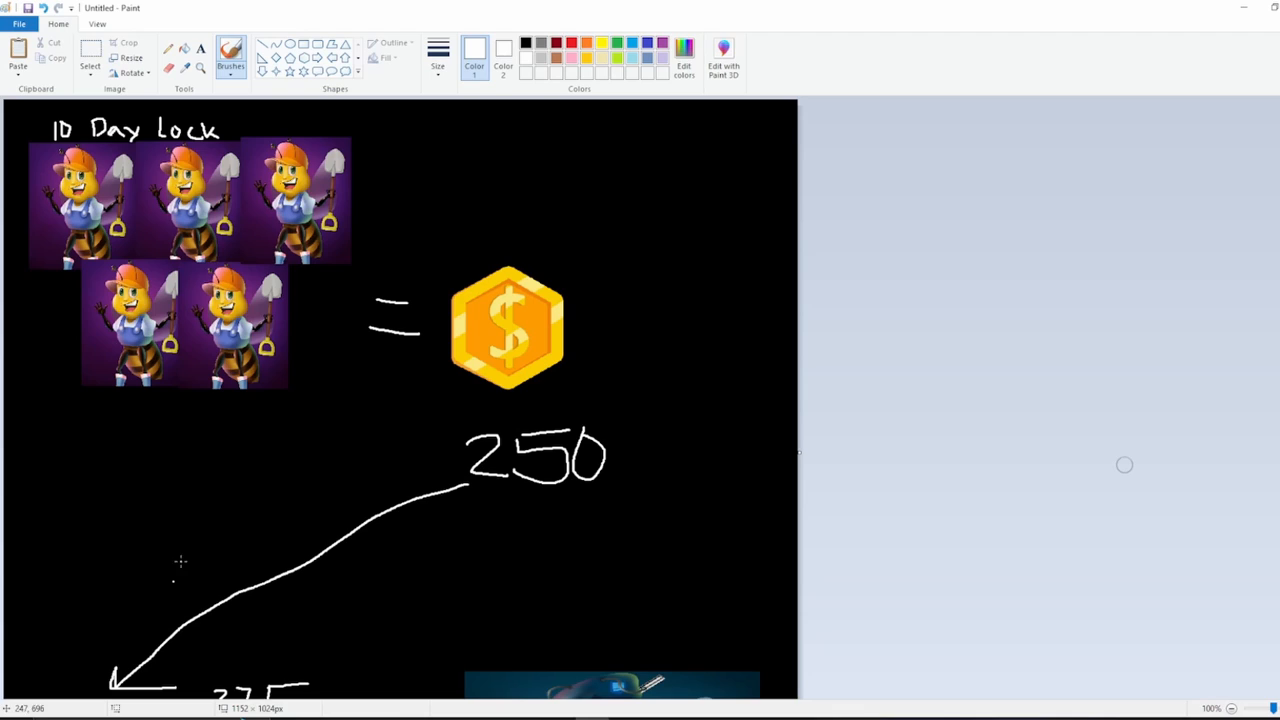
{"action": "scroll", "scroll_direction": "down", "scroll_amount": 3}
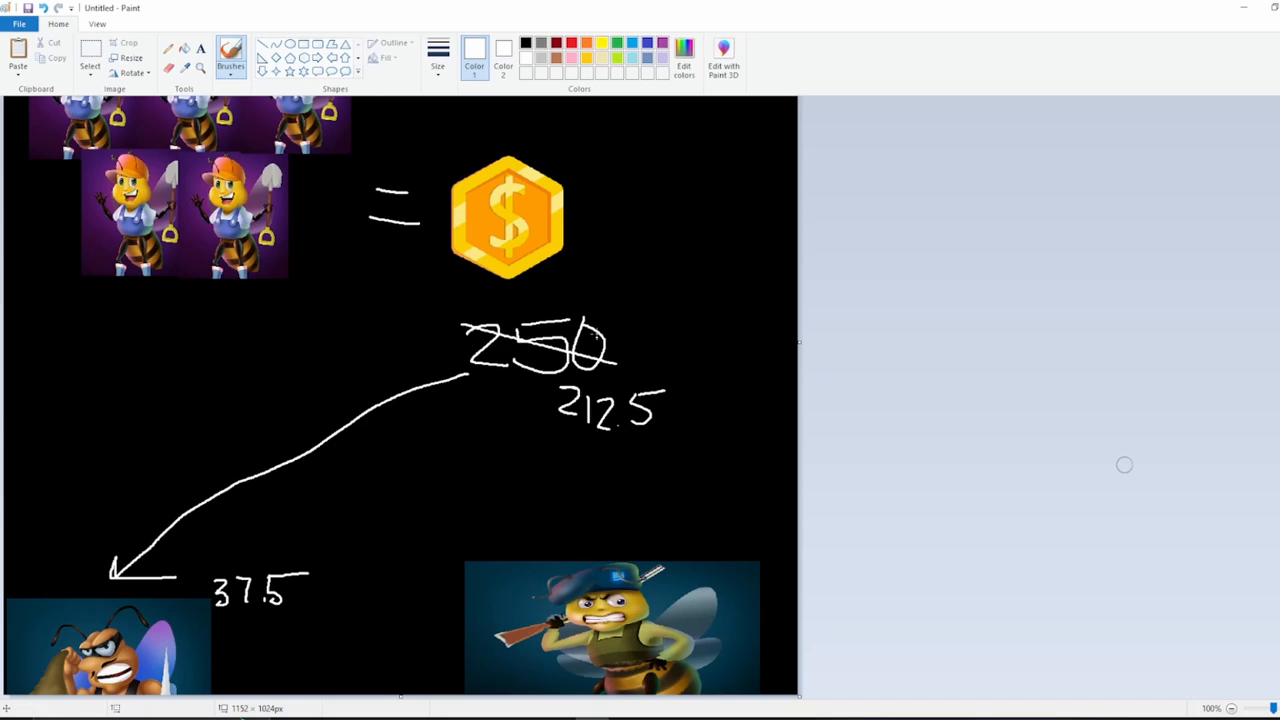
{"action": "left_click_drag", "start_coordinate": [452, 368], "coordinate": [608, 304]}
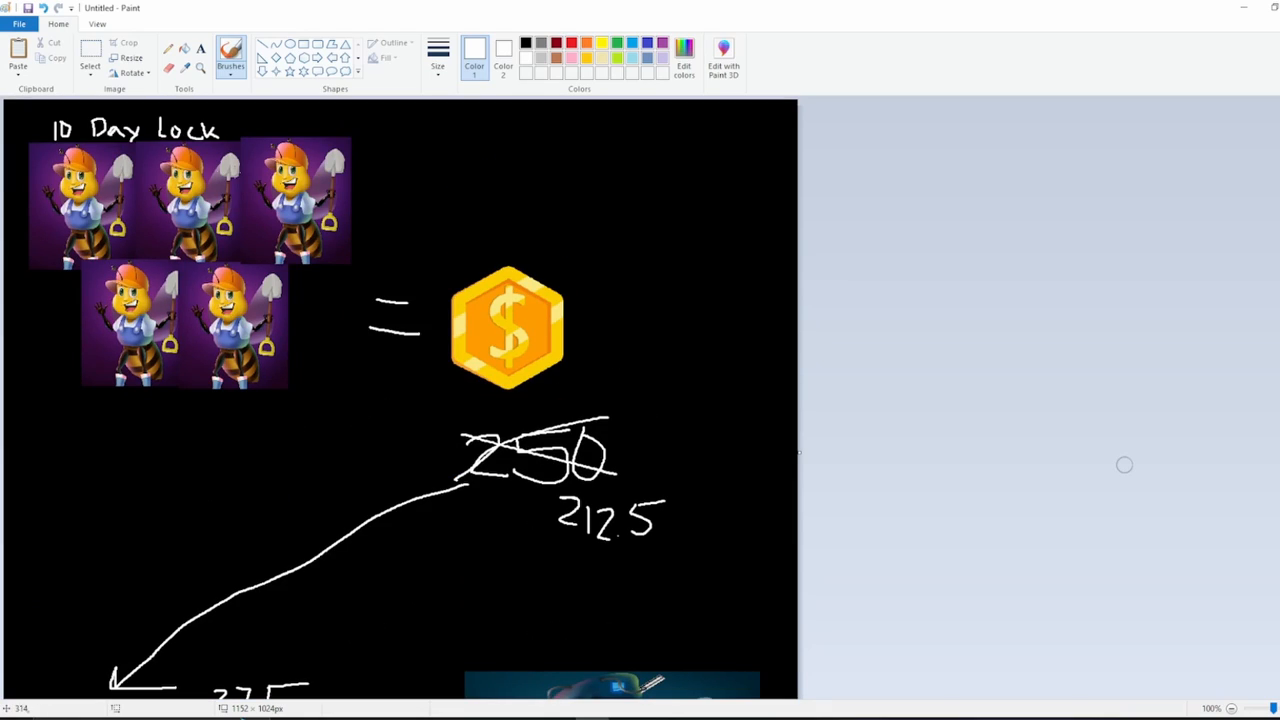
{"action": "mouse_move", "coordinate": [548, 524]}
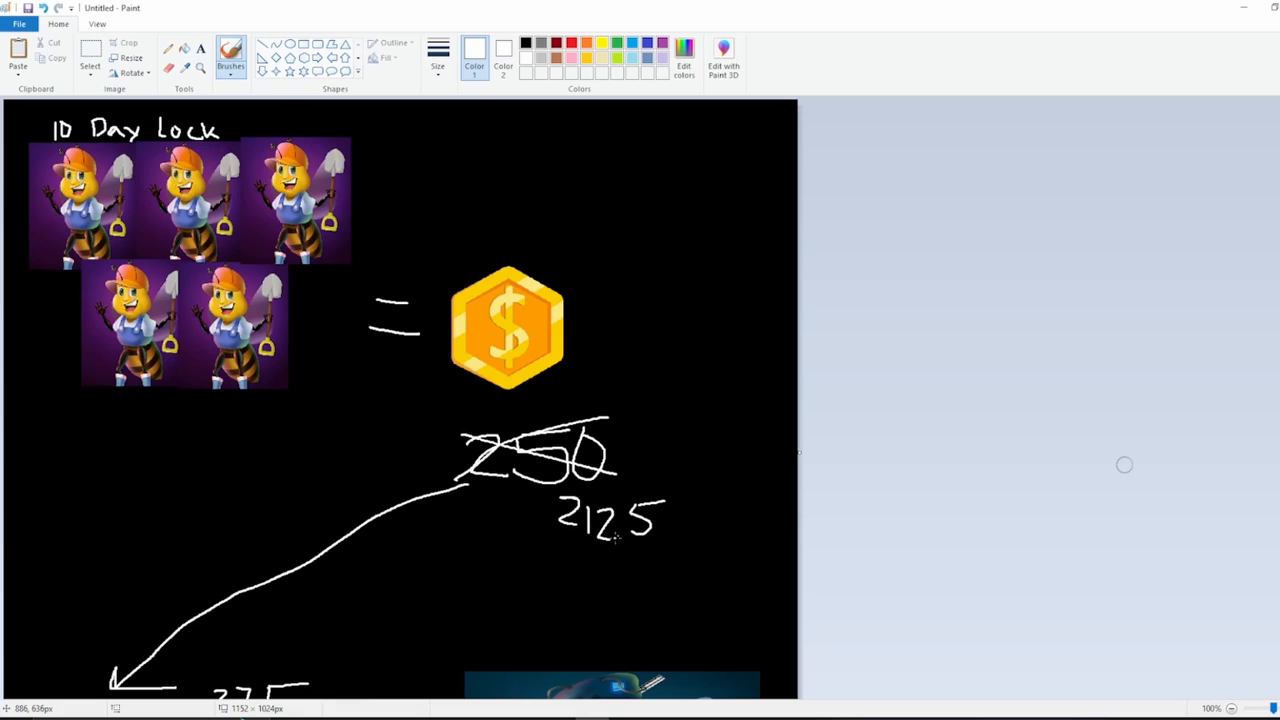
{"action": "scroll", "scroll_direction": "down", "scroll_amount": 3}
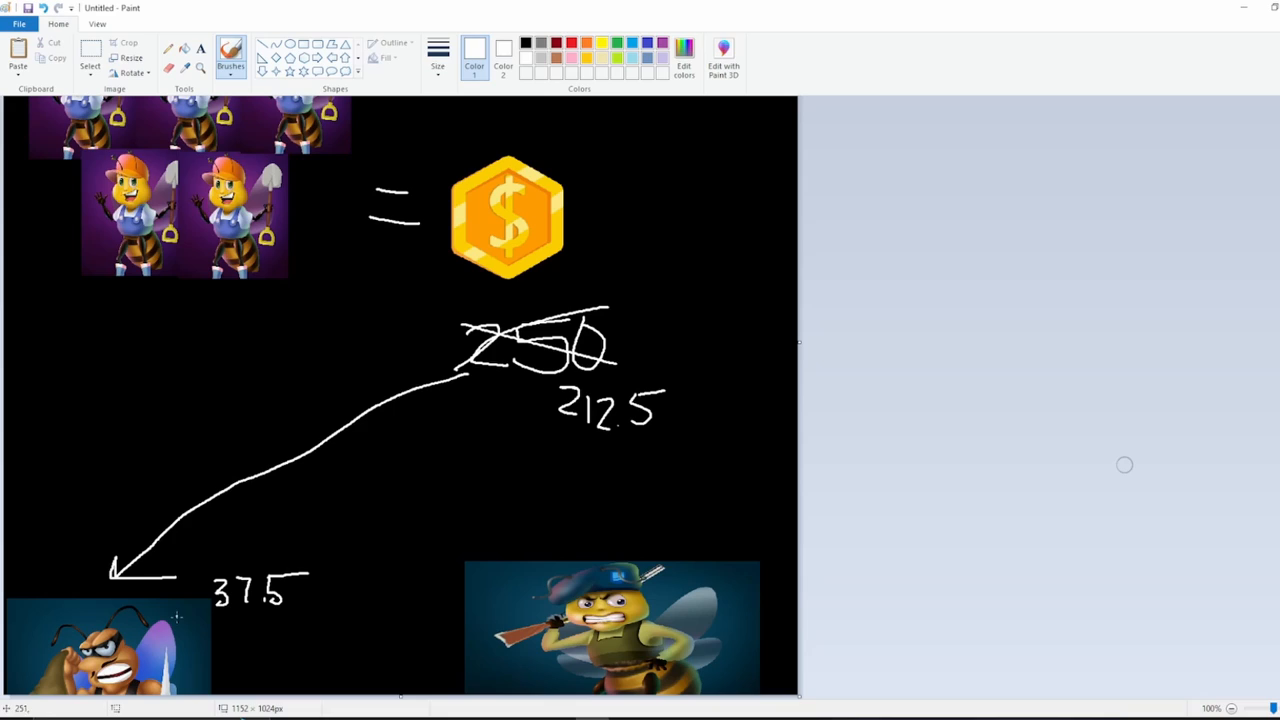
{"action": "mouse_move", "coordinate": [238, 592]}
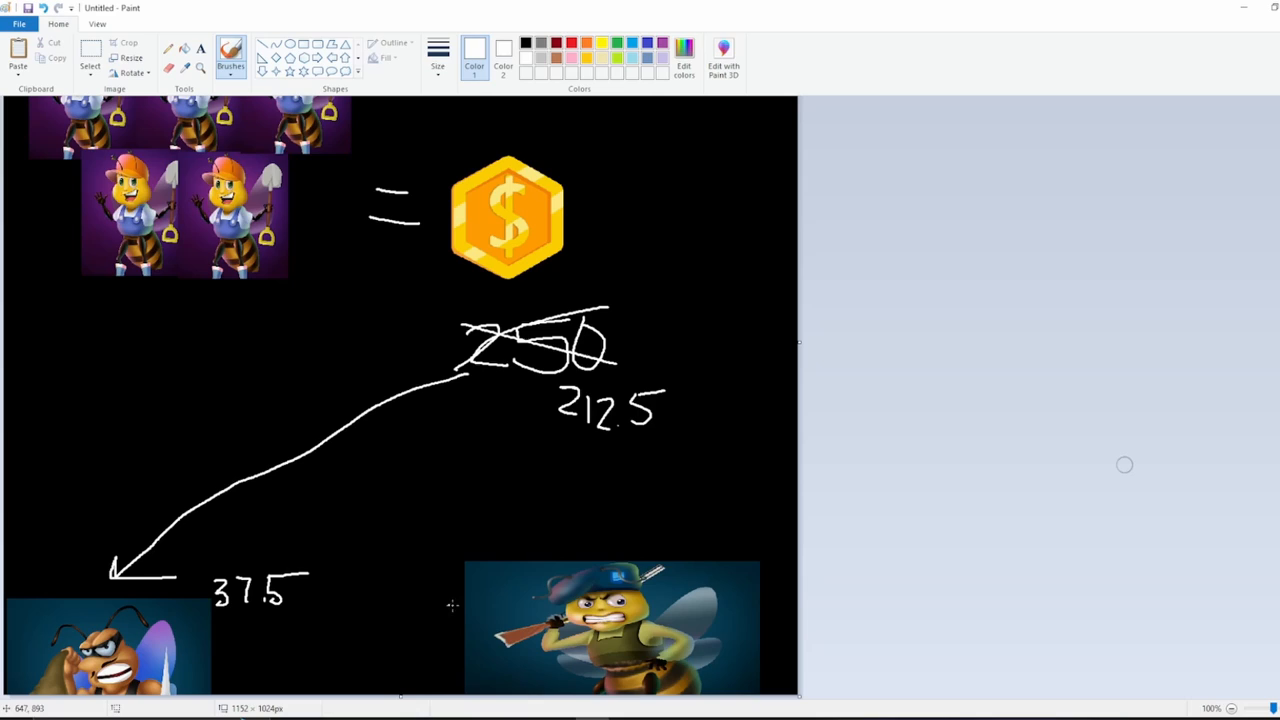
{"action": "mouse_move", "coordinate": [328, 584]}
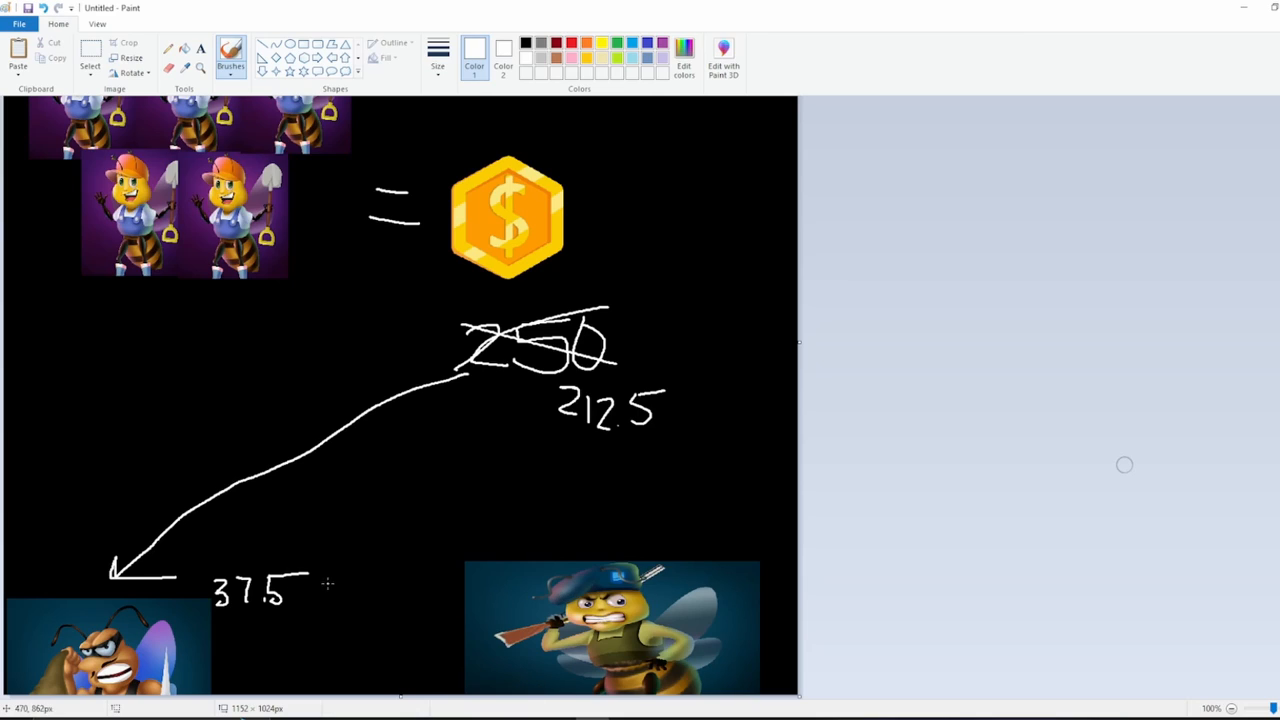
{"action": "mouse_move", "coordinate": [220, 584]}
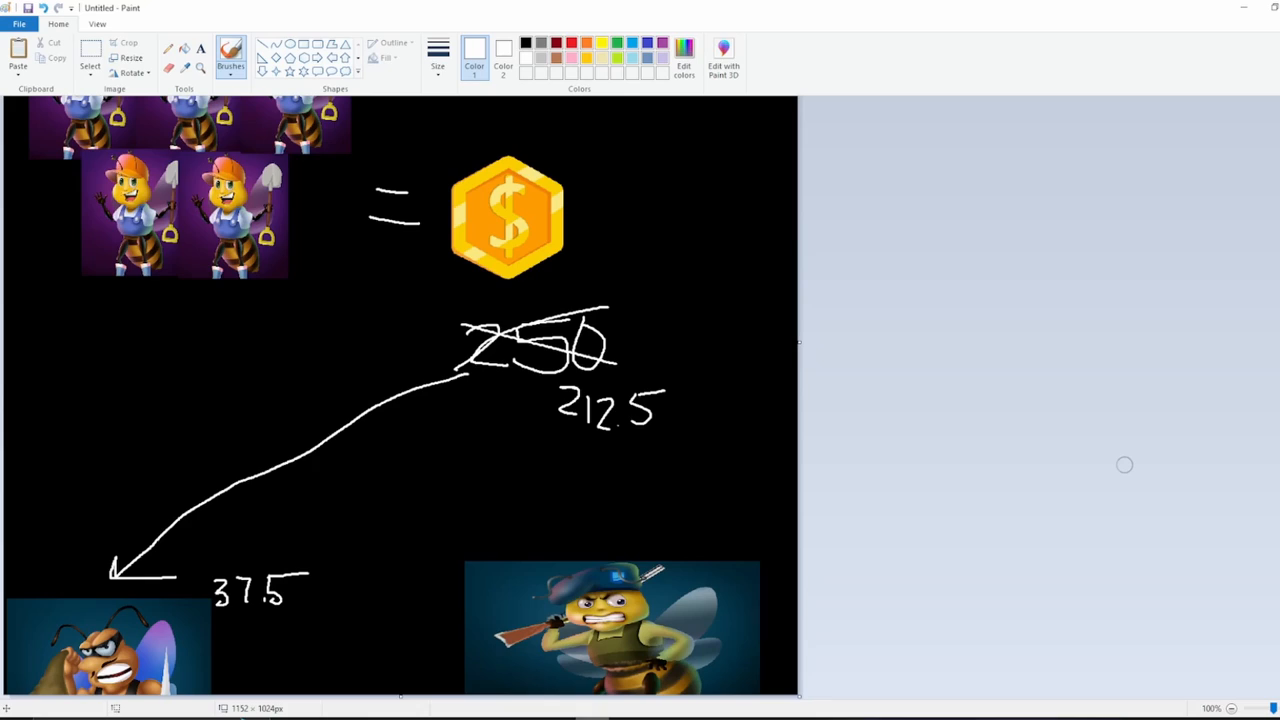
{"action": "mouse_move", "coordinate": [344, 608]}
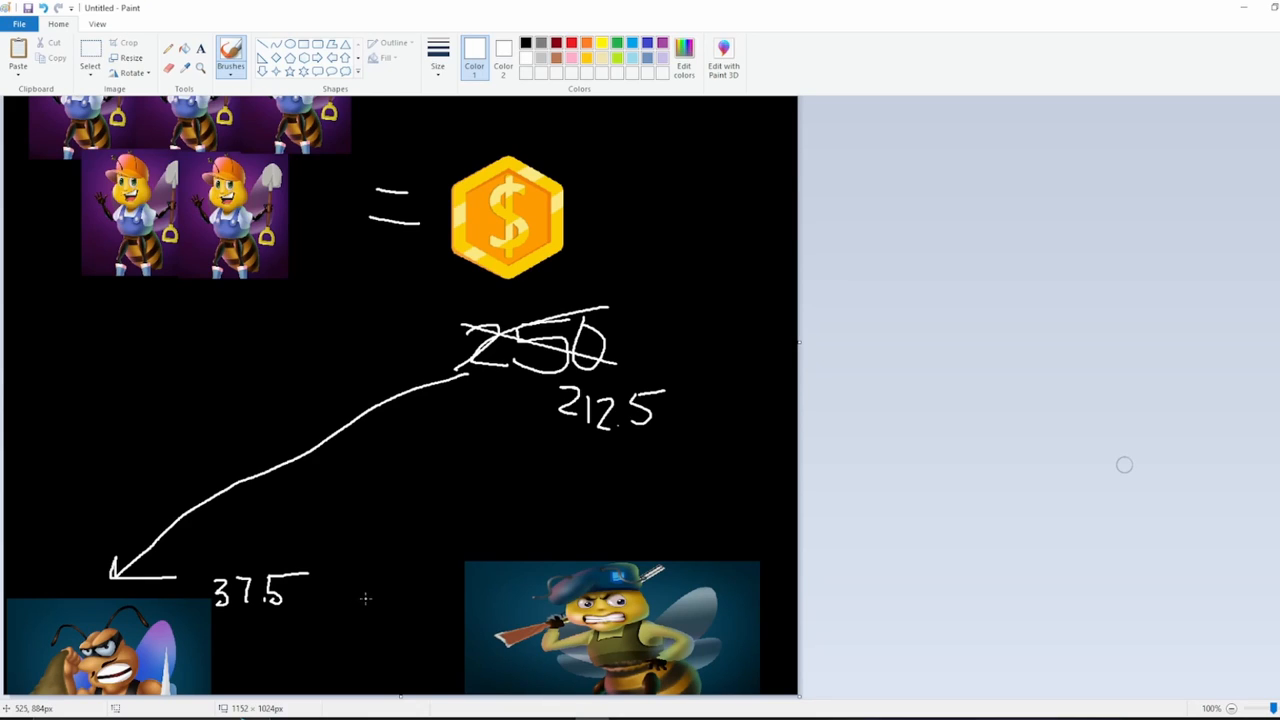
{"action": "mouse_move", "coordinate": [368, 632]}
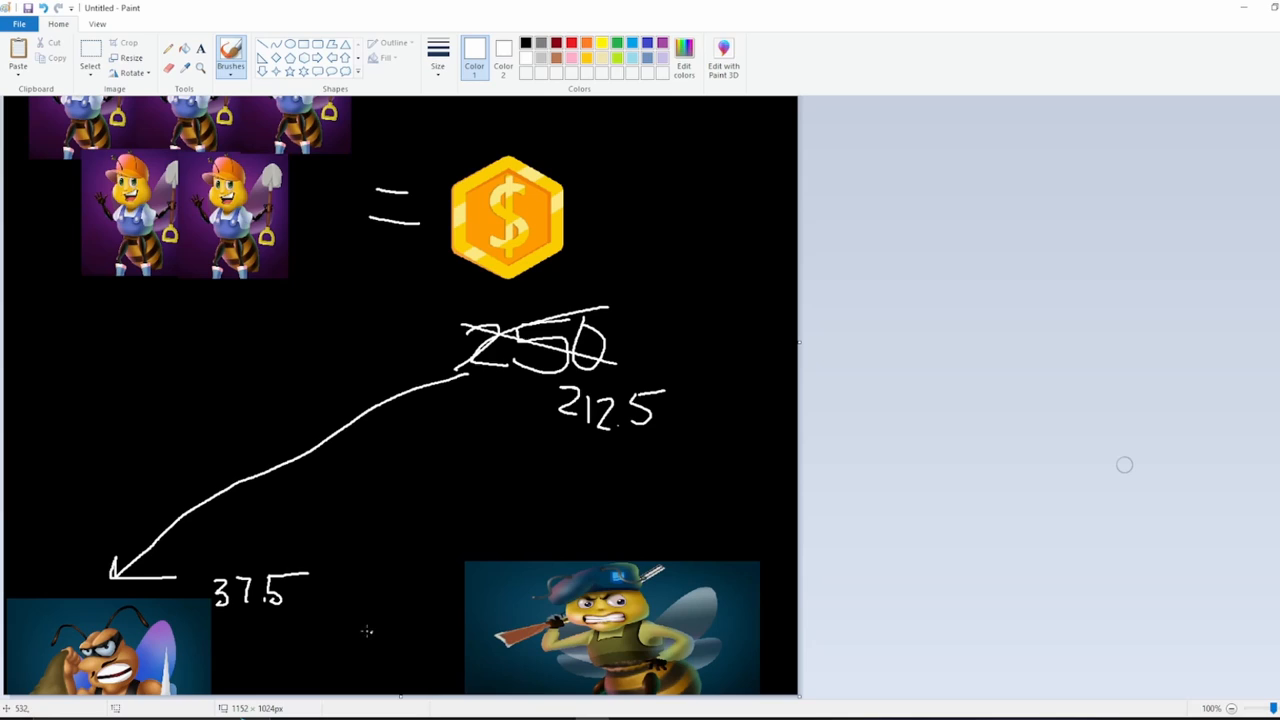
{"action": "mouse_move", "coordinate": [300, 618]}
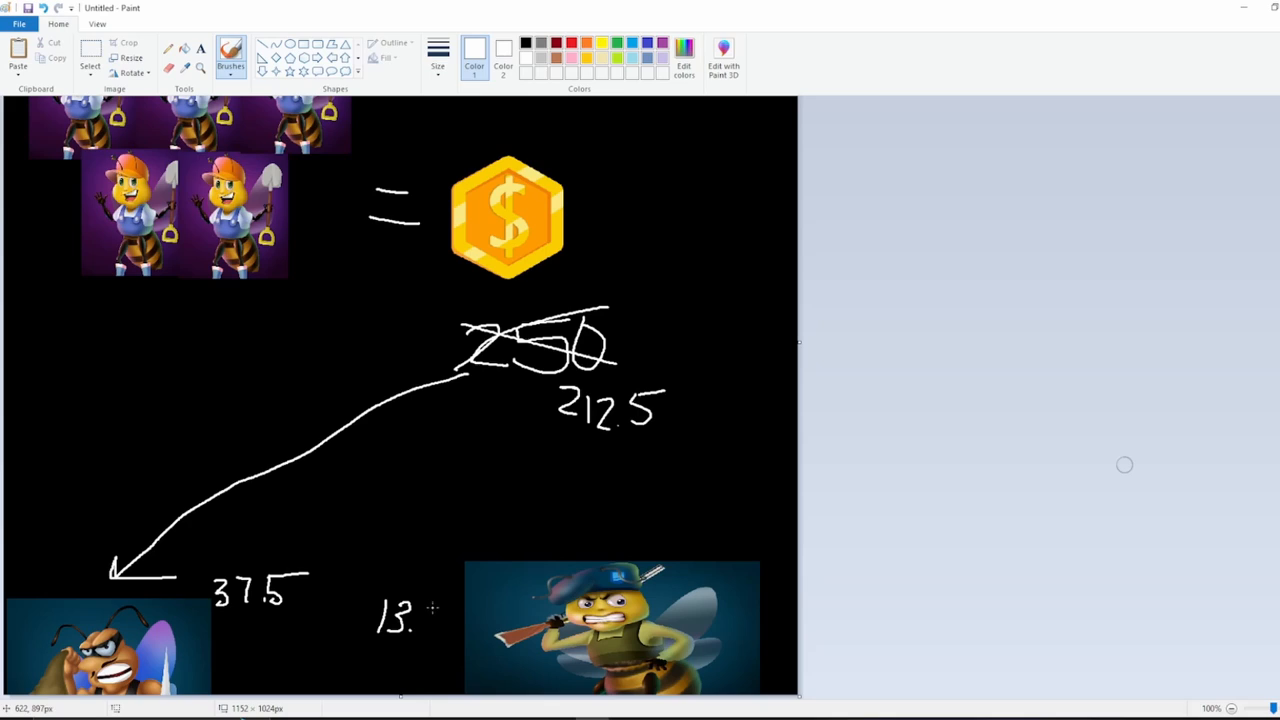
Step: Write 13.125 beside the army bee and link it back to the gang bees' 37.5
{"action": "left_click_drag", "start_coordinate": [410, 616], "coordinate": [460, 620]}
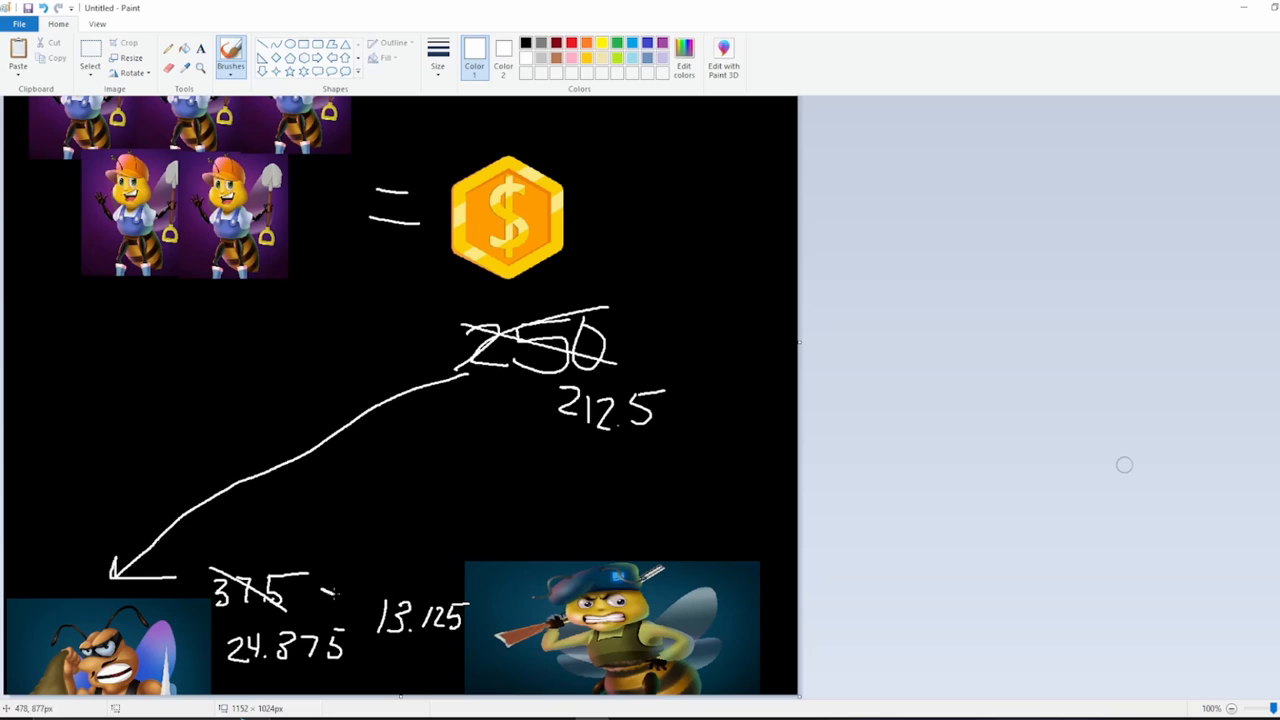
{"action": "left_click_drag", "start_coordinate": [324, 600], "coordinate": [376, 612]}
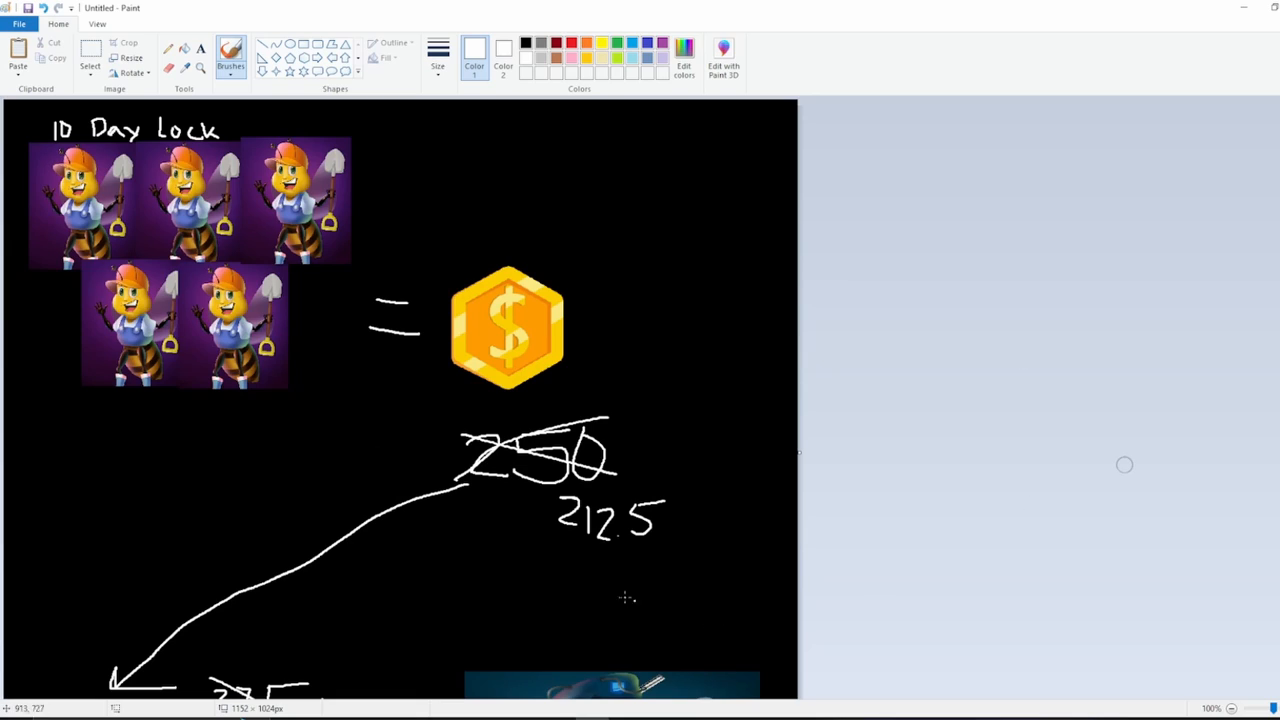
{"action": "mouse_move", "coordinate": [150, 240]}
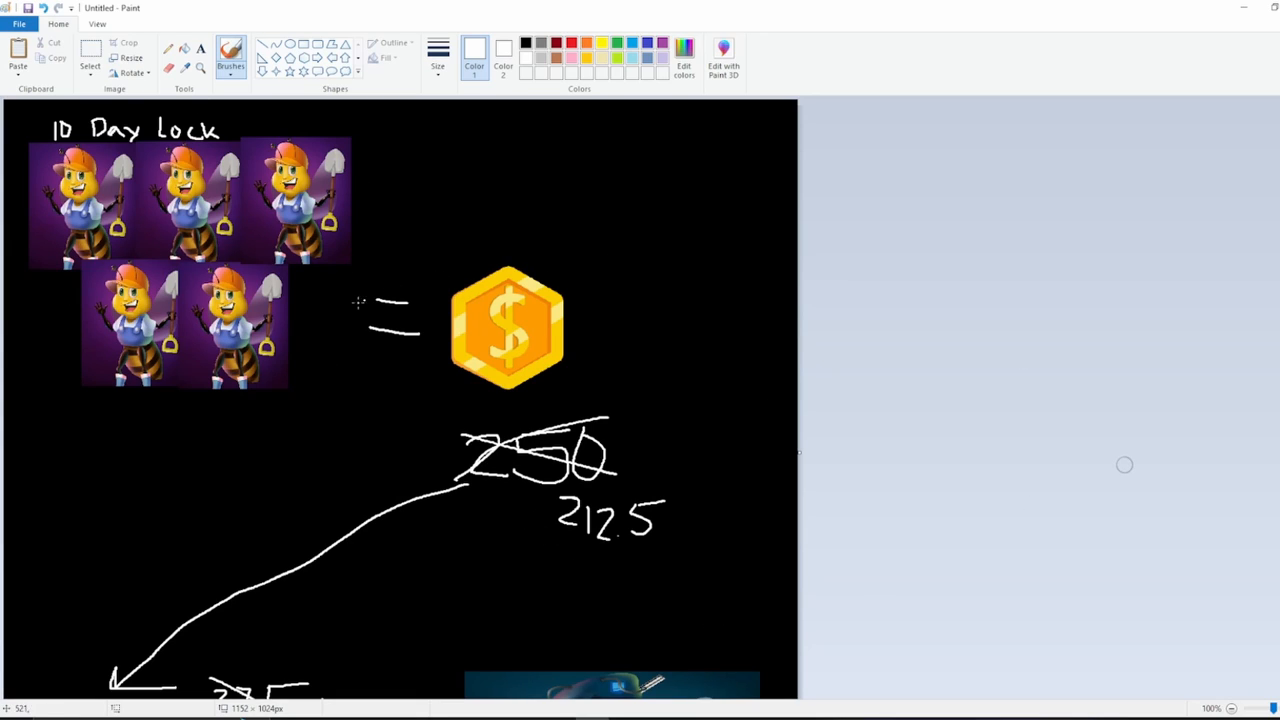
{"action": "mouse_move", "coordinate": [484, 382]}
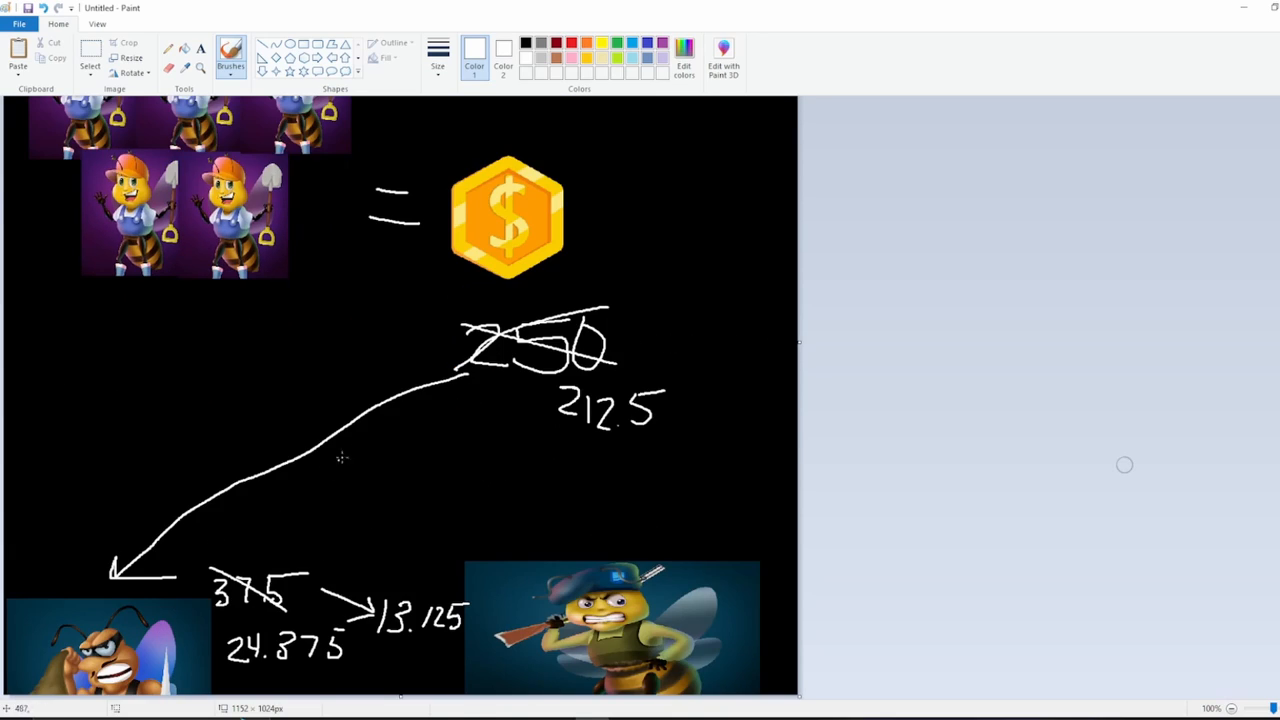
{"action": "mouse_move", "coordinate": [392, 552]}
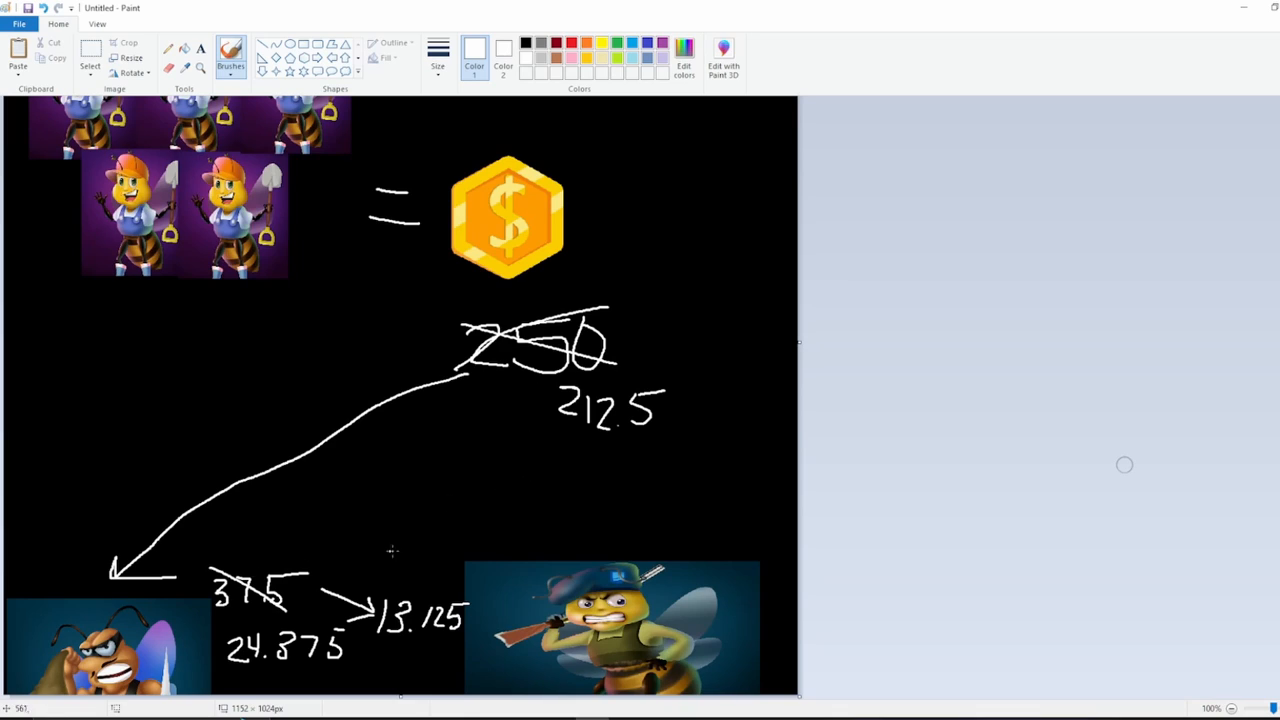
{"action": "mouse_move", "coordinate": [242, 460]}
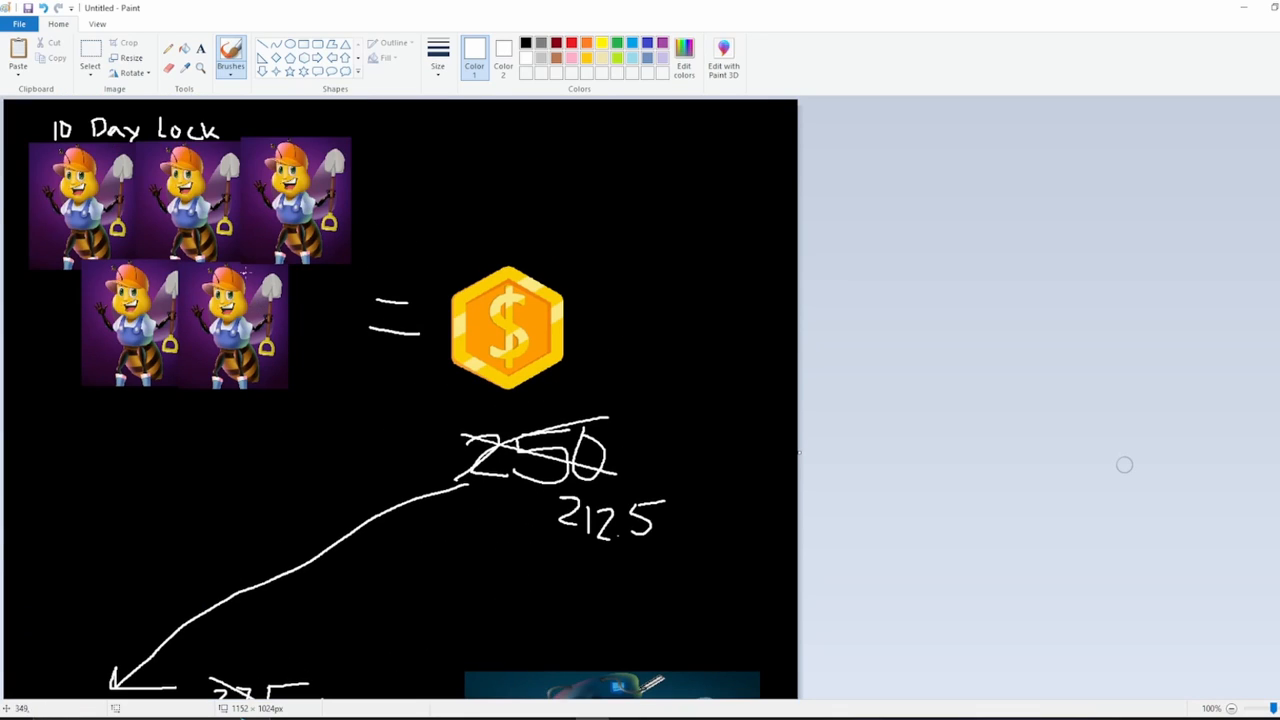
{"action": "scroll", "scroll_direction": "down", "scroll_amount": 3}
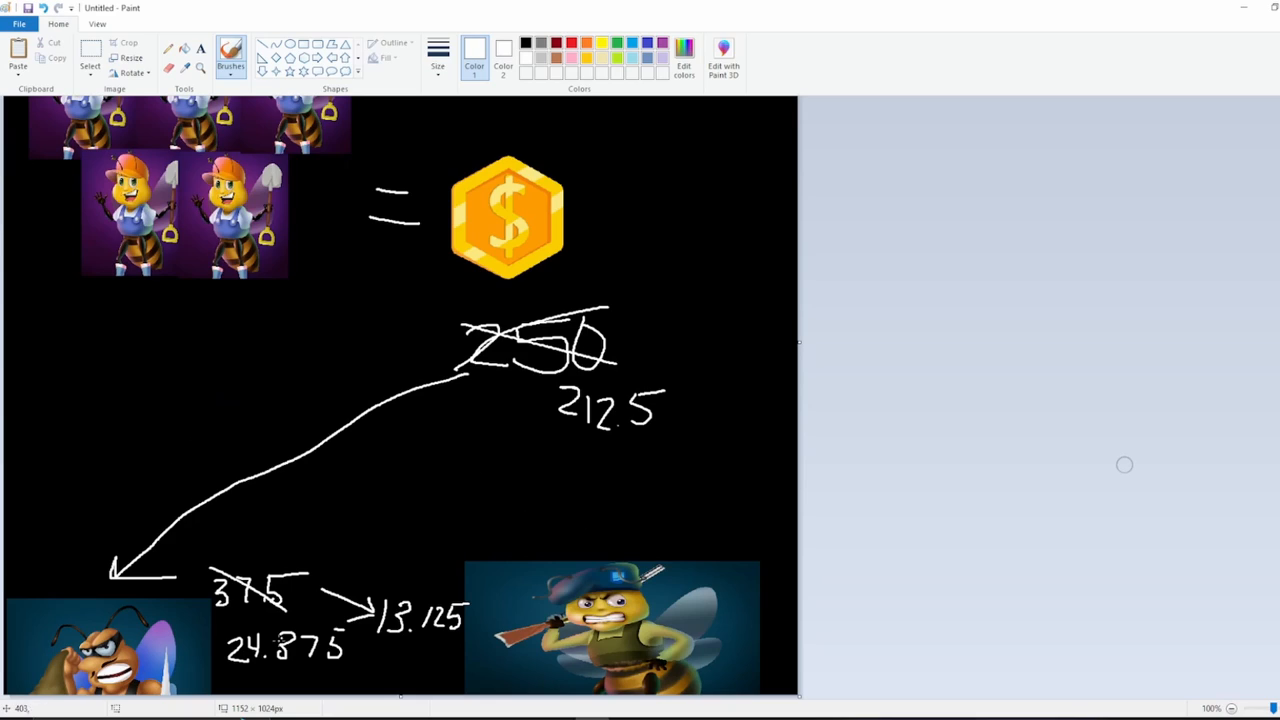
{"action": "mouse_move", "coordinate": [230, 678]}
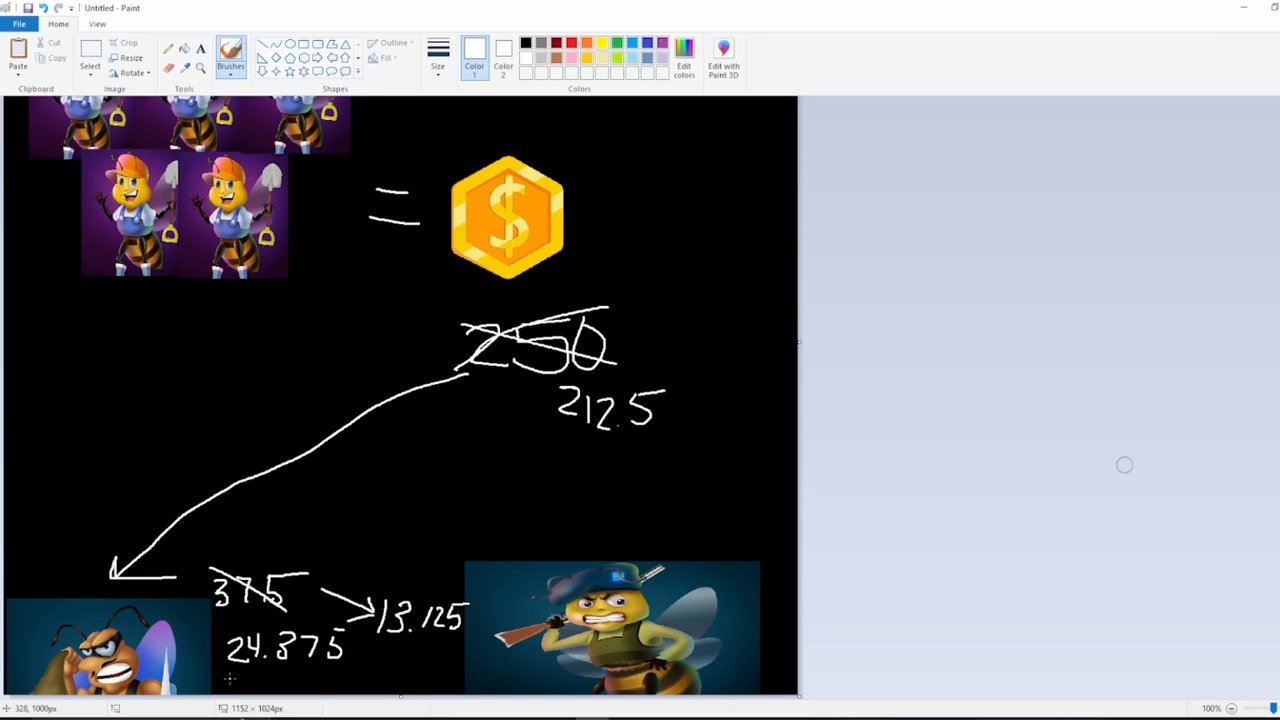
{"action": "mouse_move", "coordinate": [372, 668]}
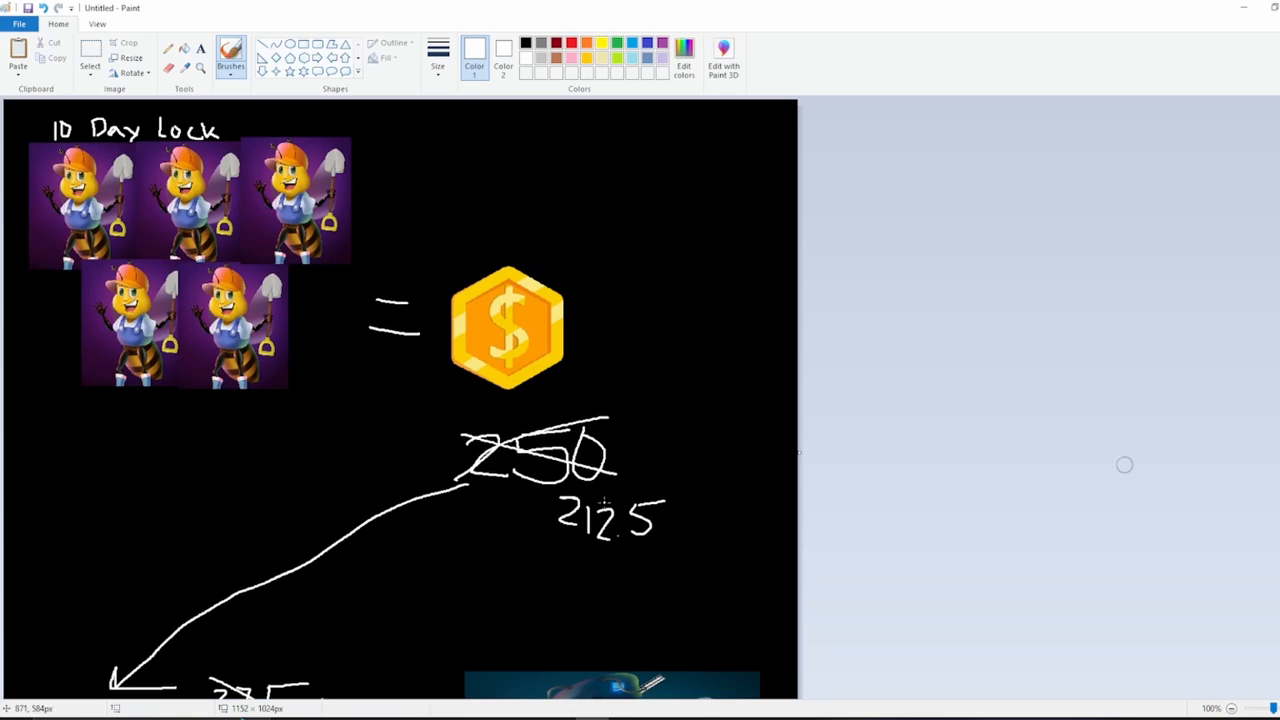
{"action": "scroll", "scroll_direction": "down", "scroll_amount": 3}
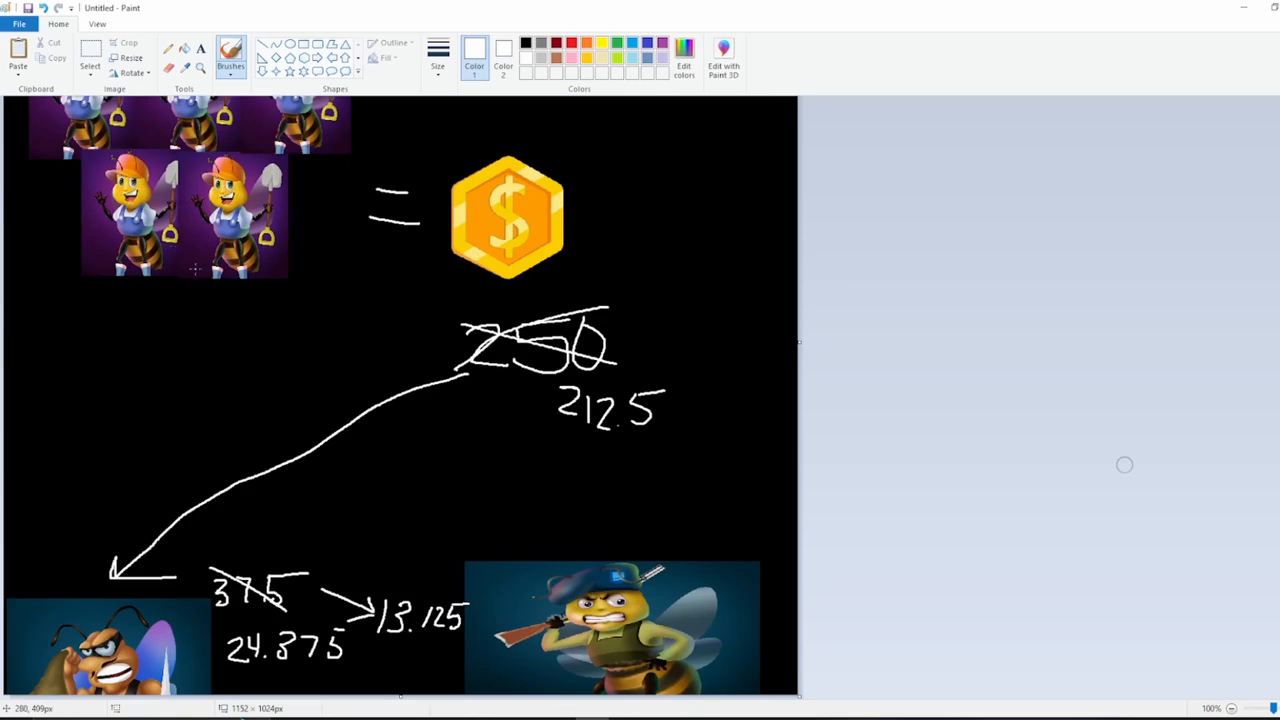
{"action": "mouse_move", "coordinate": [250, 404]}
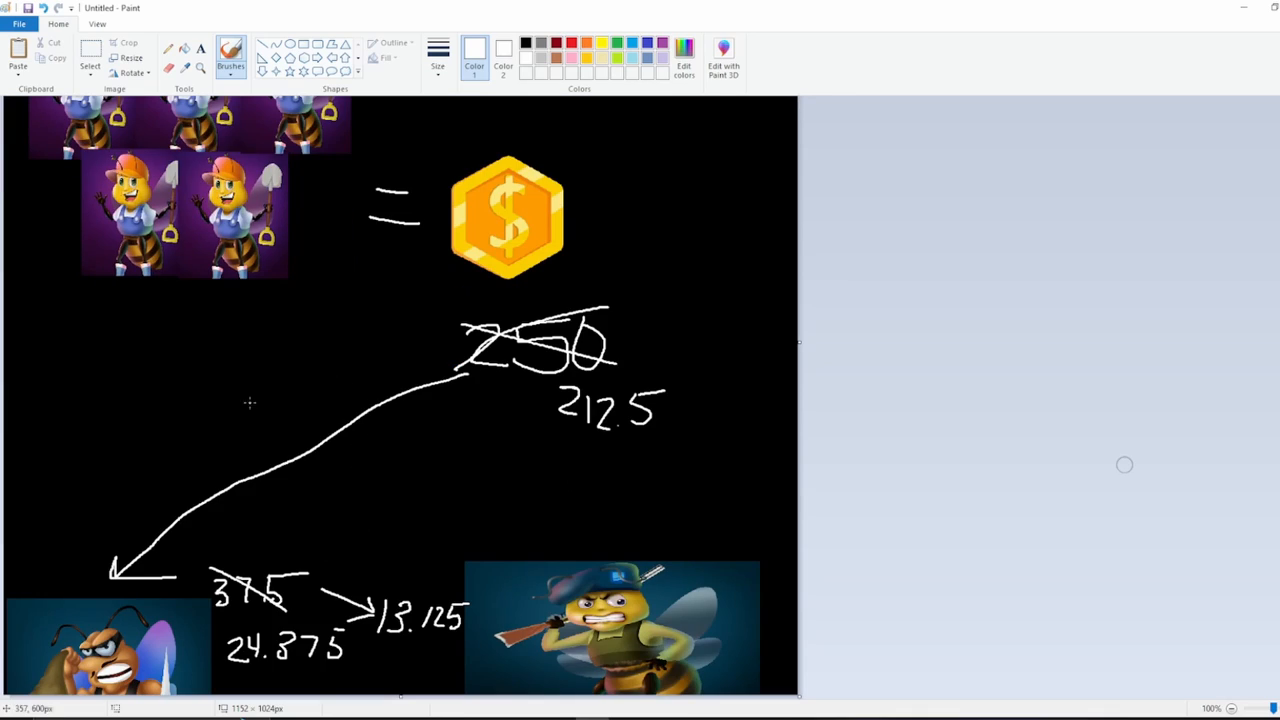
{"action": "mouse_move", "coordinate": [266, 604]}
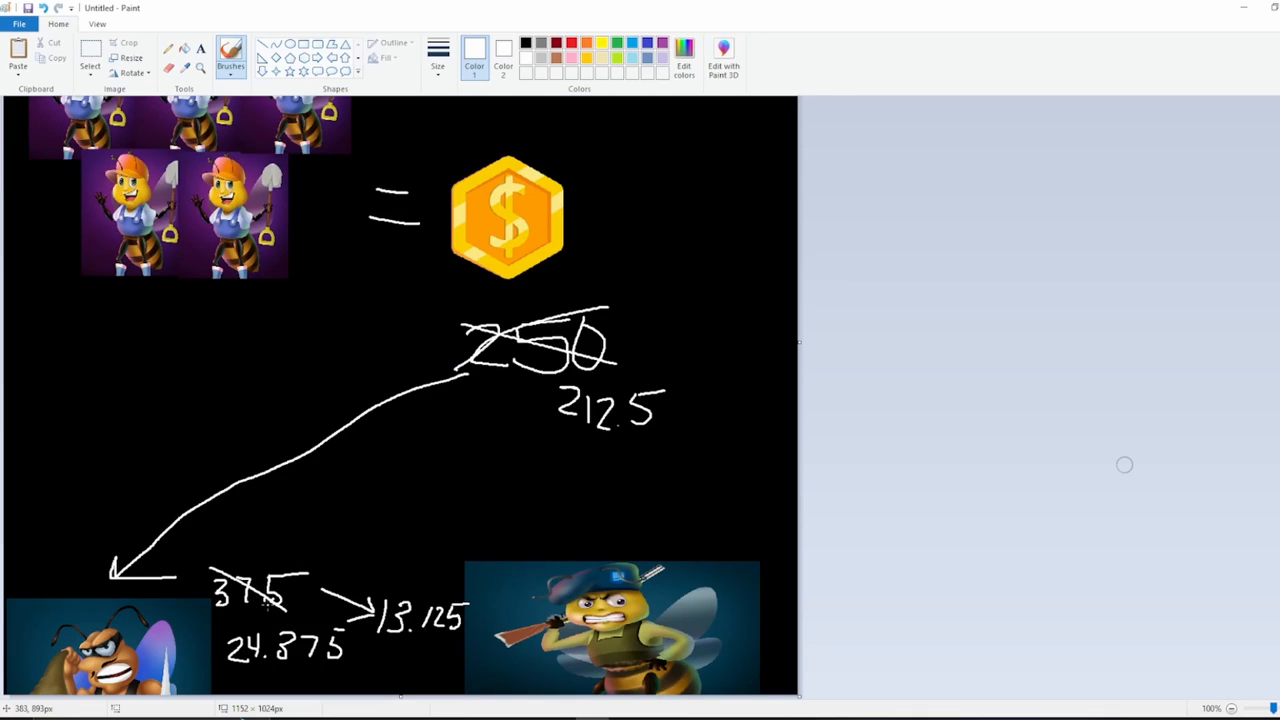
{"action": "mouse_move", "coordinate": [820, 644]}
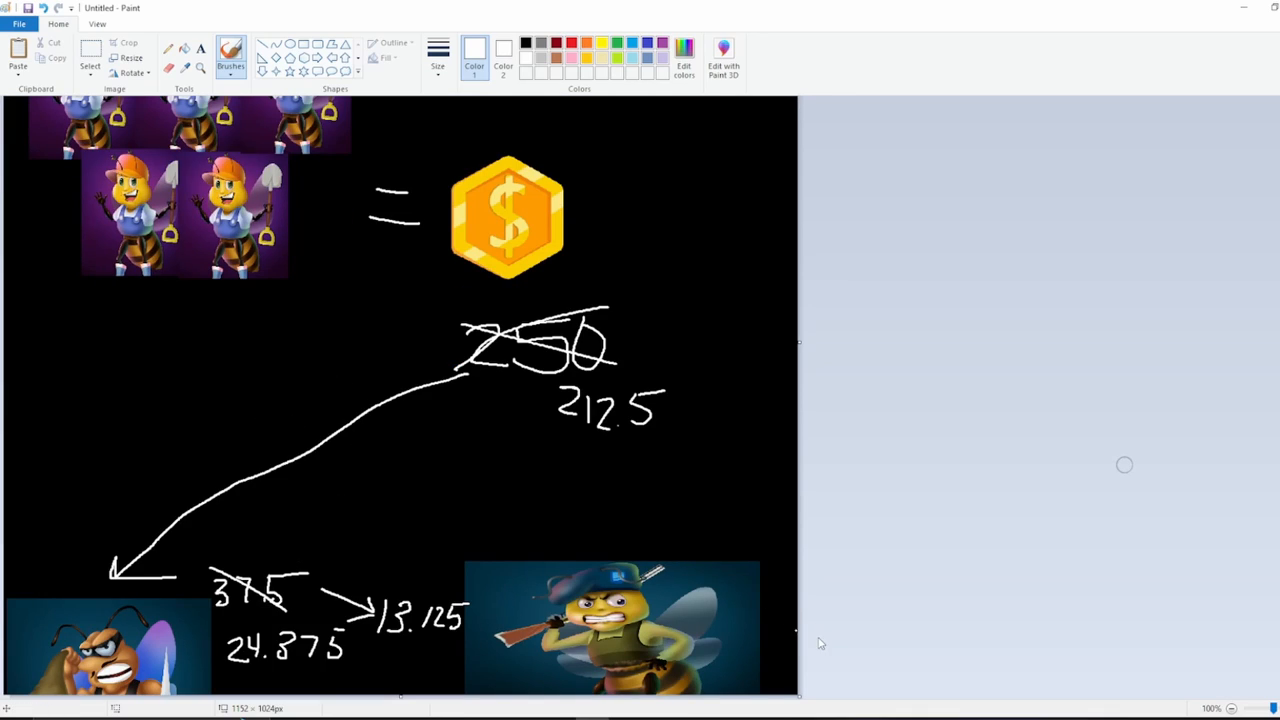
{"action": "mouse_move", "coordinate": [250, 504]}
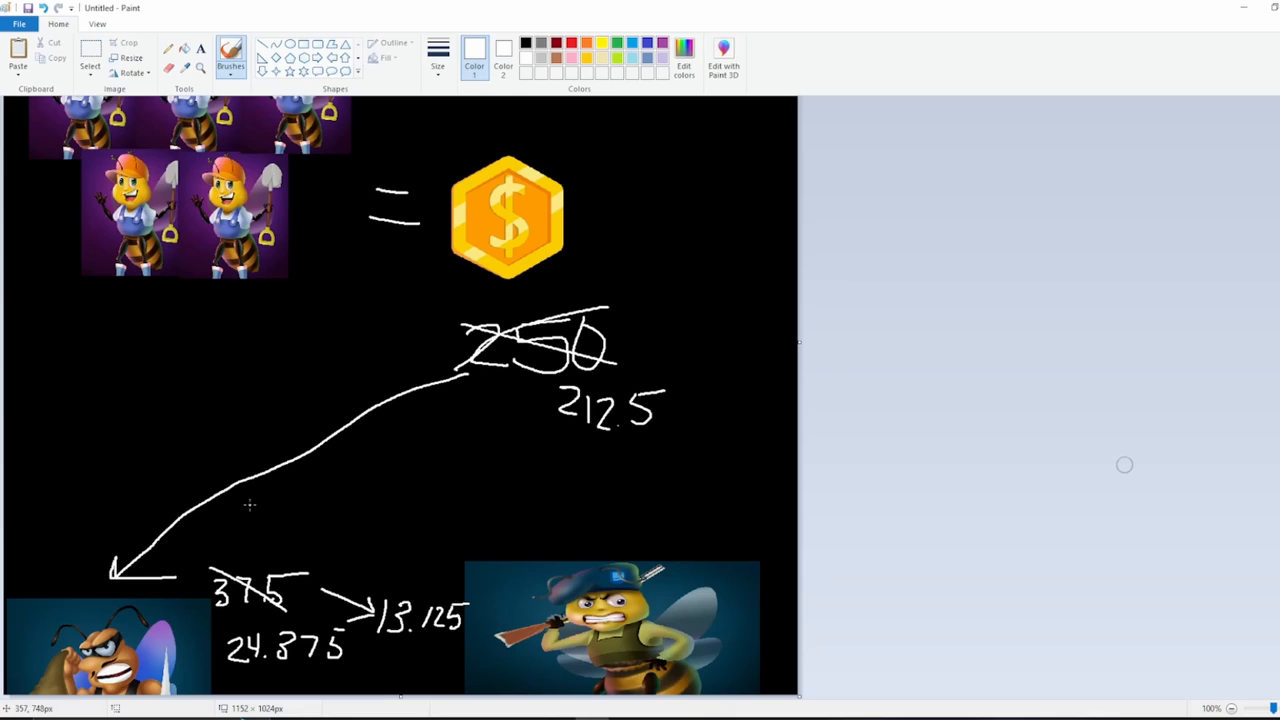
{"action": "mouse_move", "coordinate": [400, 568]}
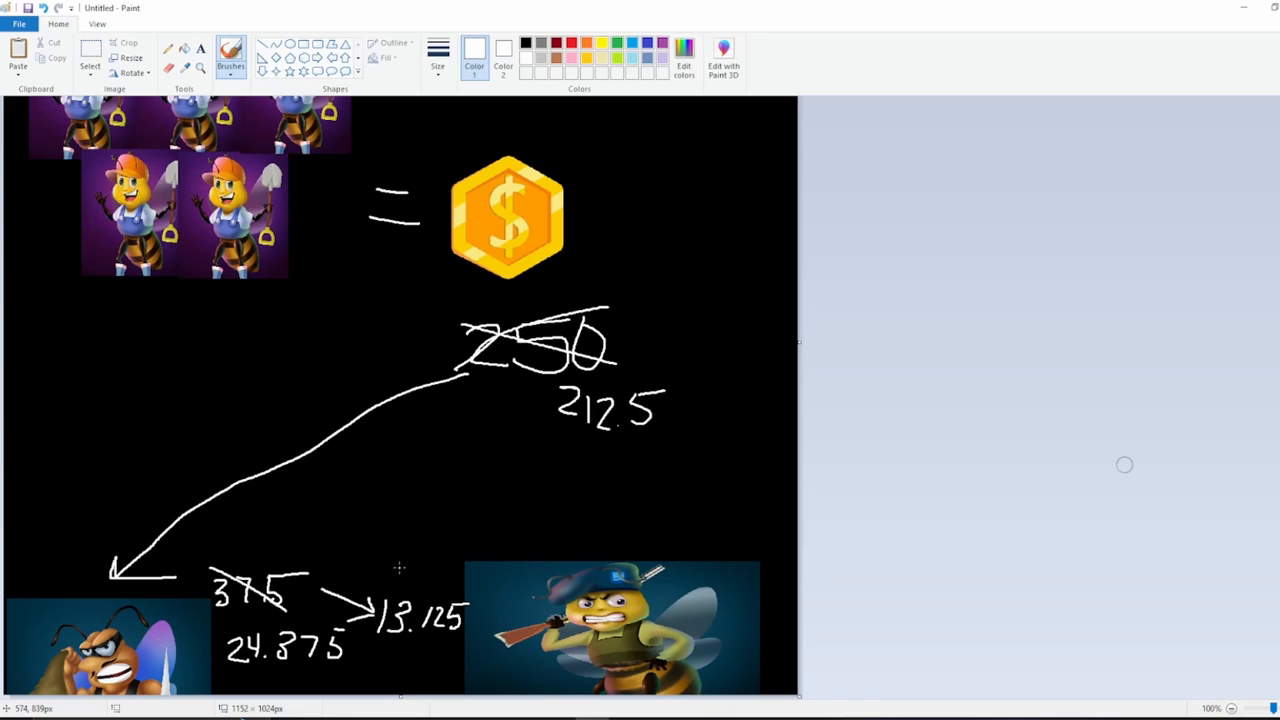
{"action": "mouse_move", "coordinate": [238, 600]}
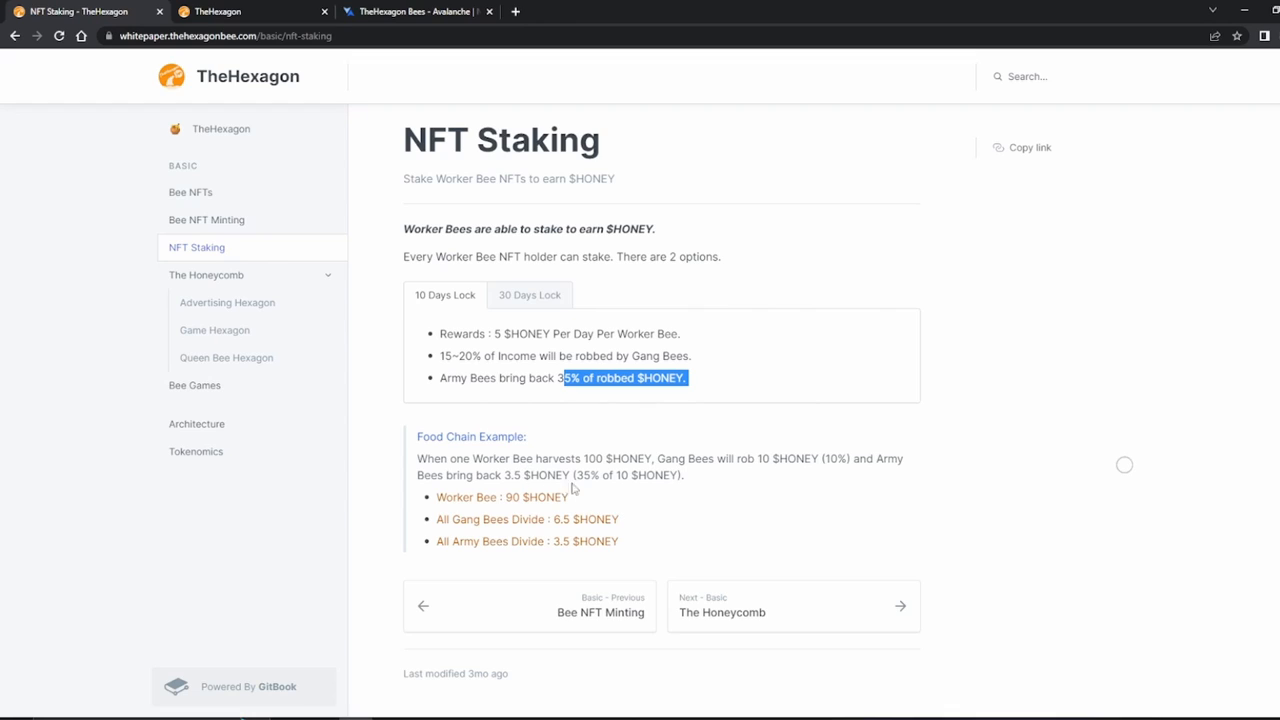
Step: Highlight the Food Chain example, read The Honeycomb's advertising paragraph, and go to Bee NFT Minting
{"action": "left_click", "coordinate": [690, 476]}
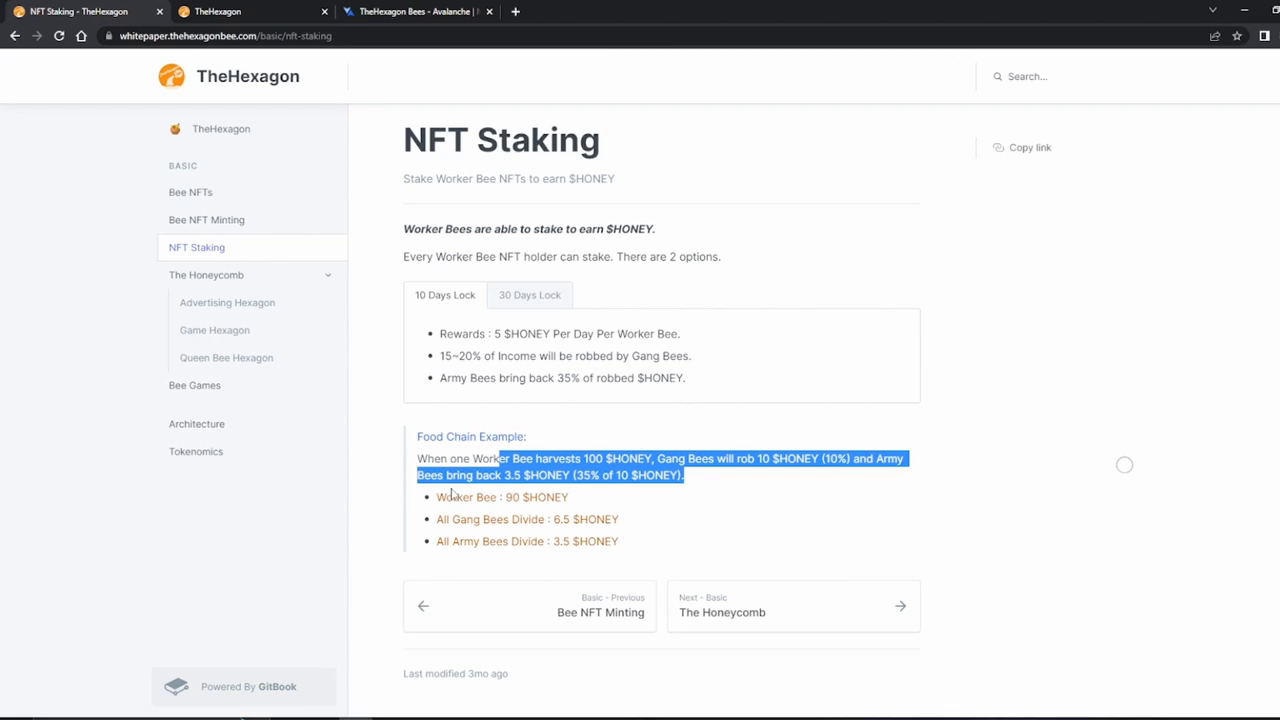
{"action": "mouse_move", "coordinate": [242, 248]}
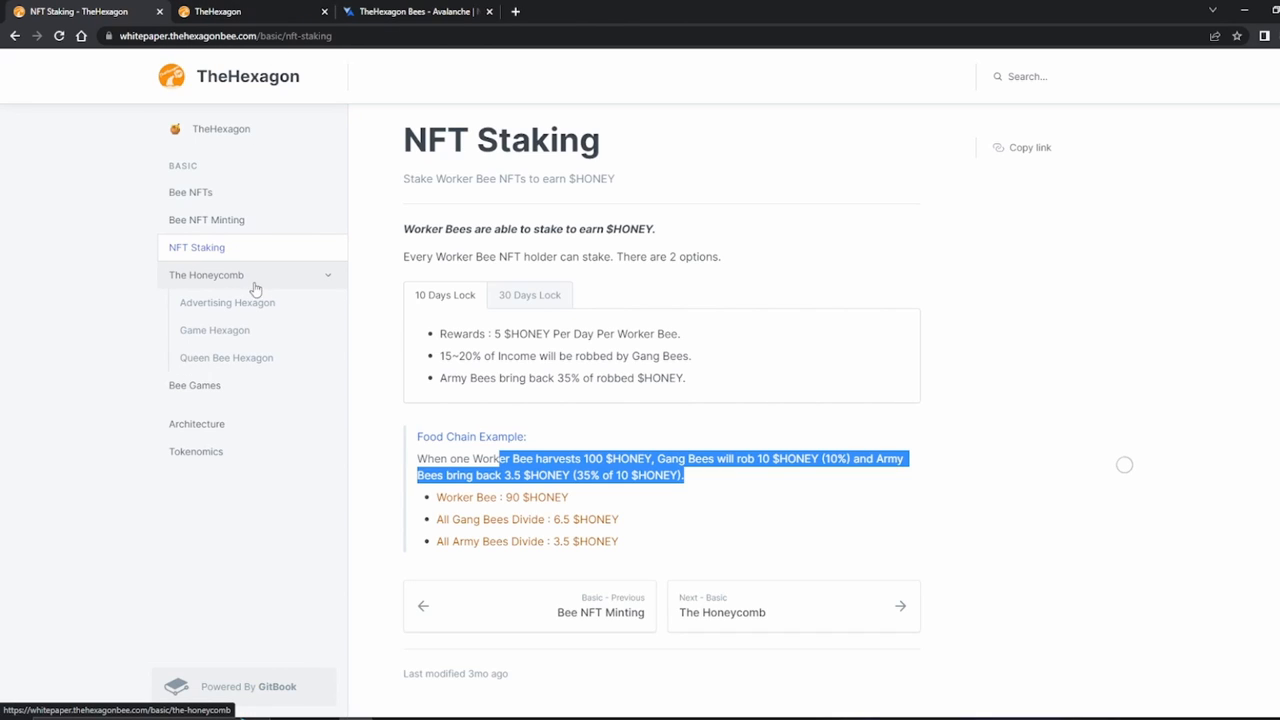
{"action": "left_click", "coordinate": [206, 276]}
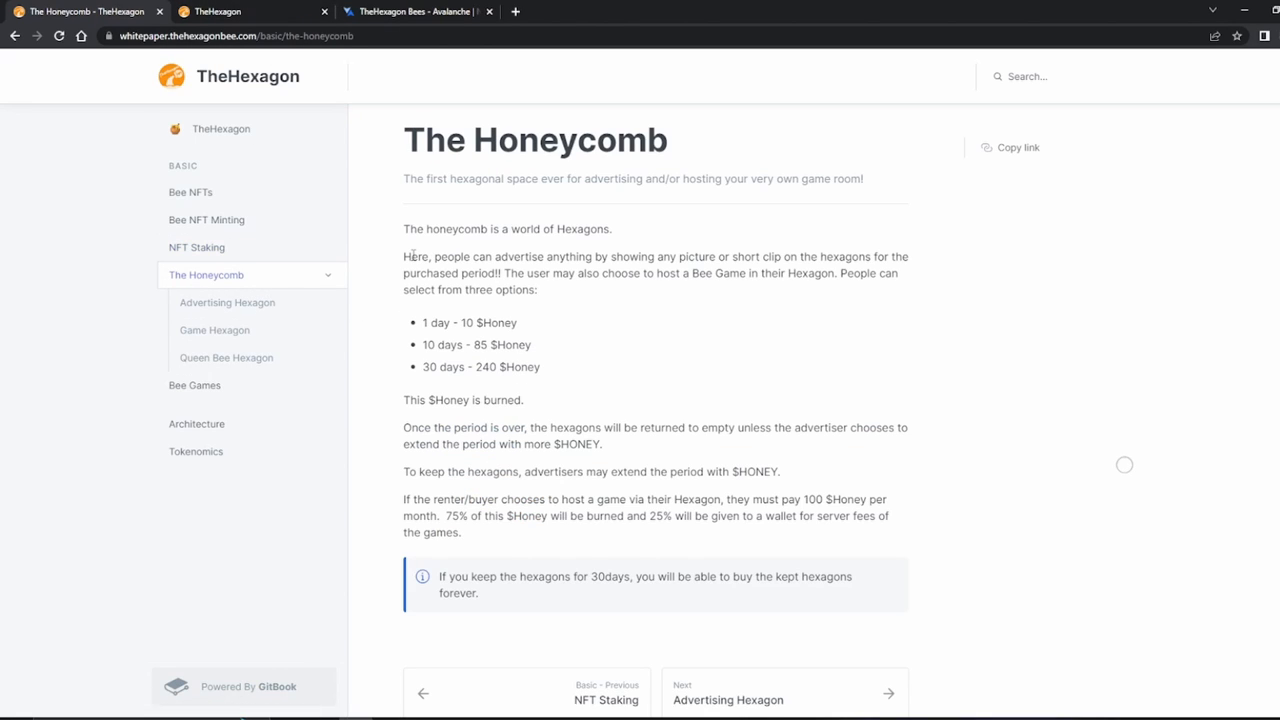
{"action": "left_click_drag", "start_coordinate": [404, 256], "coordinate": [604, 272]}
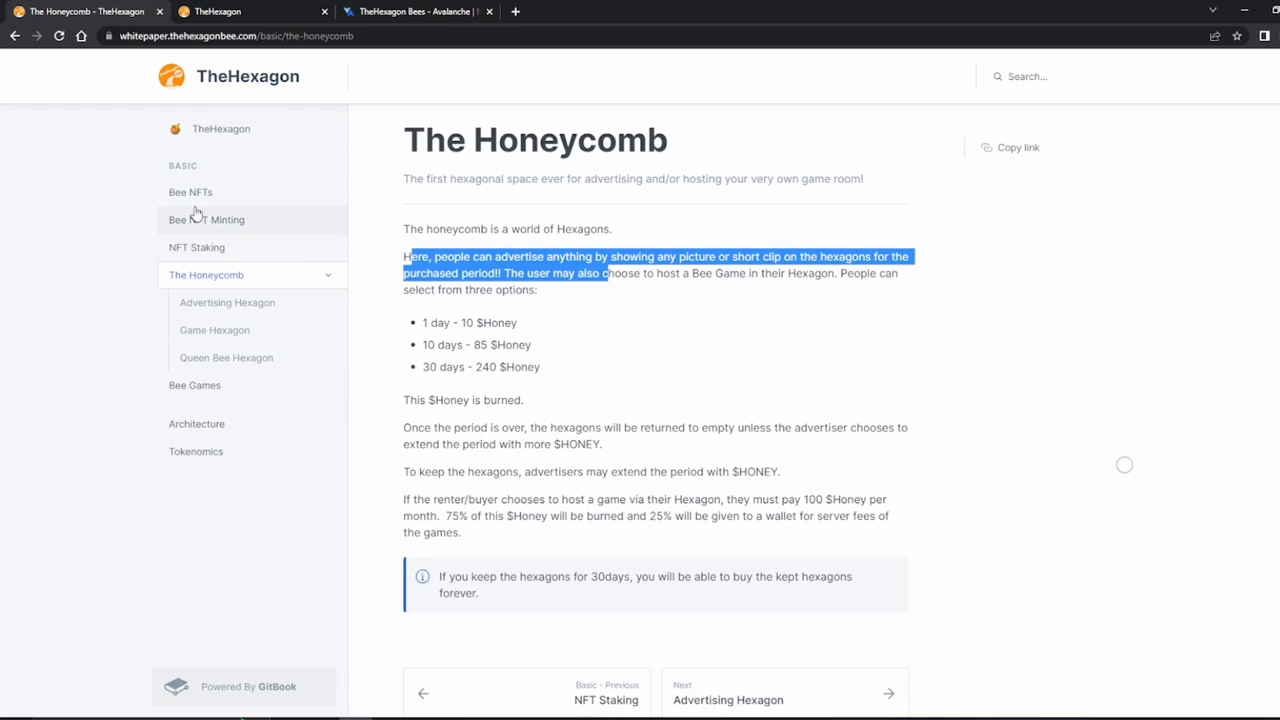
{"action": "left_click", "coordinate": [206, 218]}
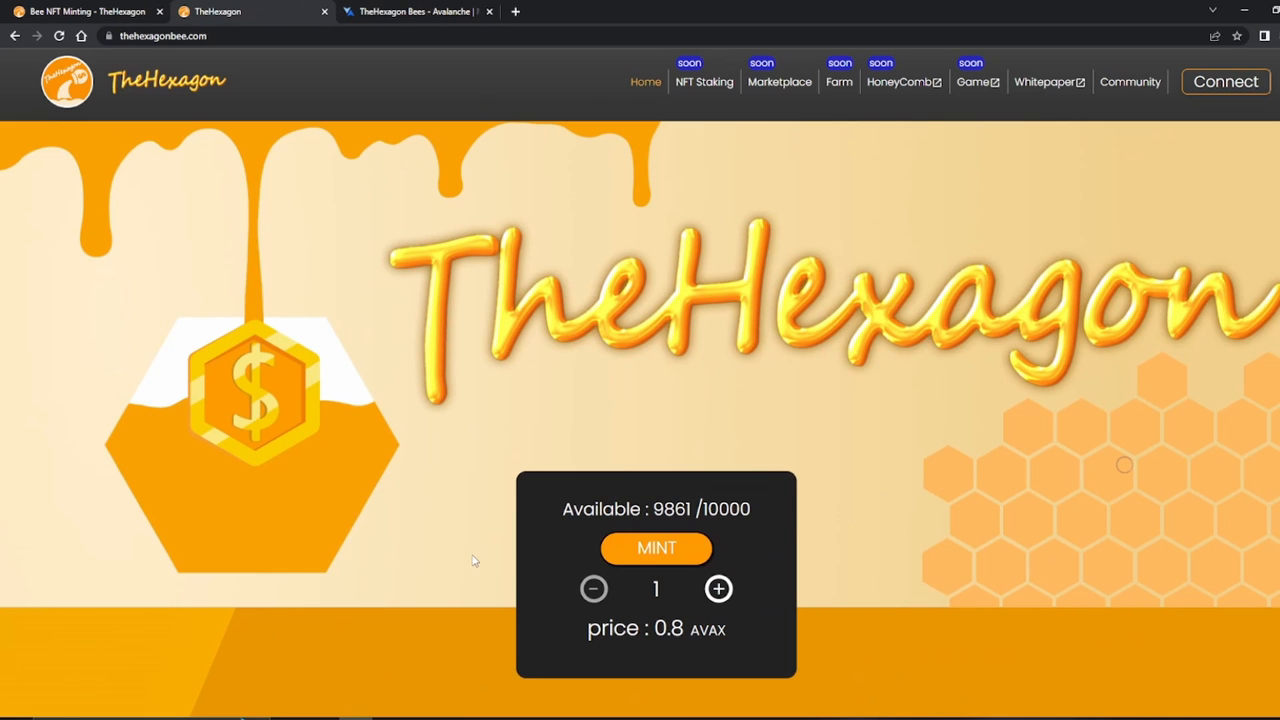
{"action": "mouse_move", "coordinate": [752, 444]}
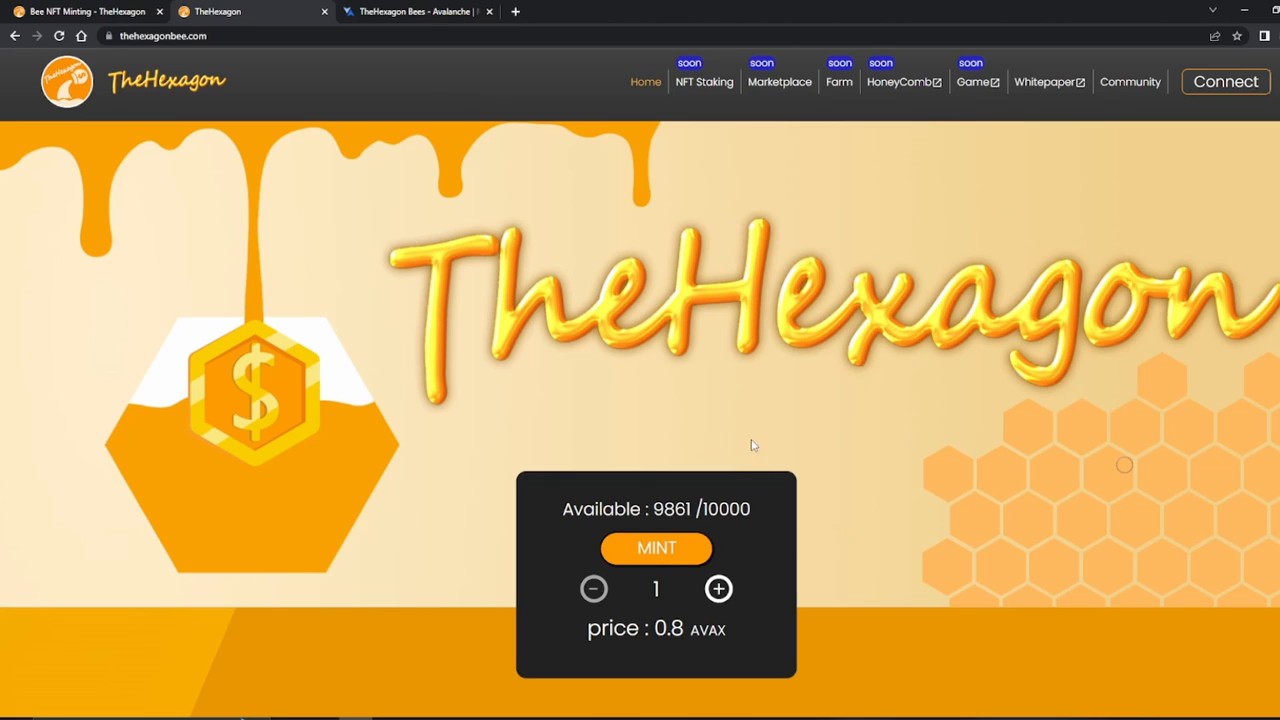
{"action": "mouse_move", "coordinate": [644, 532]}
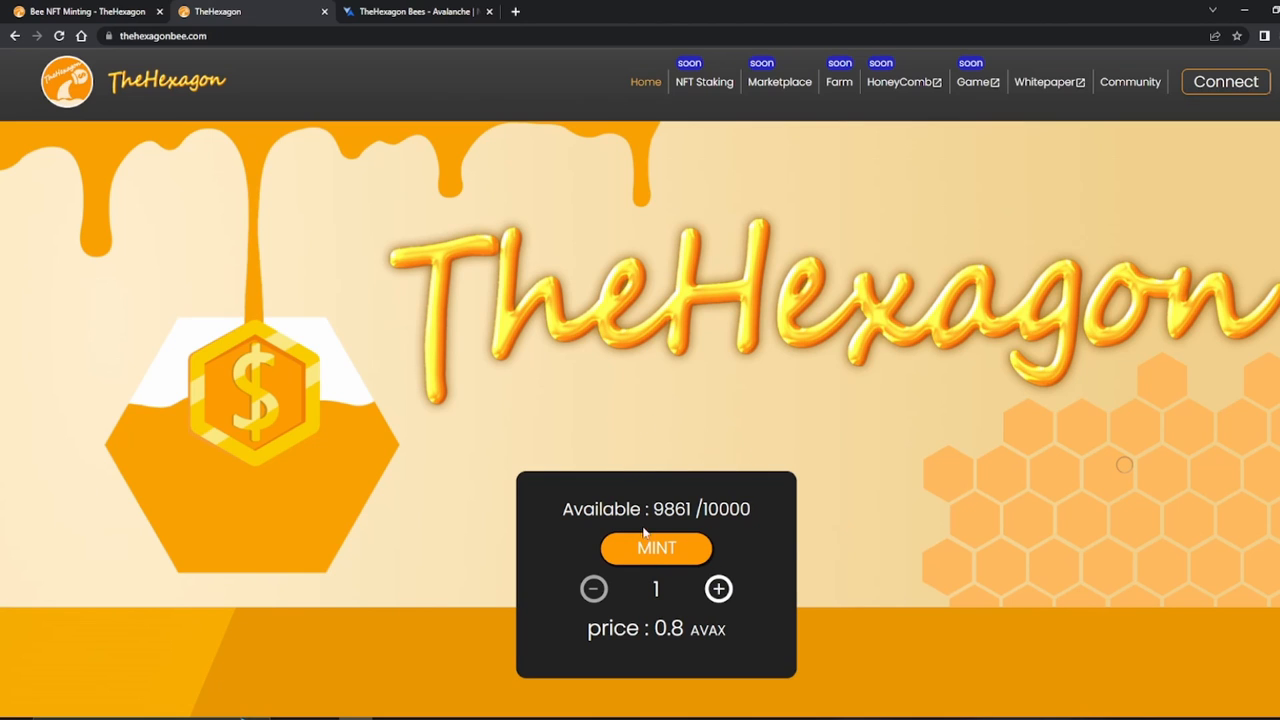